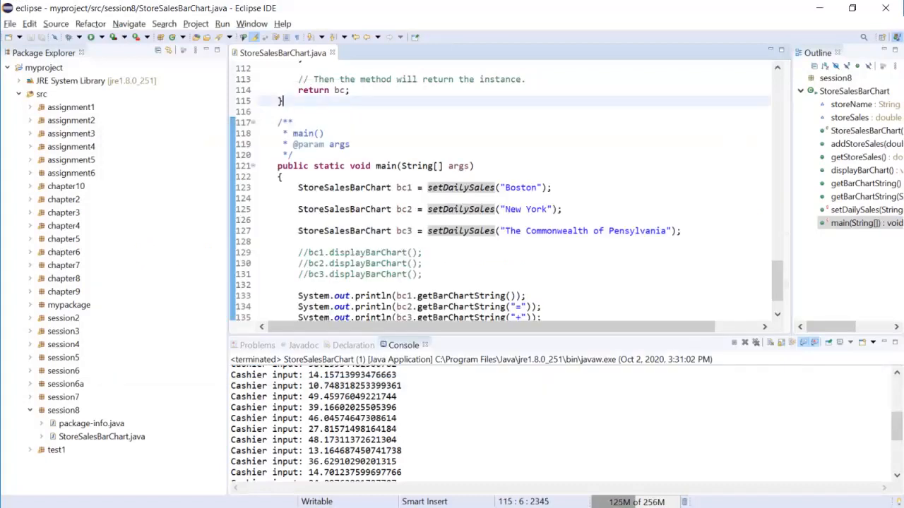
Step: Highlight the task's JoePizzaShop class name and per-day setDailySales requirement
scroll("up", 3)
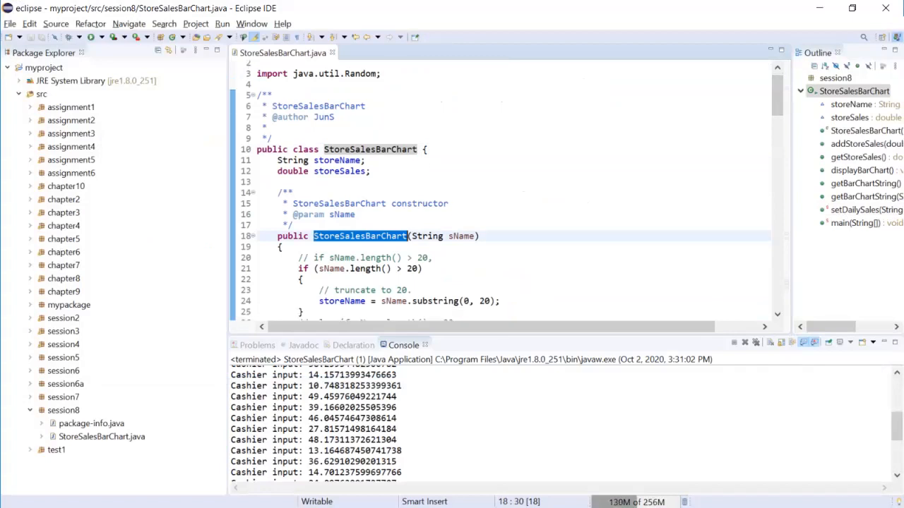
scroll("down", 3)
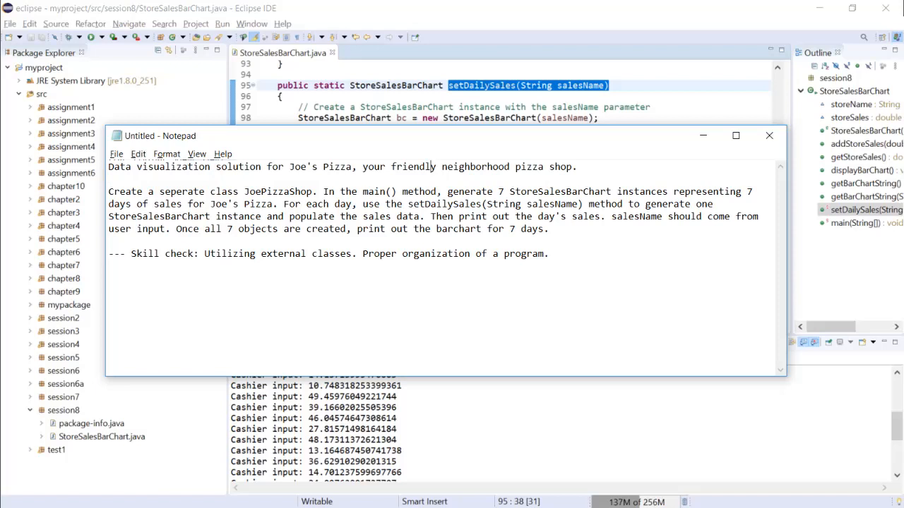
double_click(280, 191)
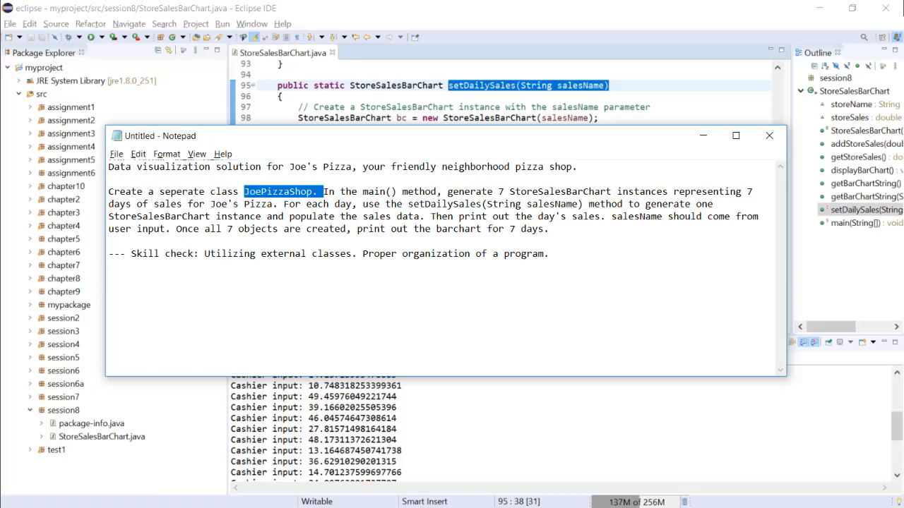
left_click(498, 191)
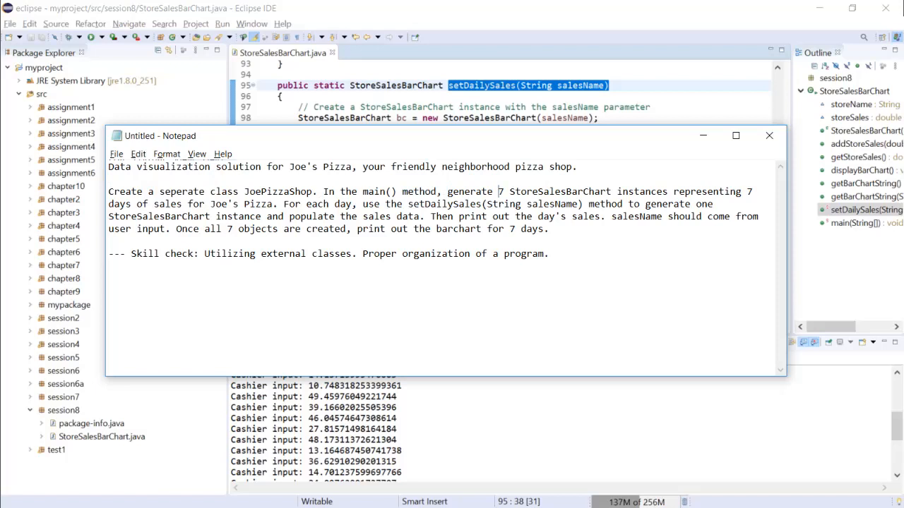
left_click_drag(498, 191, 322, 216)
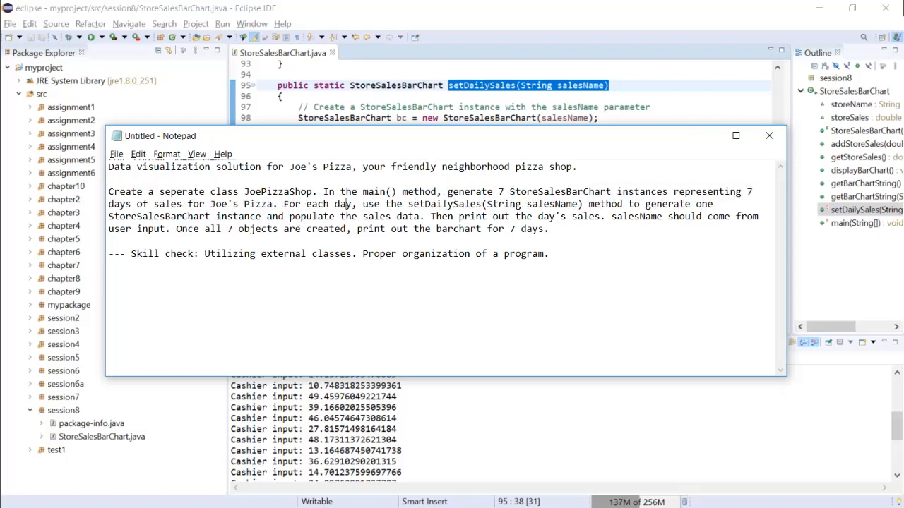
double_click(320, 204)
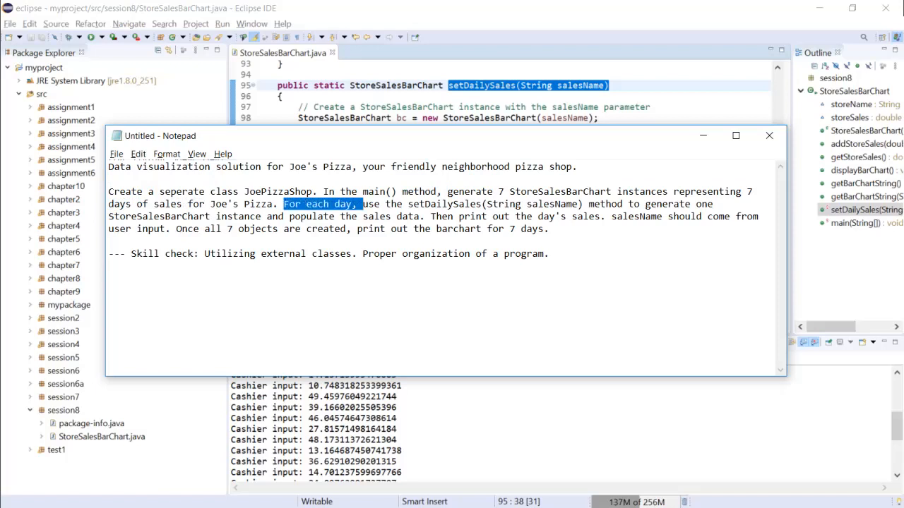
left_click_drag(356, 204, 615, 204)
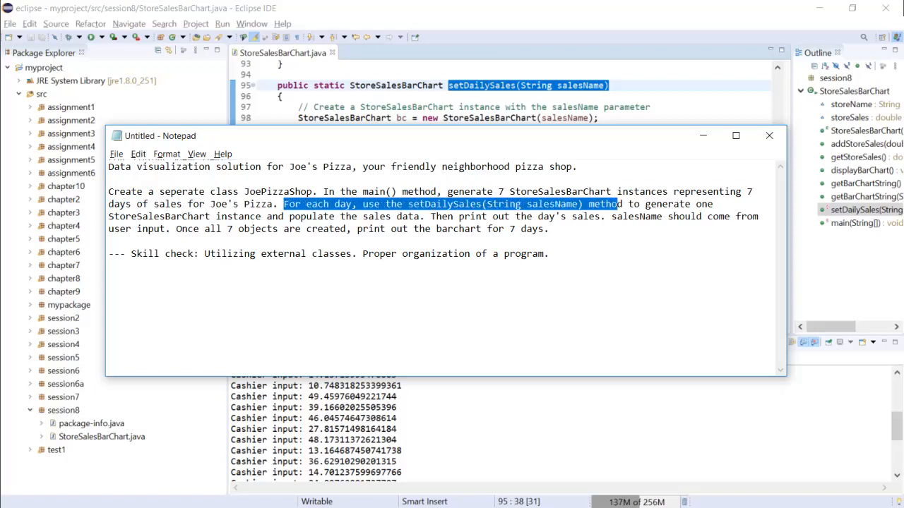
left_click_drag(614, 204, 258, 216)
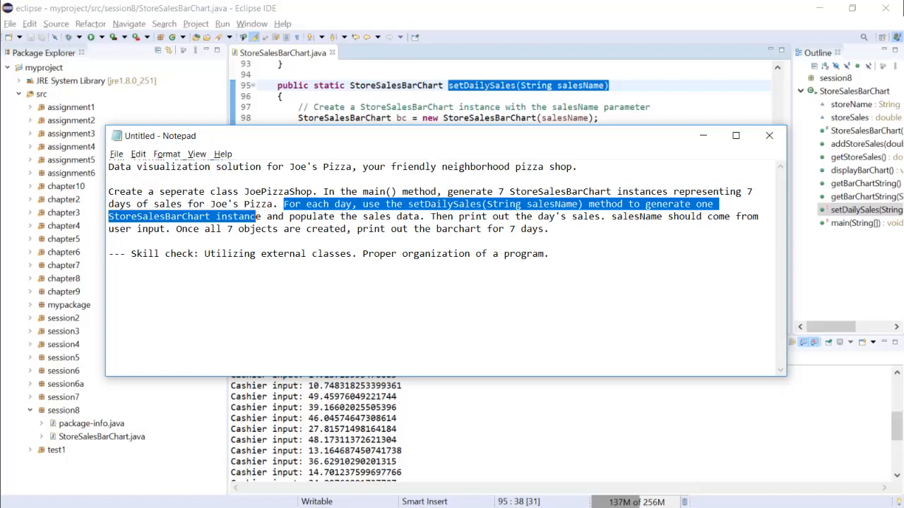
left_click_drag(259, 216, 420, 216)
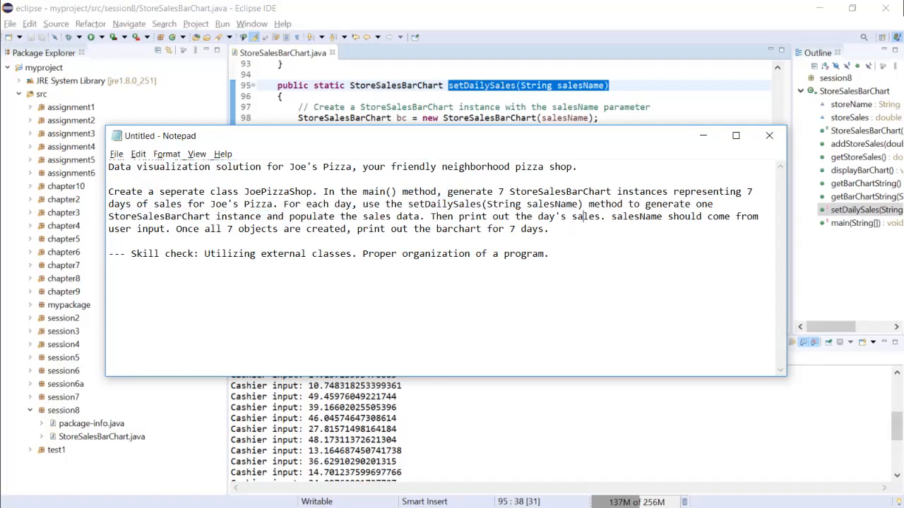
left_click_drag(233, 216, 609, 216)
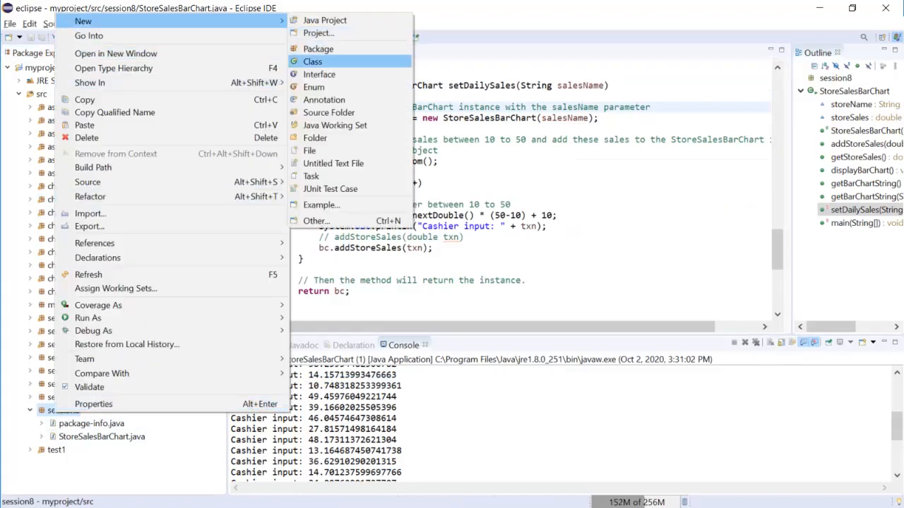
Step: Create class JoePizzaShop with the 'public static void main' stub option ticked
left_click(312, 62)
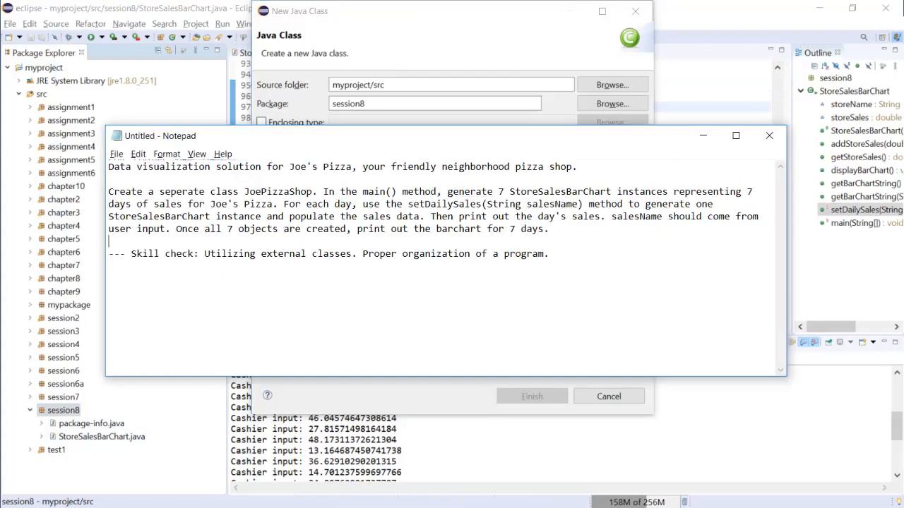
double_click(277, 192)
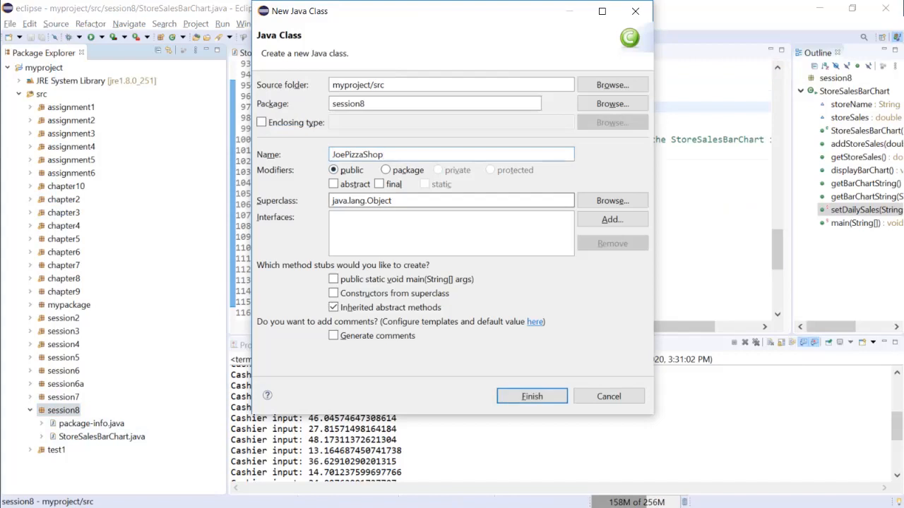
left_click(334, 279)
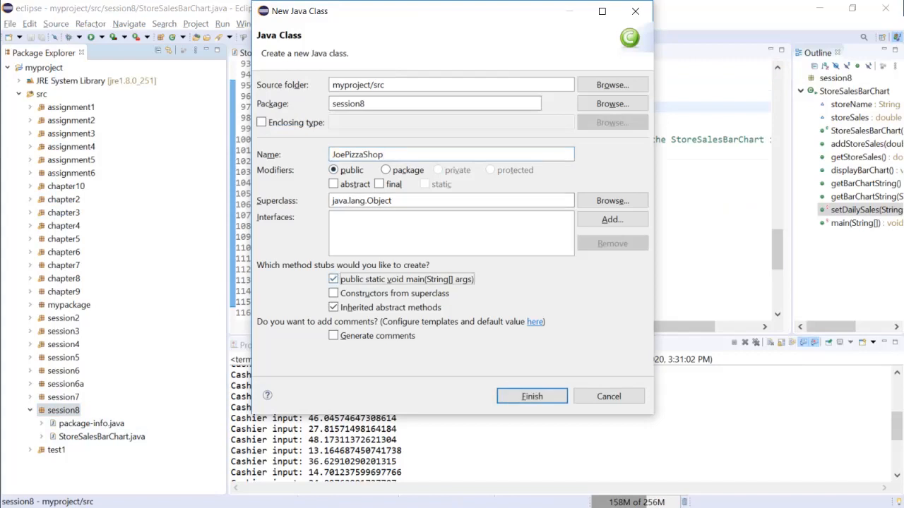
left_click(333, 279)
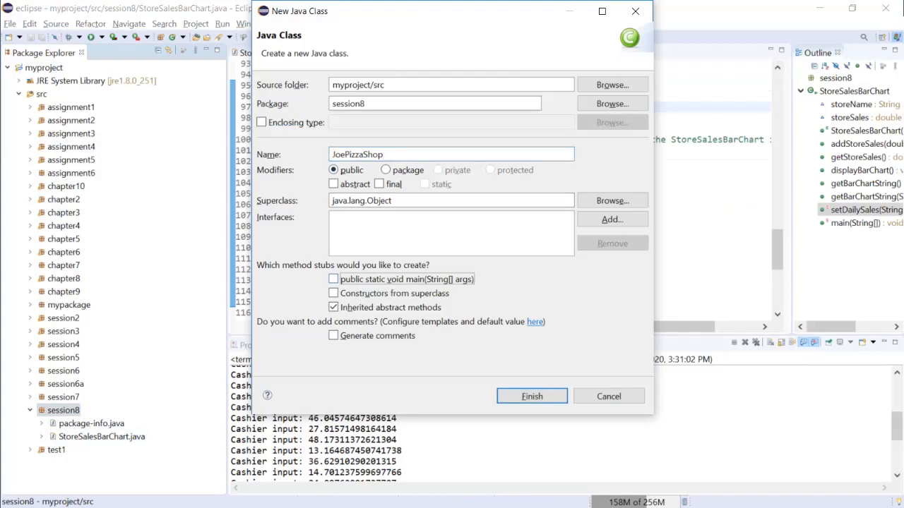
left_click(334, 279)
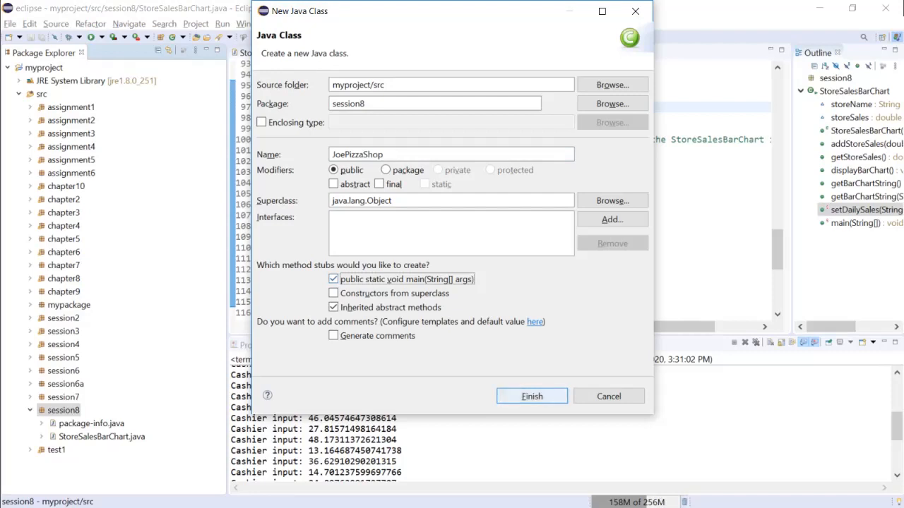
left_click(532, 397)
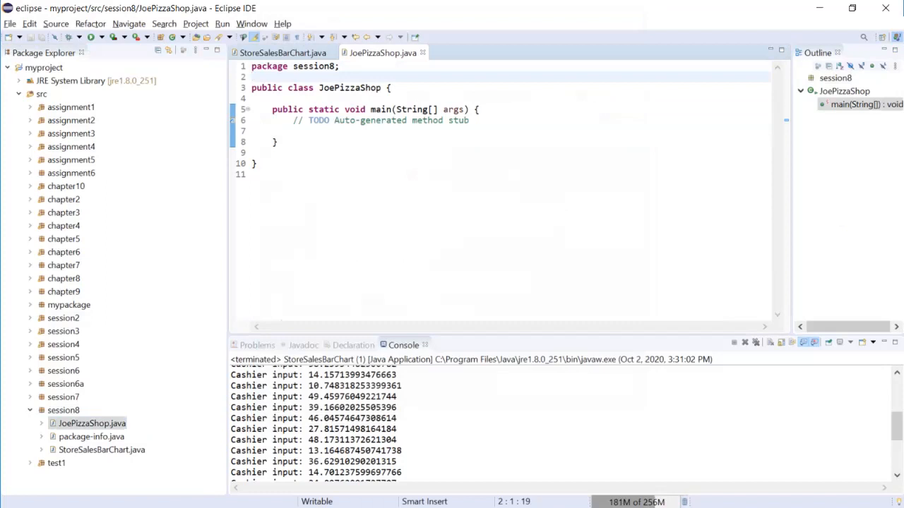
Step: Insert a /** Javadoc author block above the JoePizzaShop class declaration
type("/**")
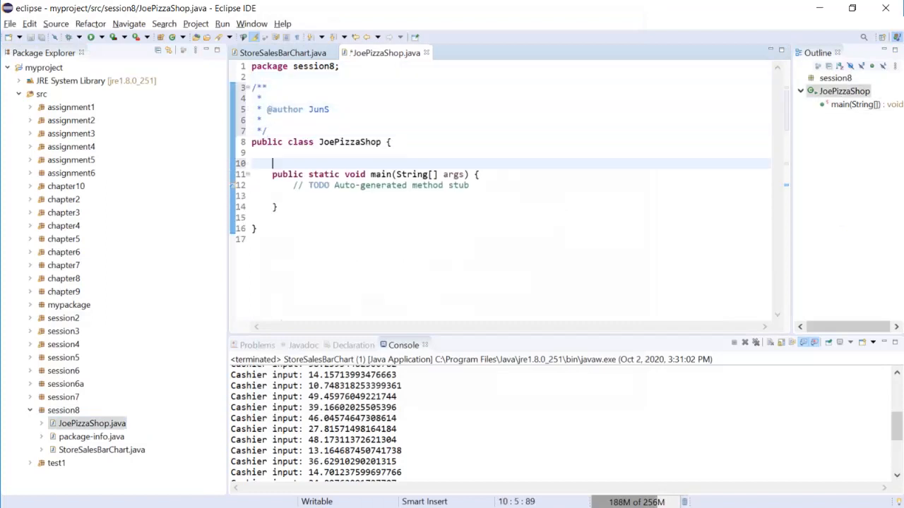
type("/**")
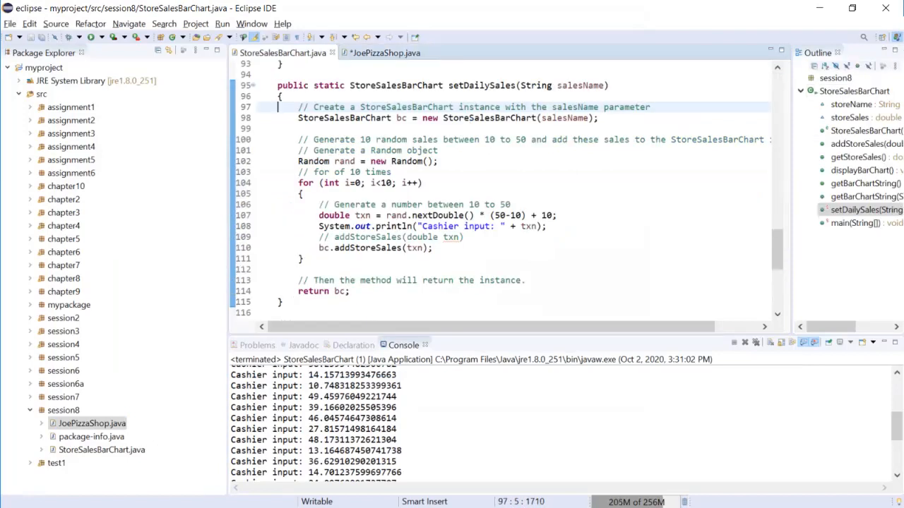
Step: Insert a /** Javadoc block above the setDailySales method
scroll("up", 3)
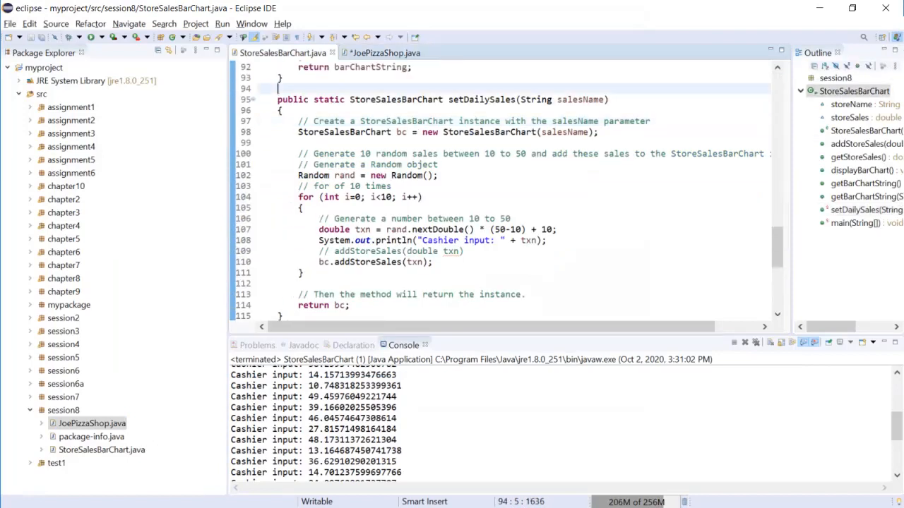
type("/**")
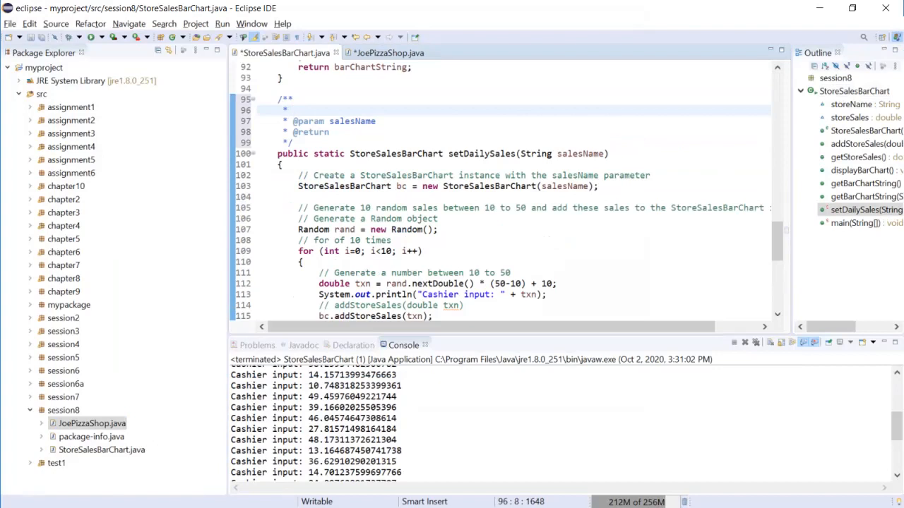
left_click(293, 110)
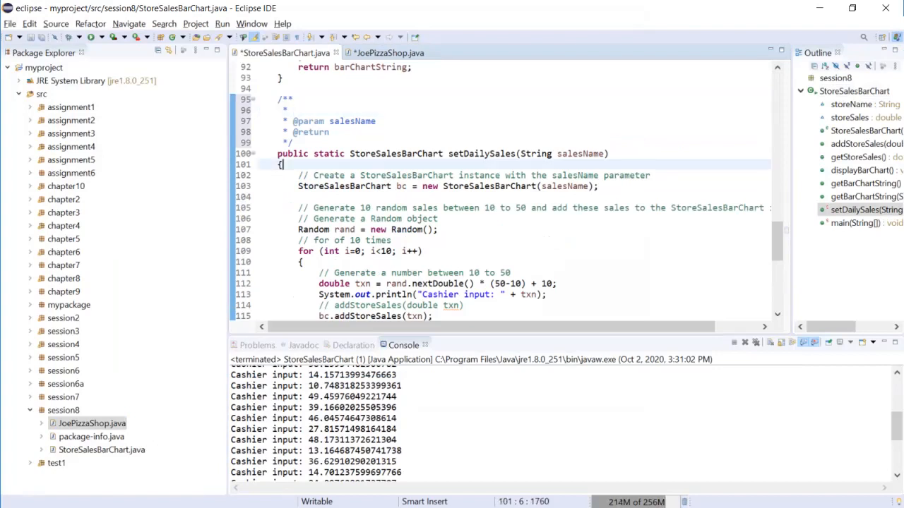
scroll("up", 3)
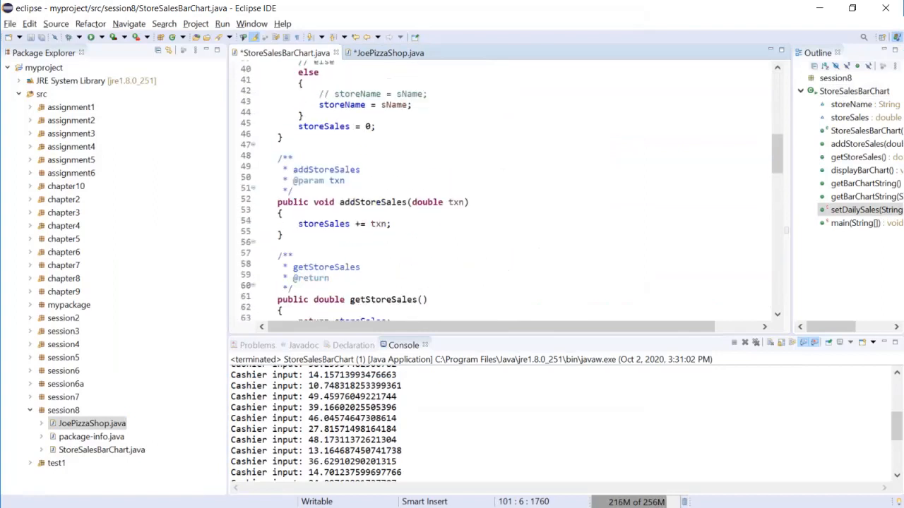
scroll("up", 3)
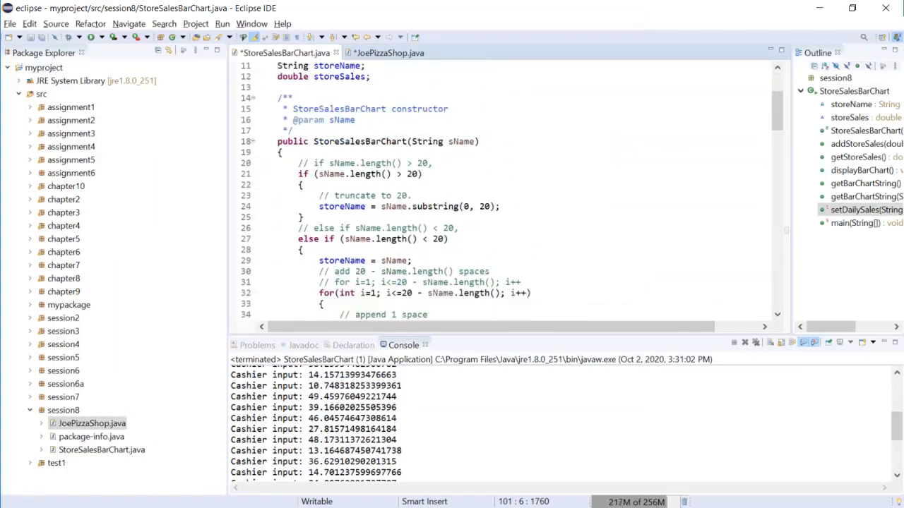
scroll("down", 3)
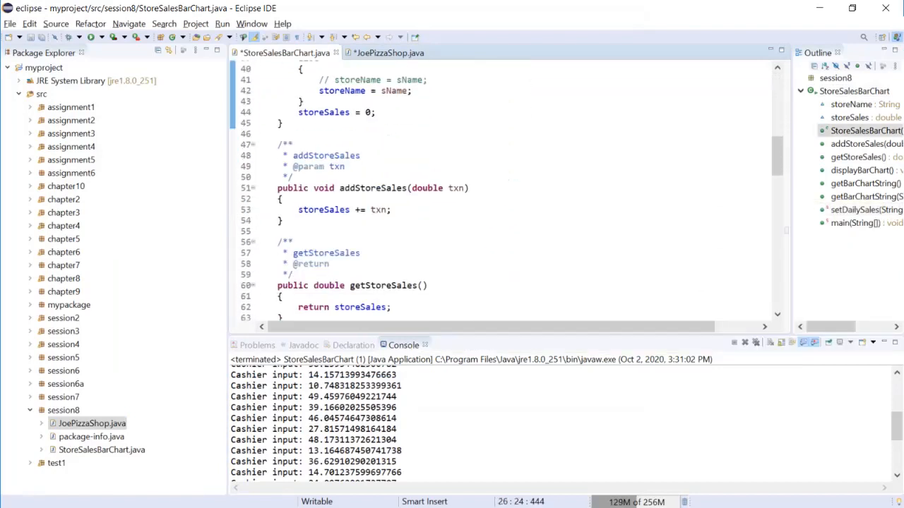
scroll("down", 3)
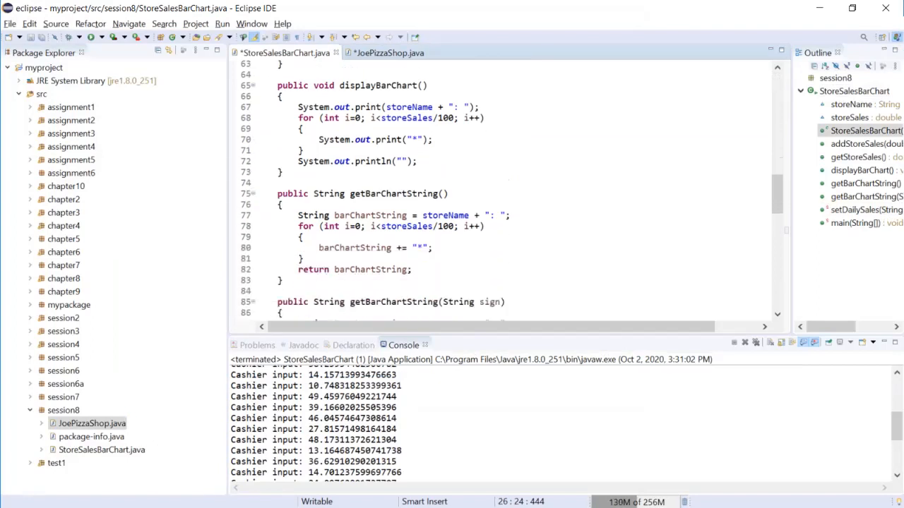
scroll("down", 3)
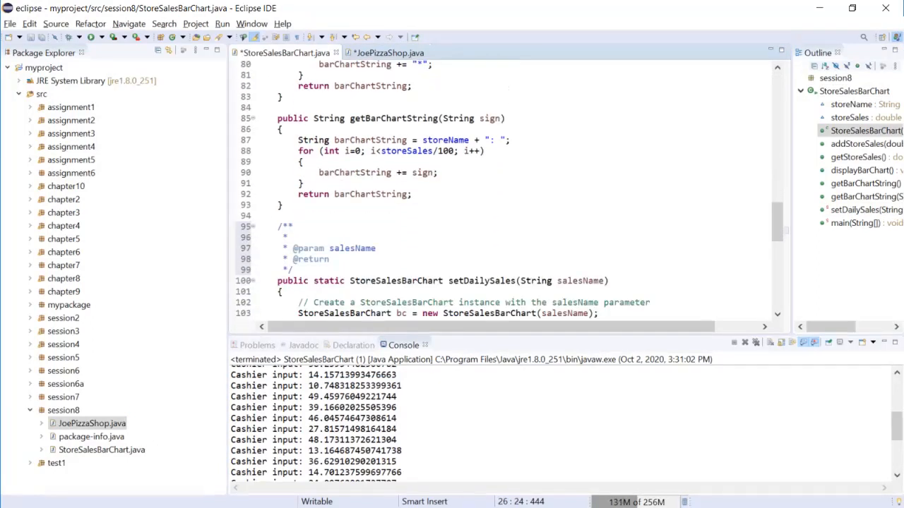
Step: Write the comment 'Create an instance with 10 random sales between 10 - 50' and save
type("Cr")
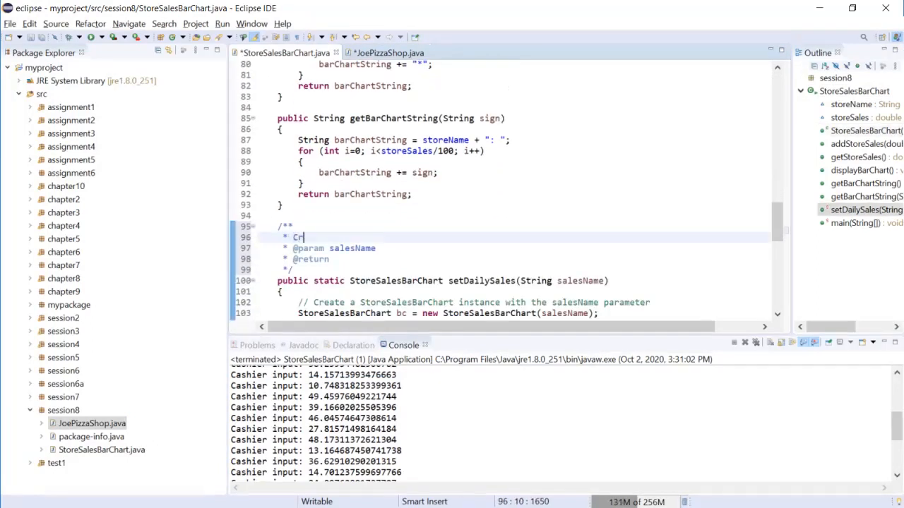
key("BackSpace")
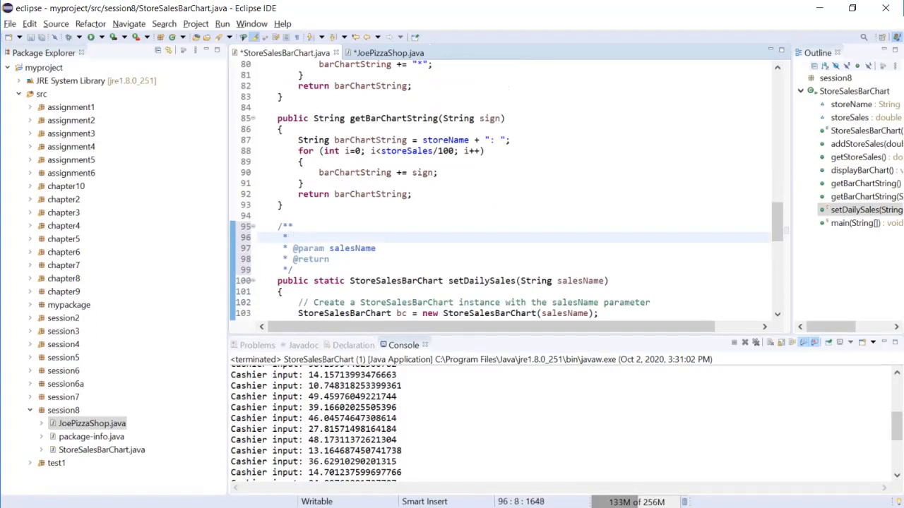
type("Create a")
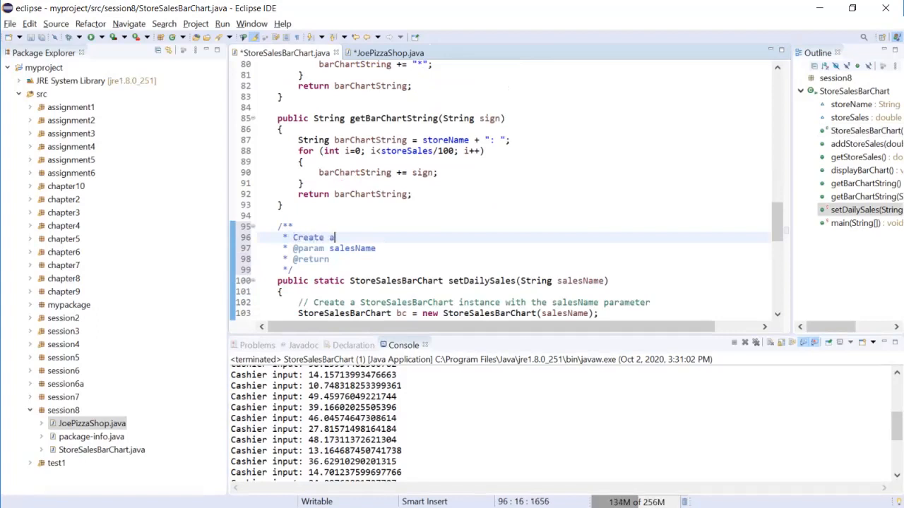
type("n instance of")
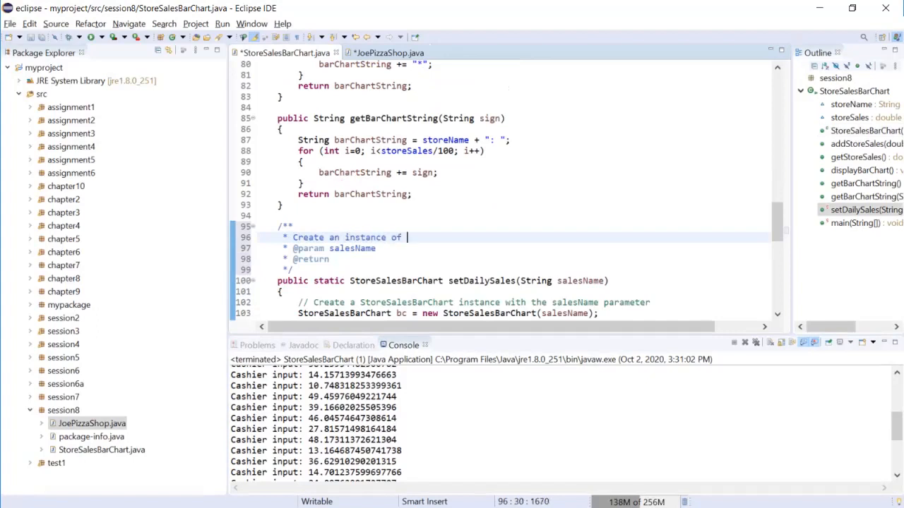
double_click(395, 281)
type("* Populate wt")
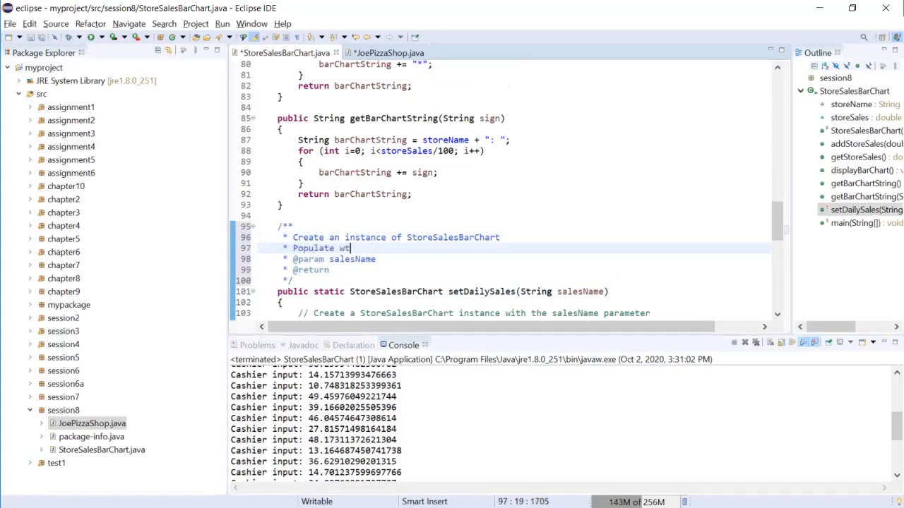
type("ith")
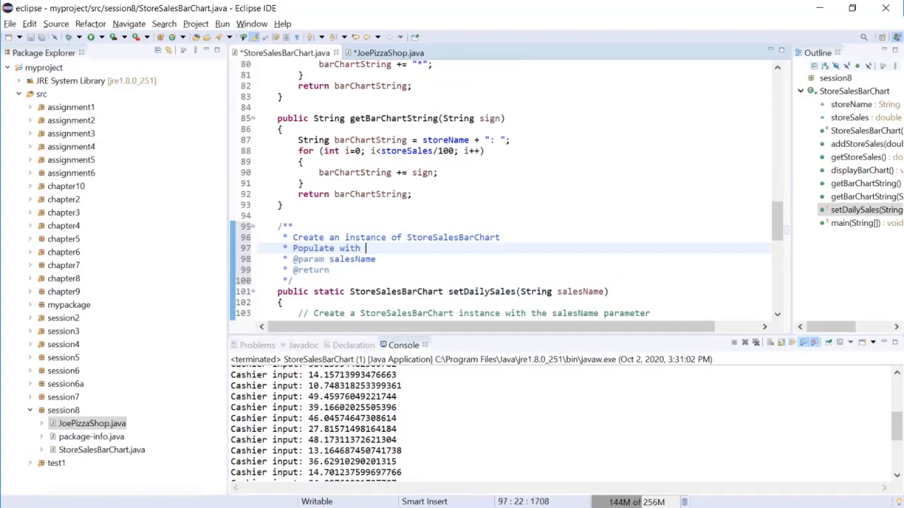
type("10 random")
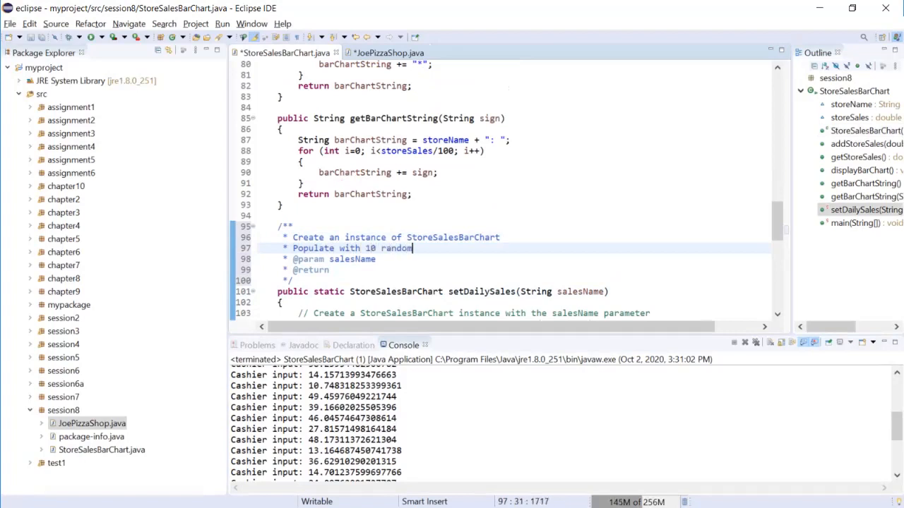
type("sales")
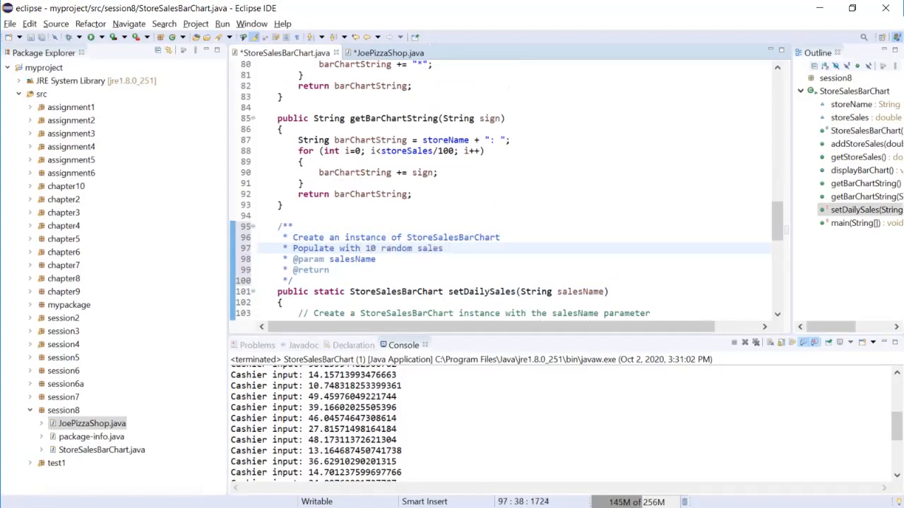
type("between 1")
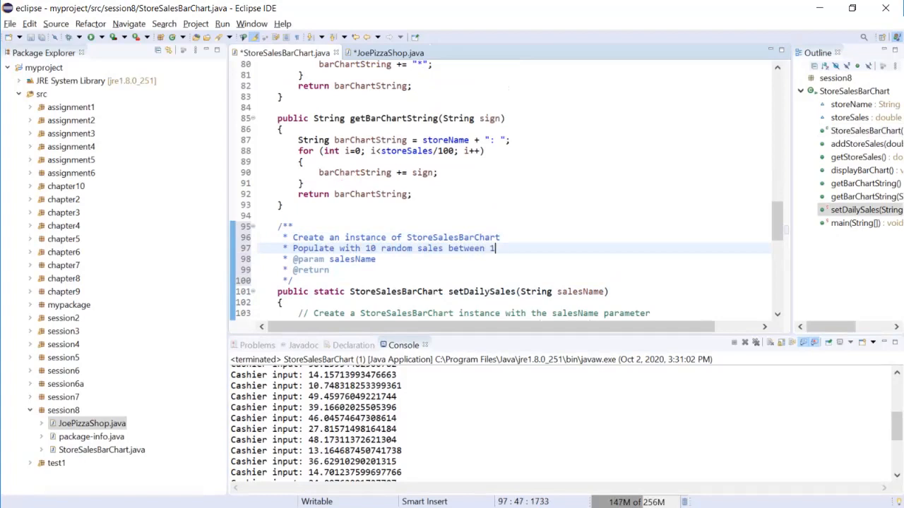
type("0 -")
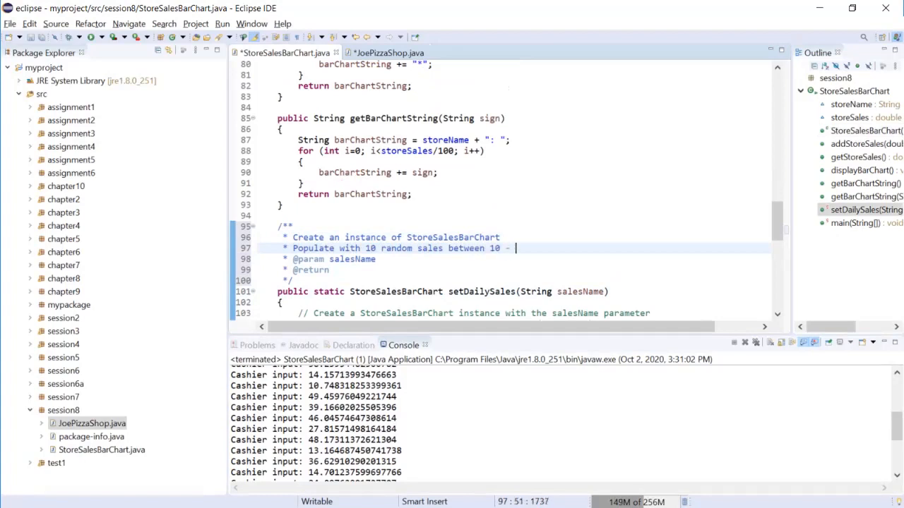
type("50")
left_click(512, 270)
type(" an instance of StoreSalesBarChart")
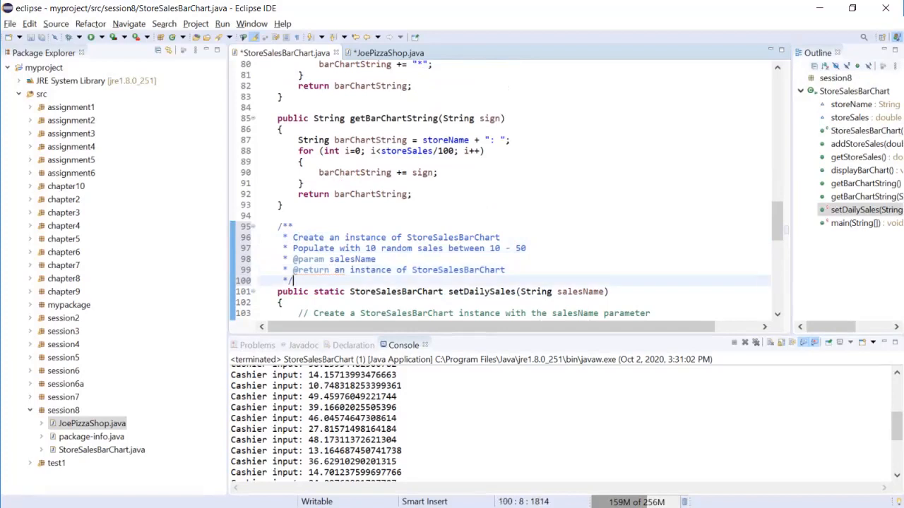
key("ctrl+s")
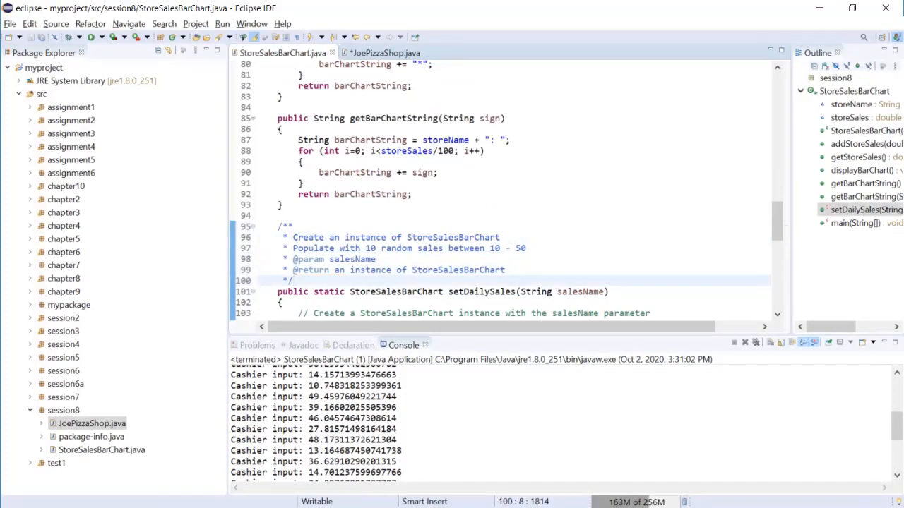
Step: Select the setDailySales method signature for use in JoePizzaShop's main
left_click(383, 53)
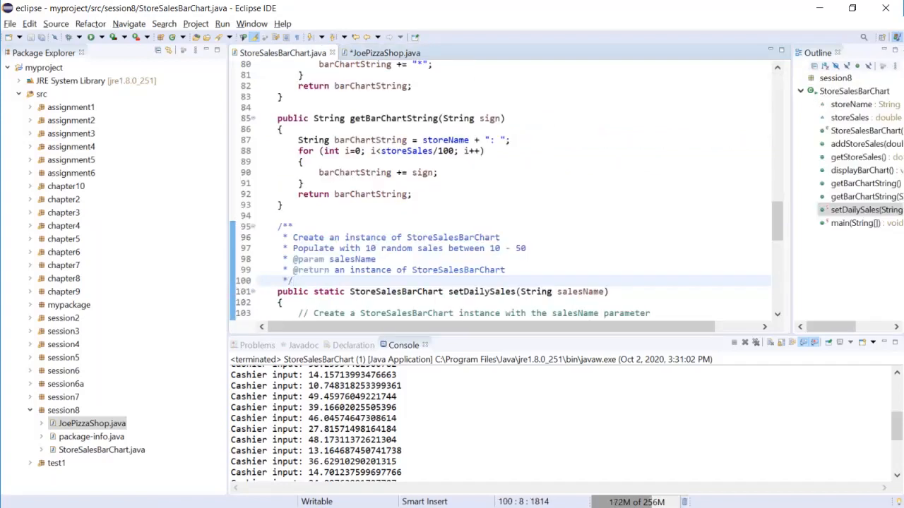
double_click(396, 291)
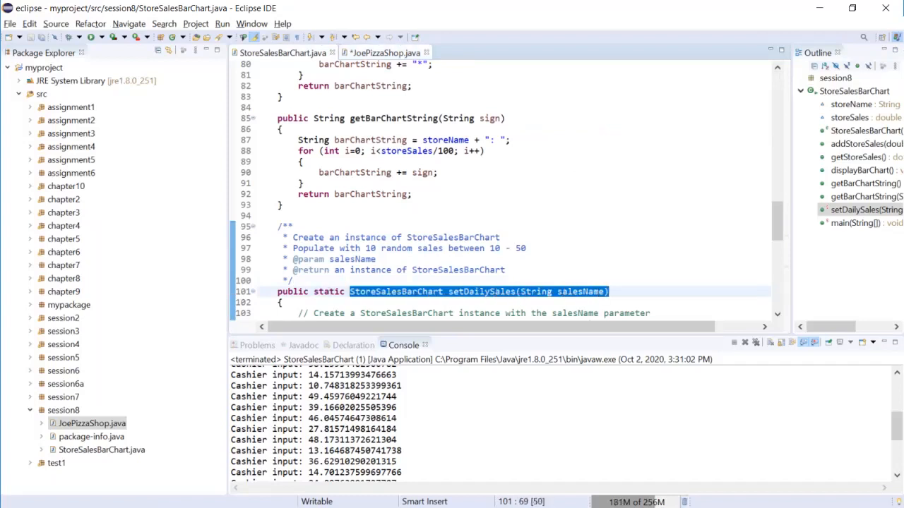
left_click(384, 52)
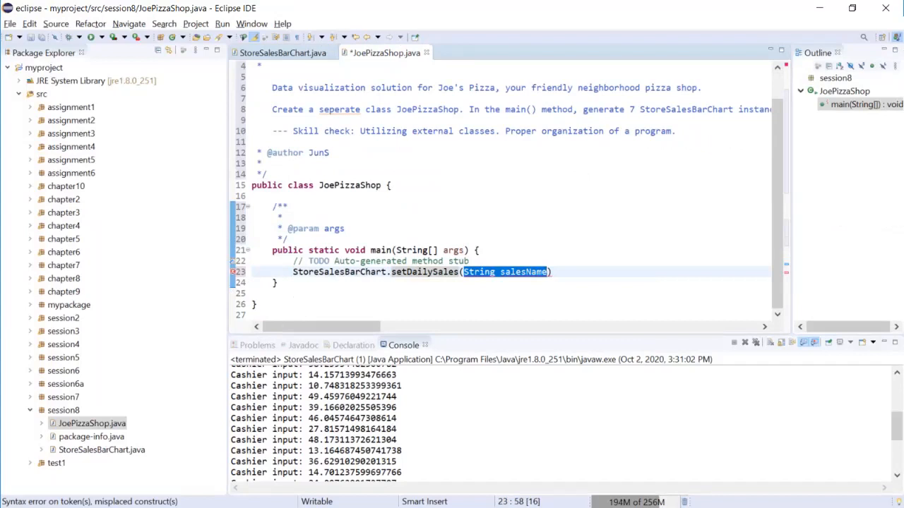
Step: Add two blank lines above the setDailySales call and type 'String store'
key("Return")
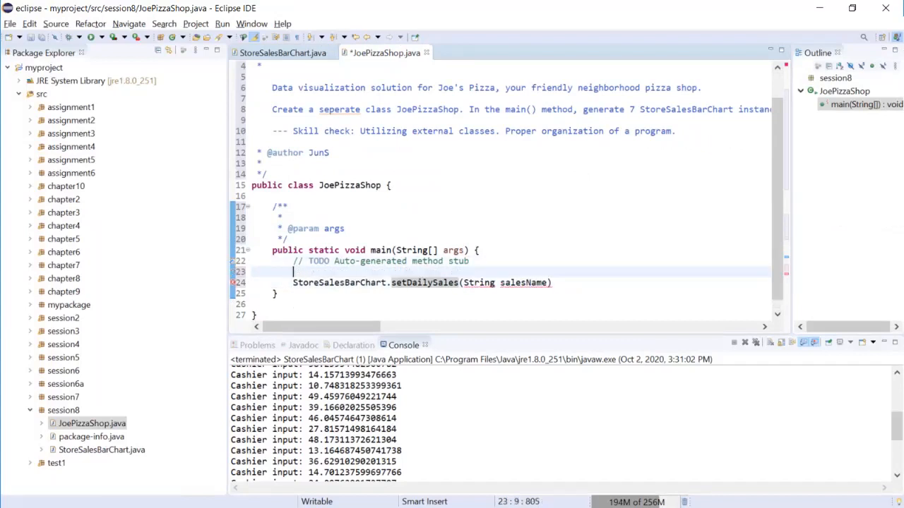
key("Return")
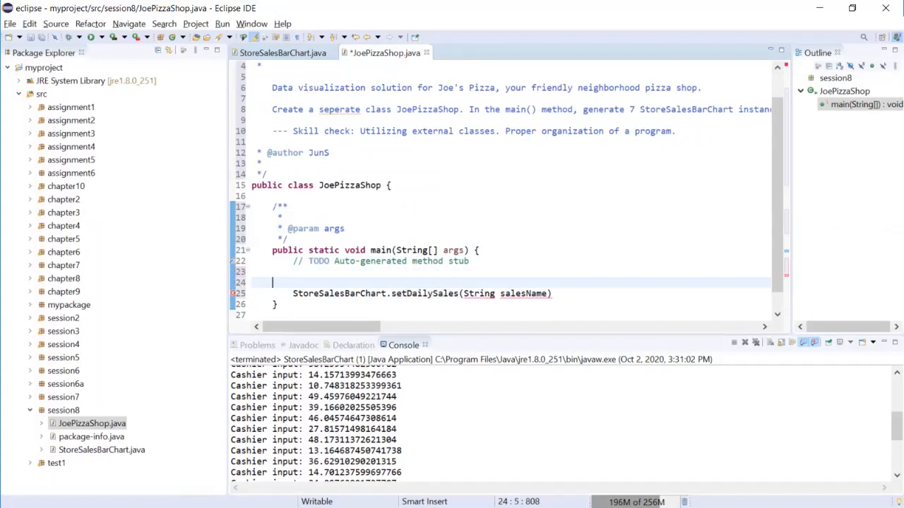
type("String")
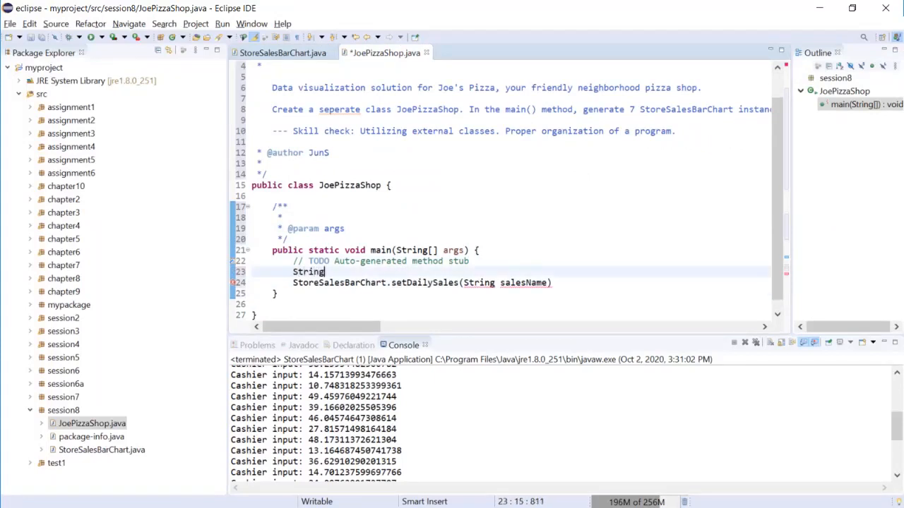
type("store")
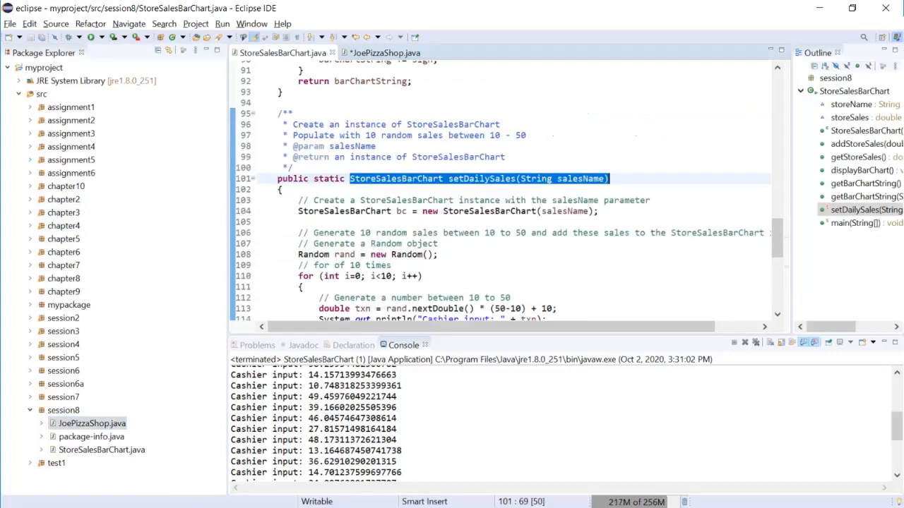
Step: Scroll down to StoreSalesBarChart's main, then expand the assignment3 package
scroll("down", 3)
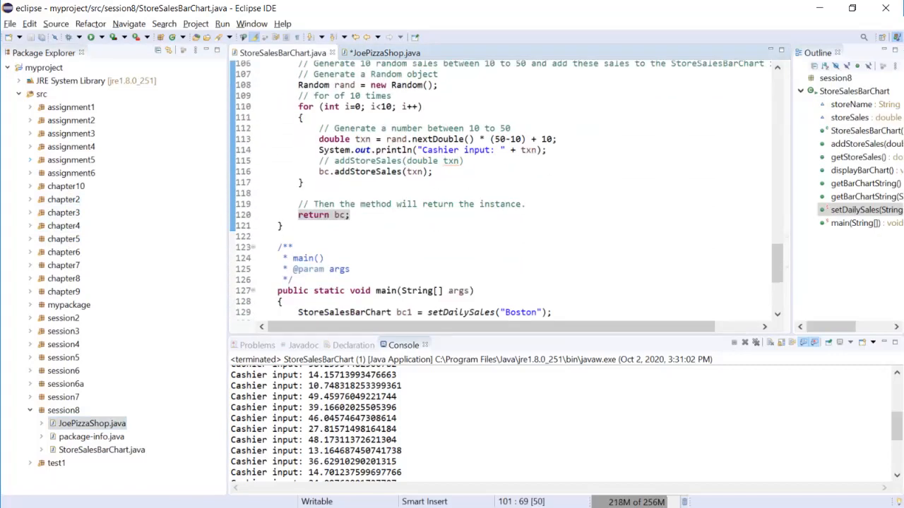
scroll("down", 3)
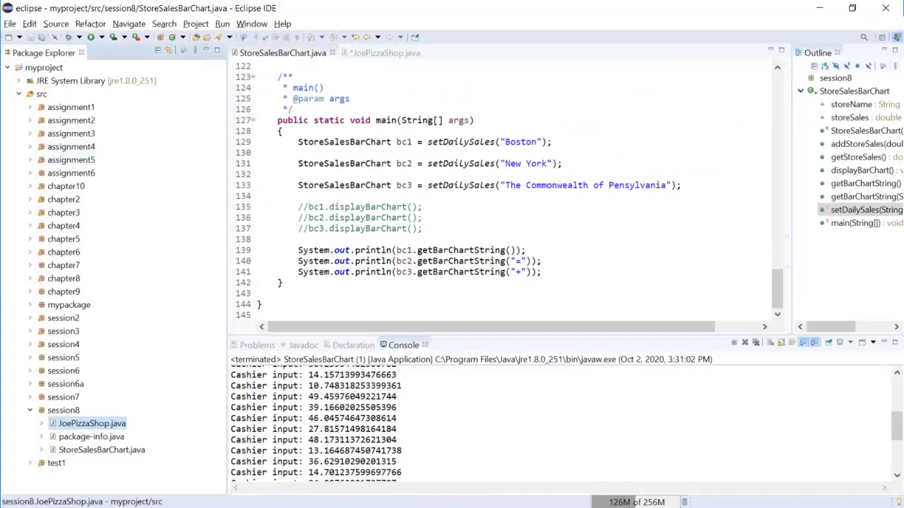
left_click(30, 133)
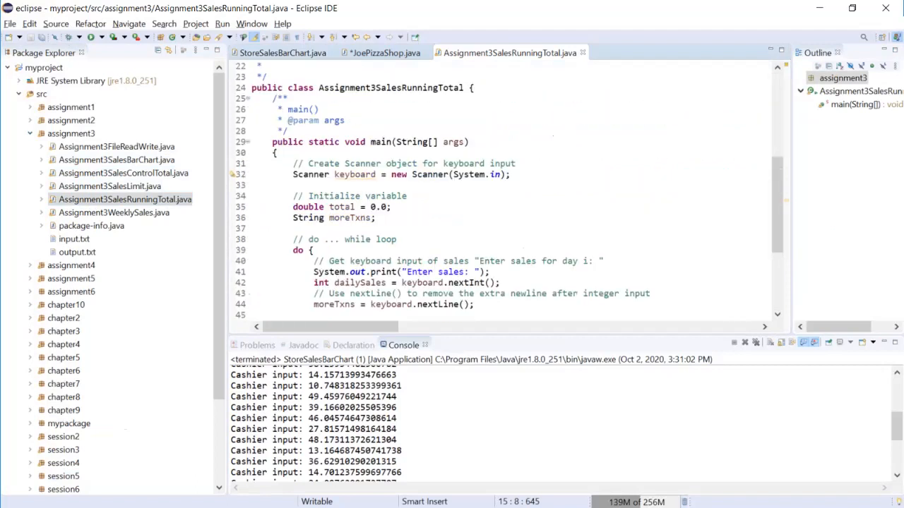
Step: Review Assignment3SalesRunningTotal's Scanner code, then return to JoePizzaShop
scroll("up", 3)
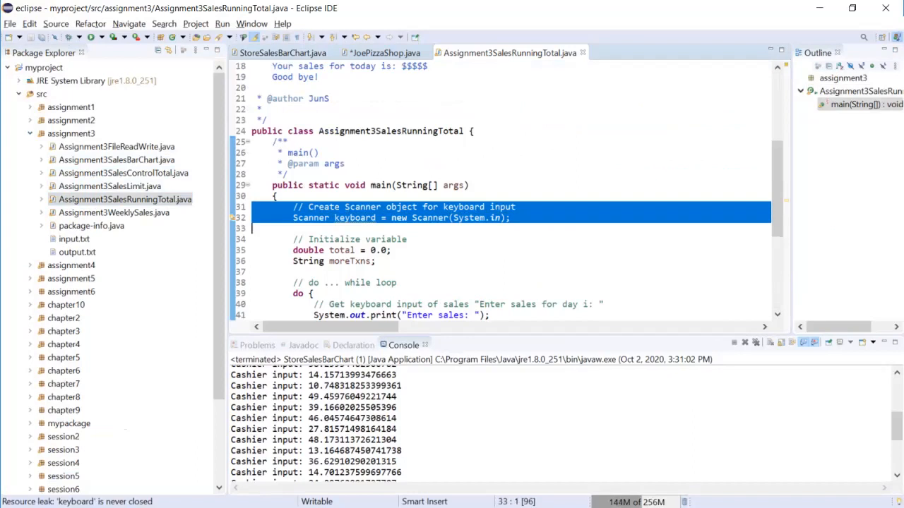
left_click(381, 52)
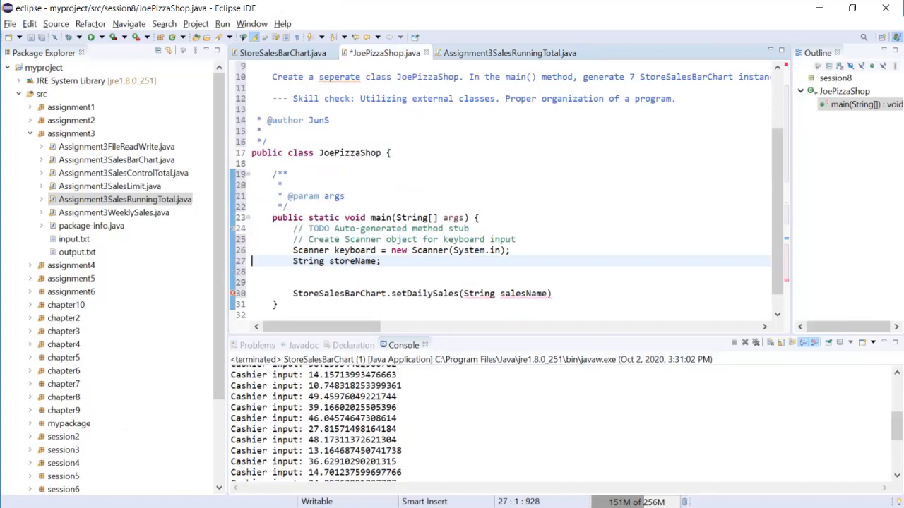
Step: Start the assignment 'salesName =' on the empty line above the setDailySales call
key("Return")
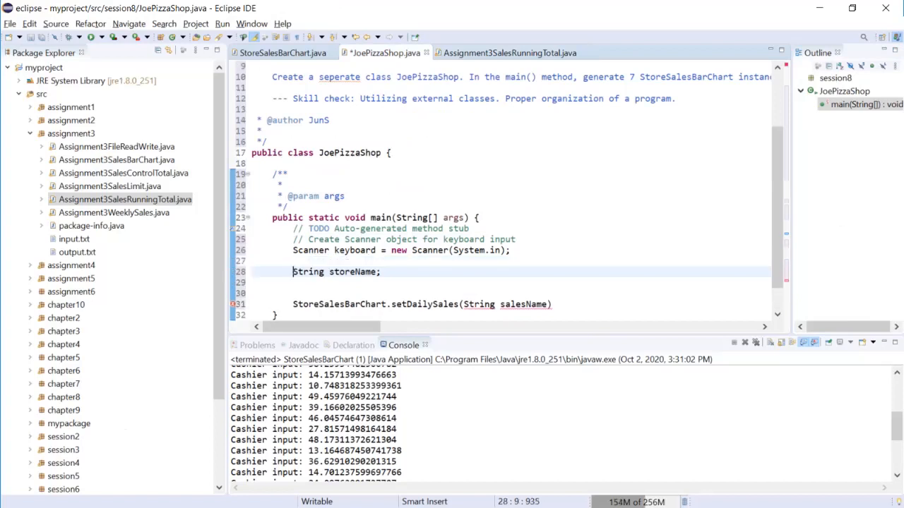
left_click(293, 293)
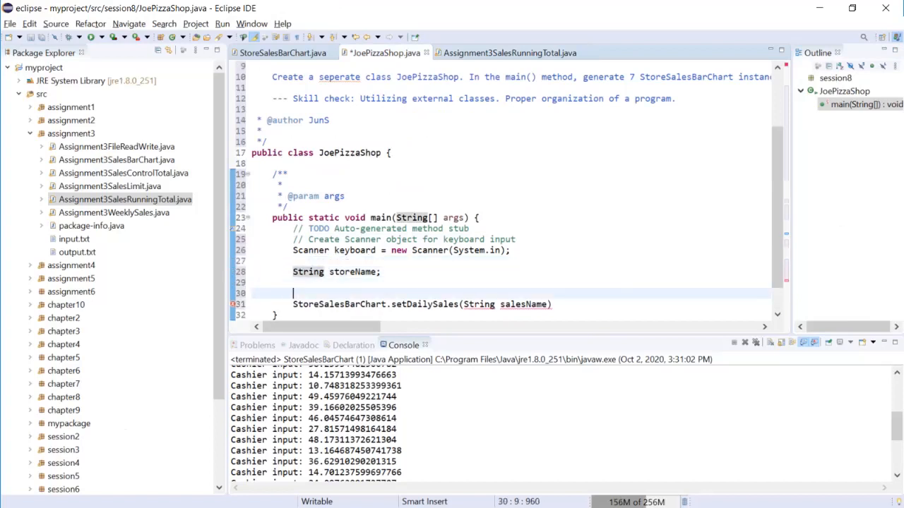
type("storeName")
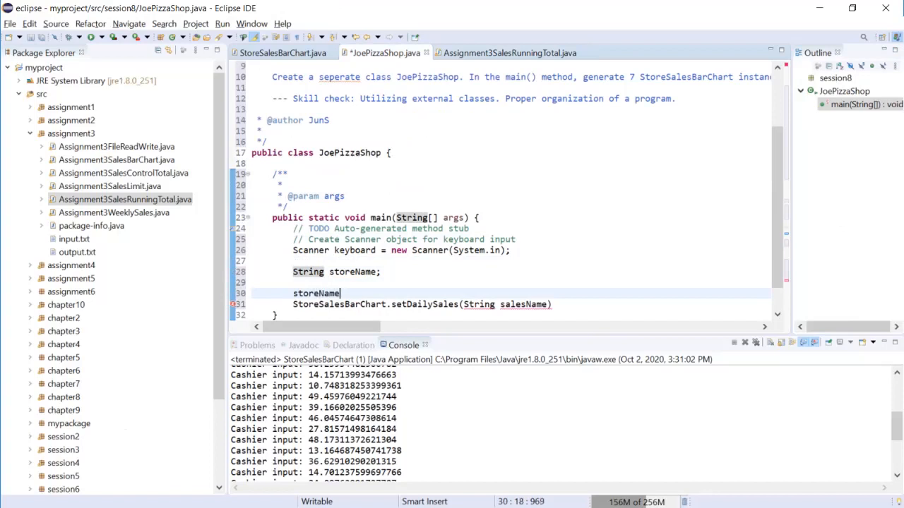
type("=")
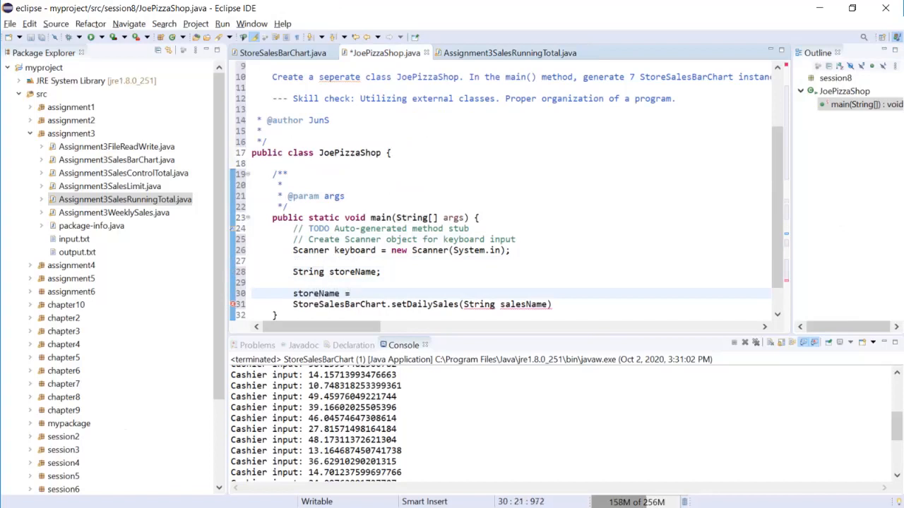
double_click(305, 293)
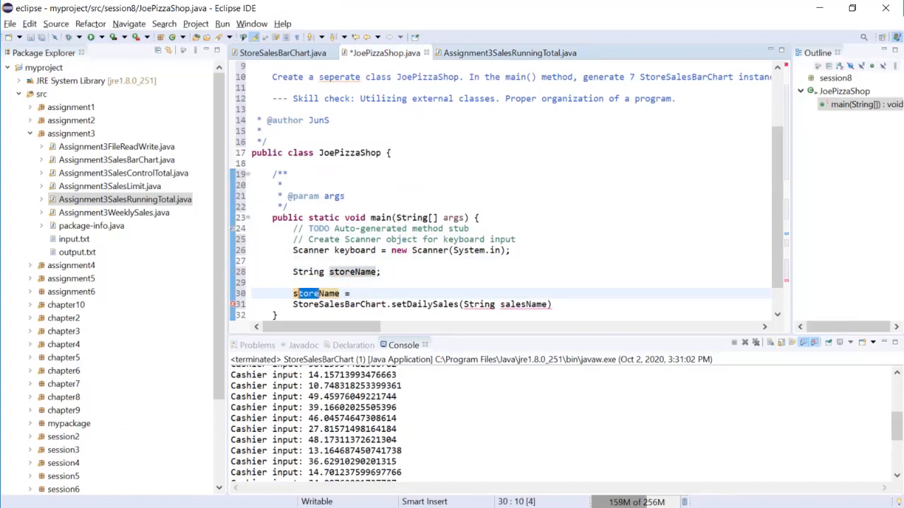
type("salesName")
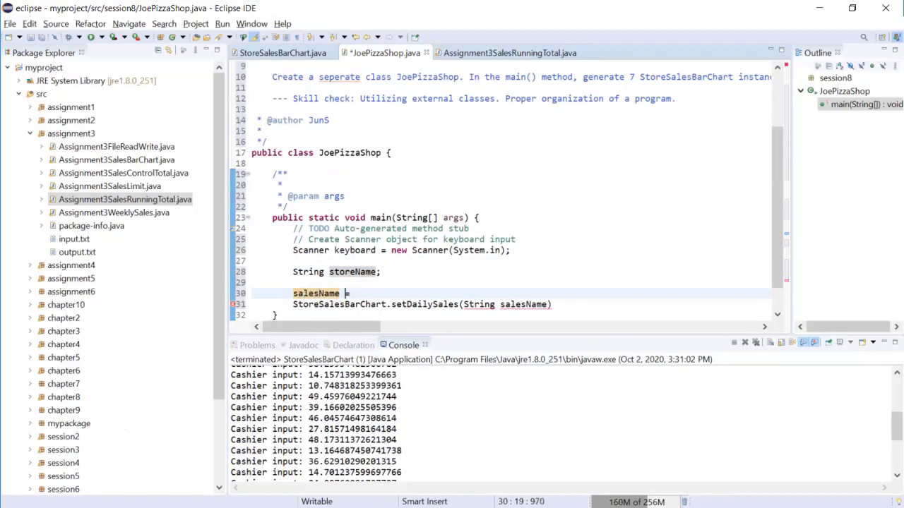
type("=")
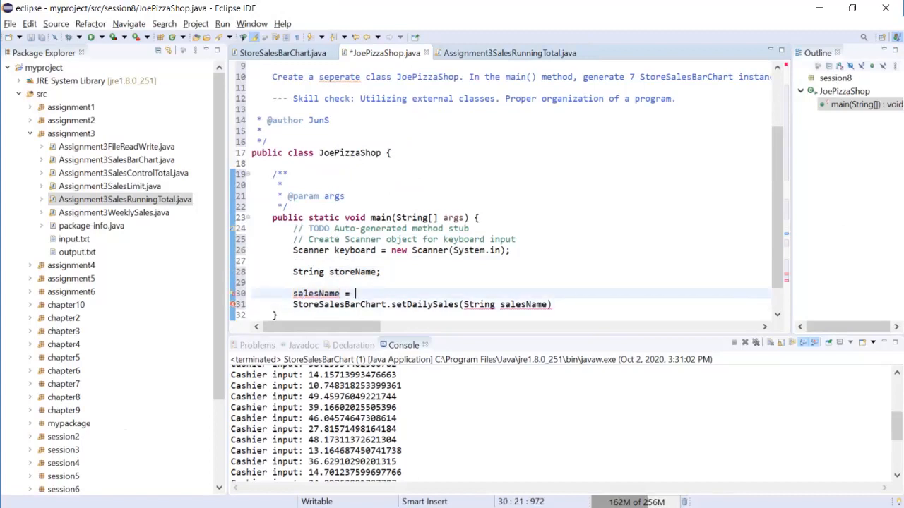
type("\"")
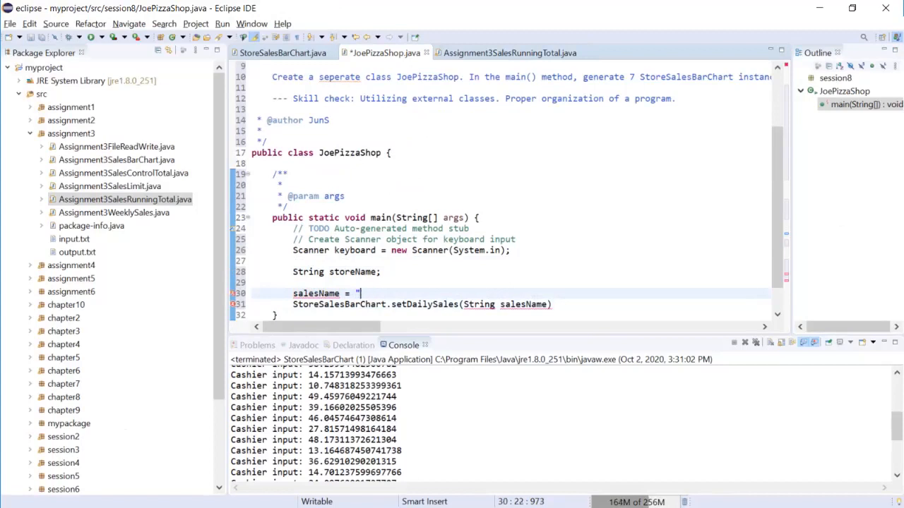
Step: Complete it with keyboard.nextLine() and check the keyboard variable's occurrences
type("k")
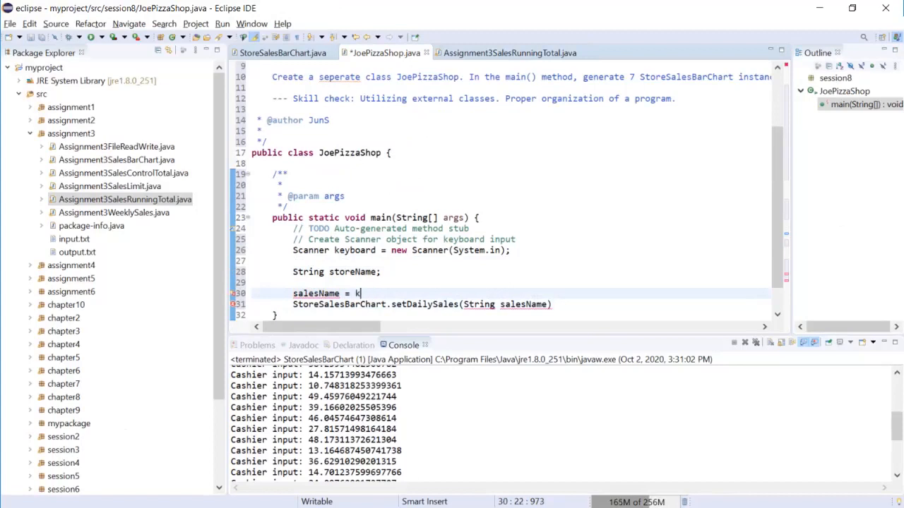
type("eyboard,")
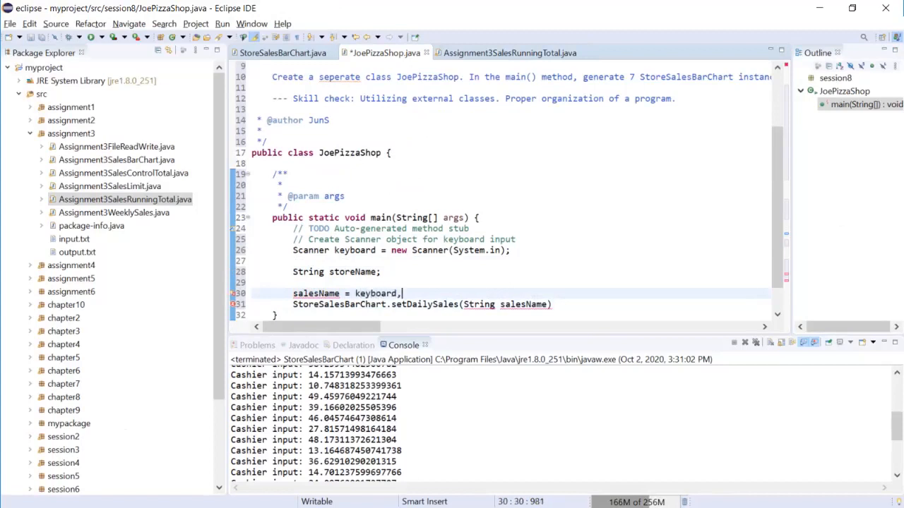
type("g")
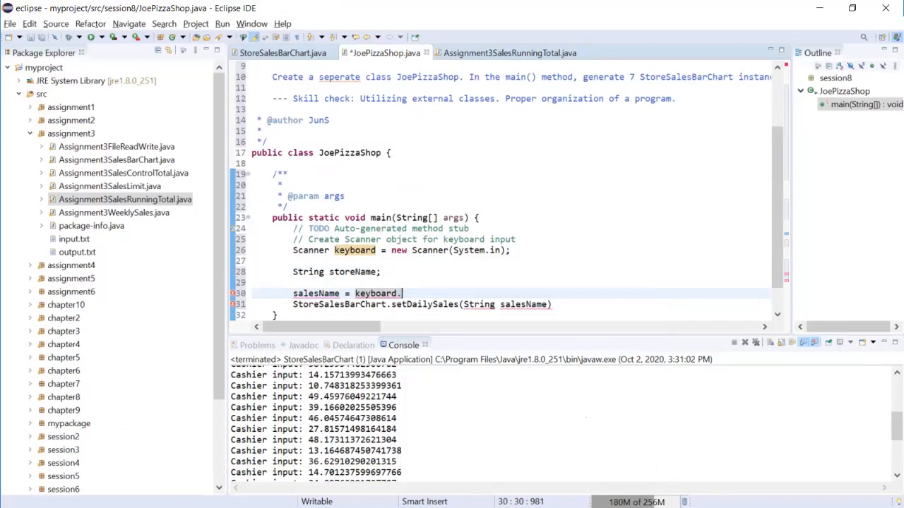
type("ne")
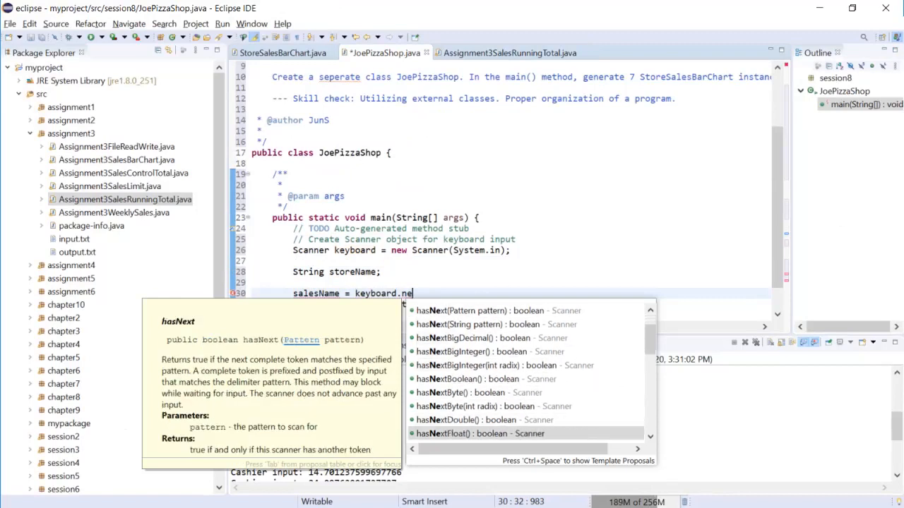
scroll("down", 3)
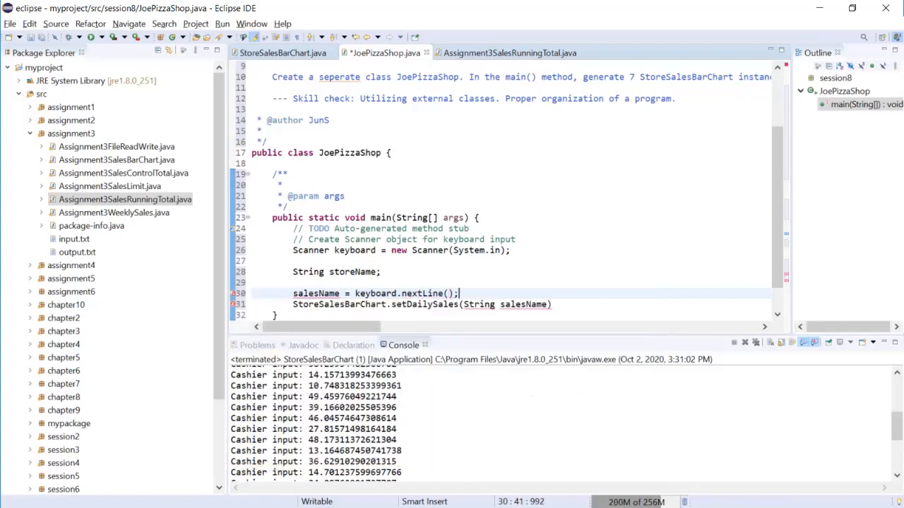
left_click(398, 293)
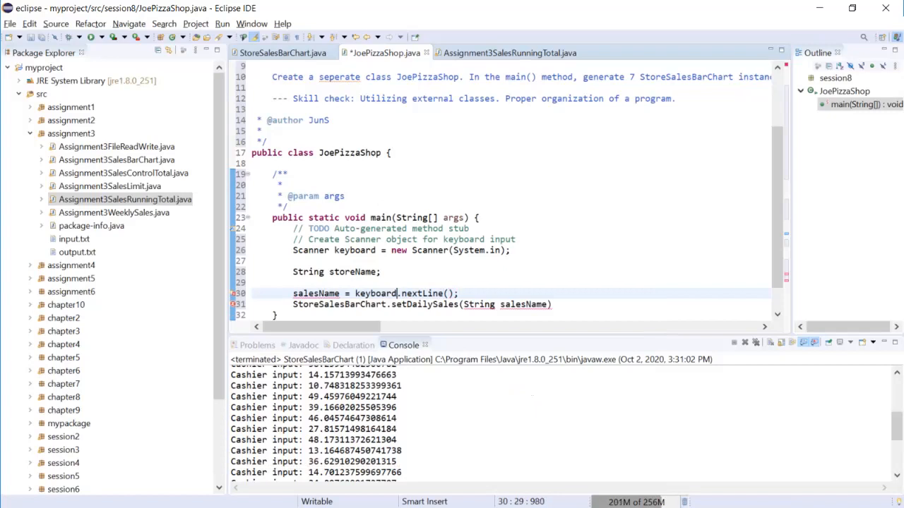
double_click(355, 250)
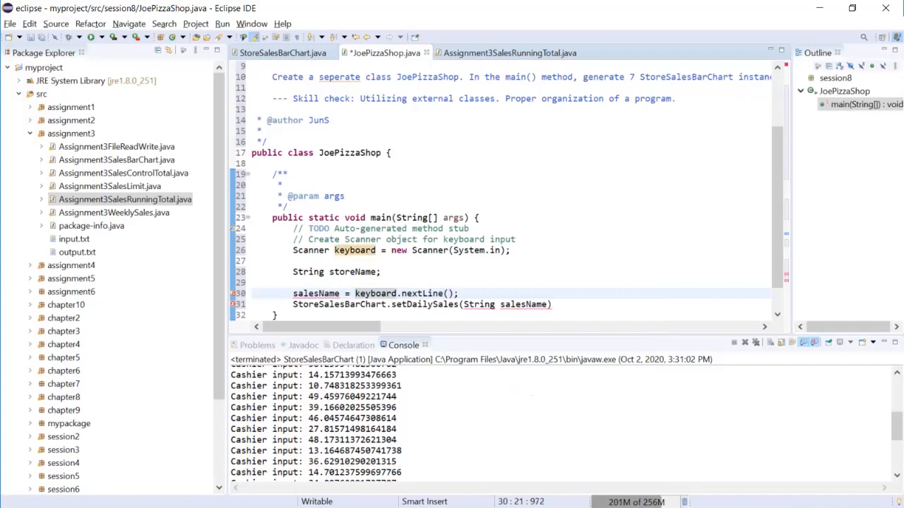
mouse_move(316, 293)
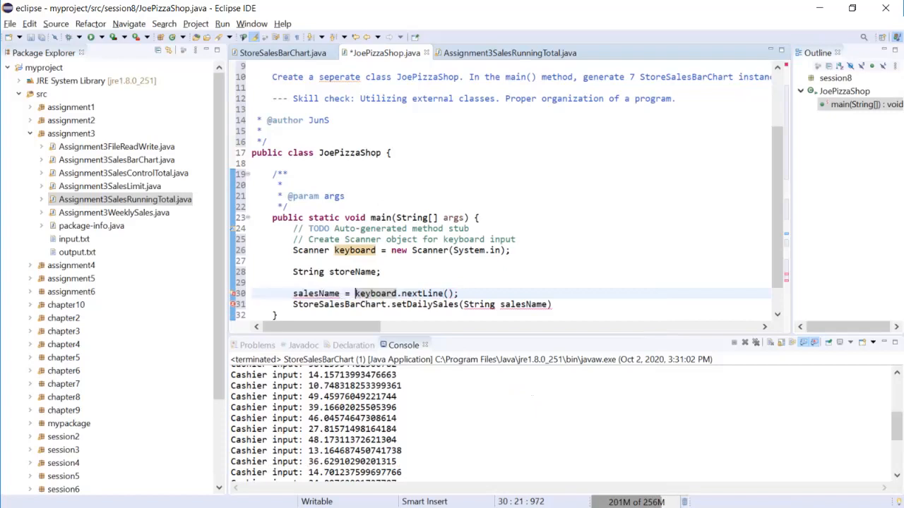
Step: Rename the storeName declaration to salesName and remove 'String' from the call
double_click(316, 293)
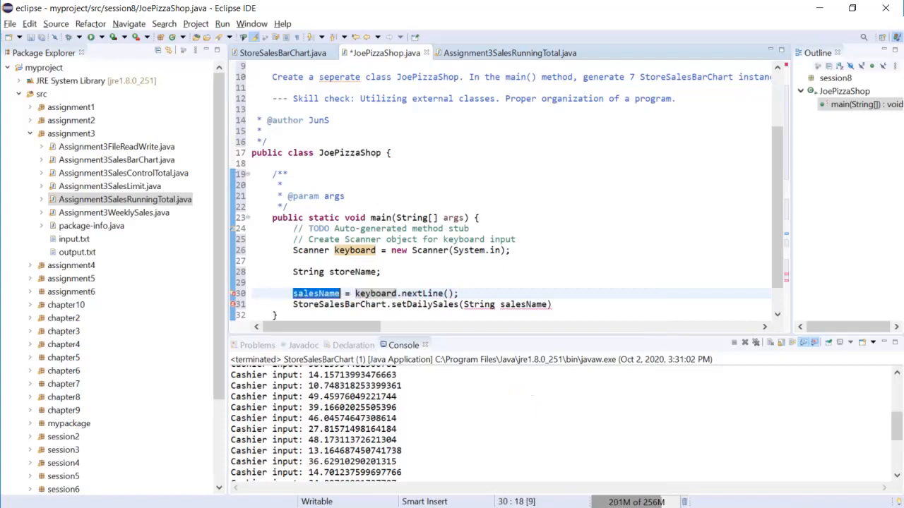
double_click(351, 271)
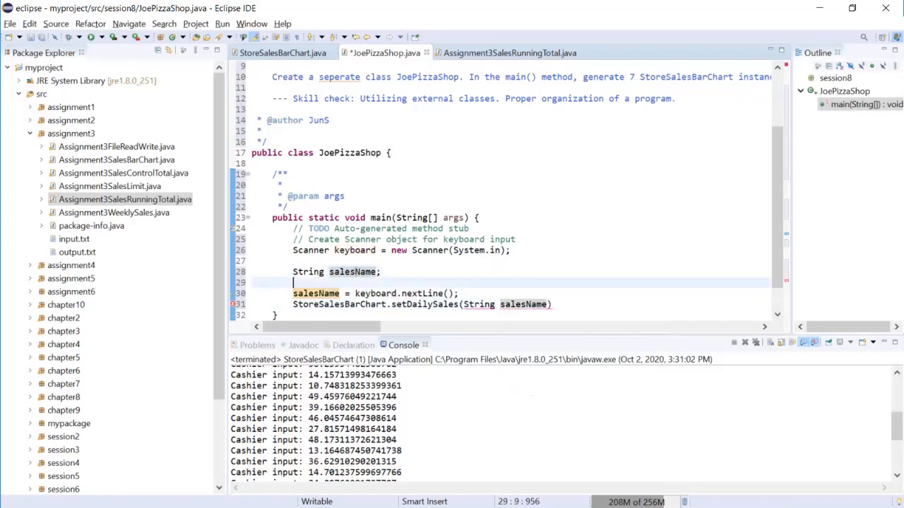
double_click(480, 305)
type(";")
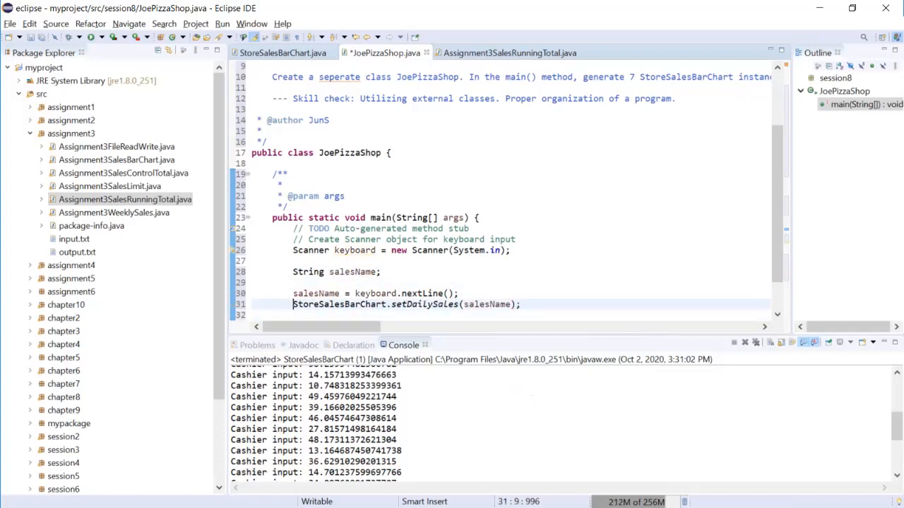
Step: Assign the setDailySales(salesName) result to sales1 and look up setDailySales
type("bc1 =")
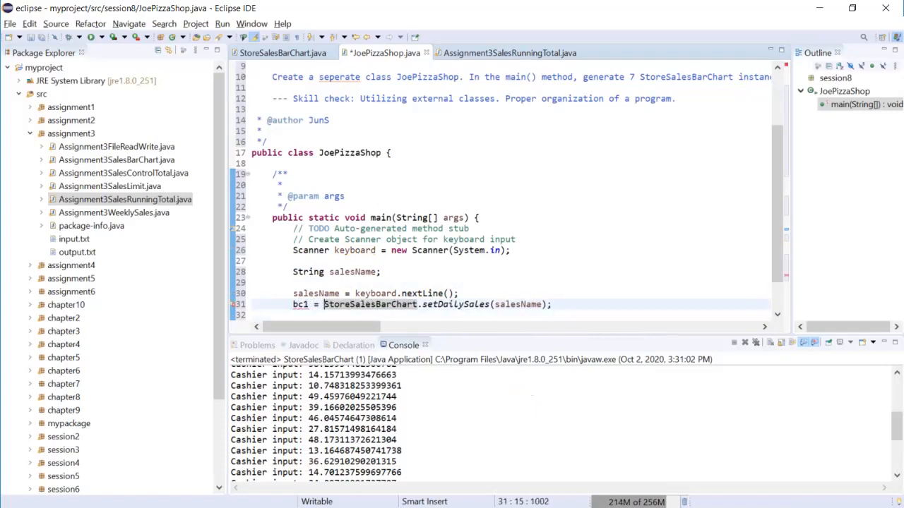
double_click(300, 305)
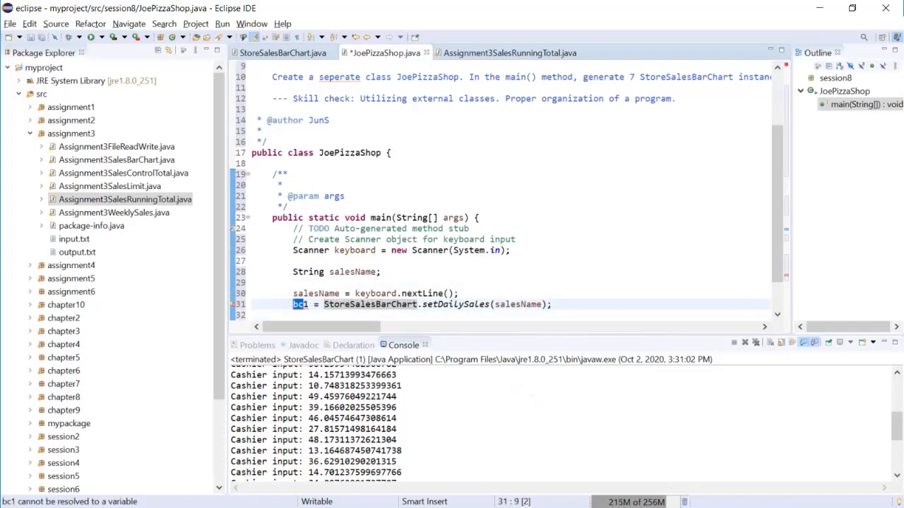
type("sales1")
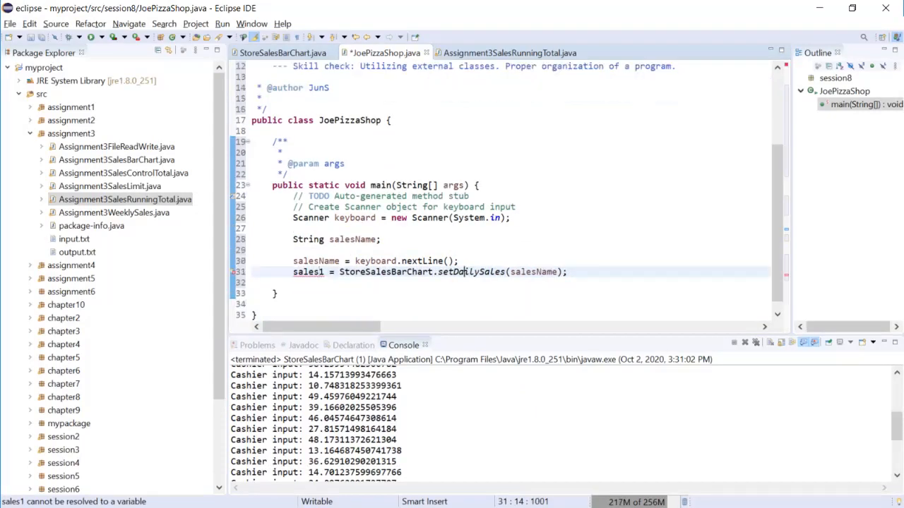
double_click(472, 272)
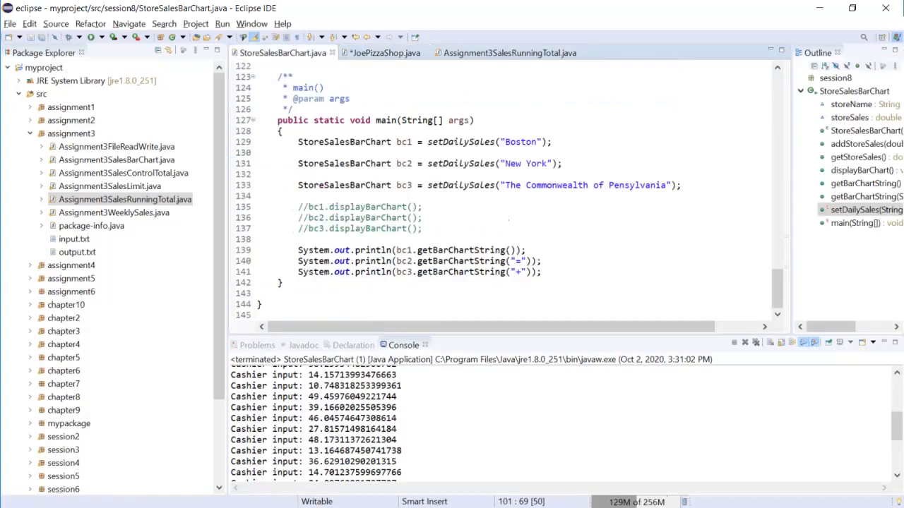
scroll("up", 3)
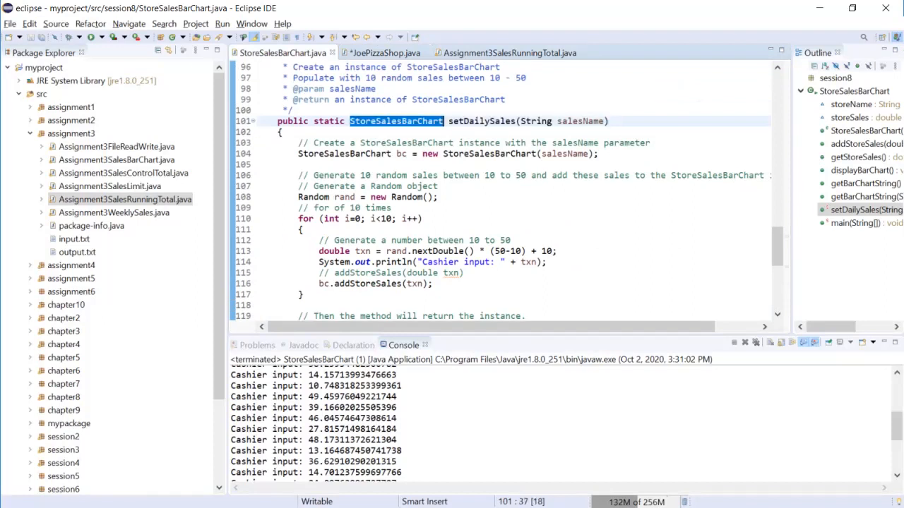
Step: Return to JoePizzaShop and select sales1 to type it as StoreSalesBarChart
left_click(384, 52)
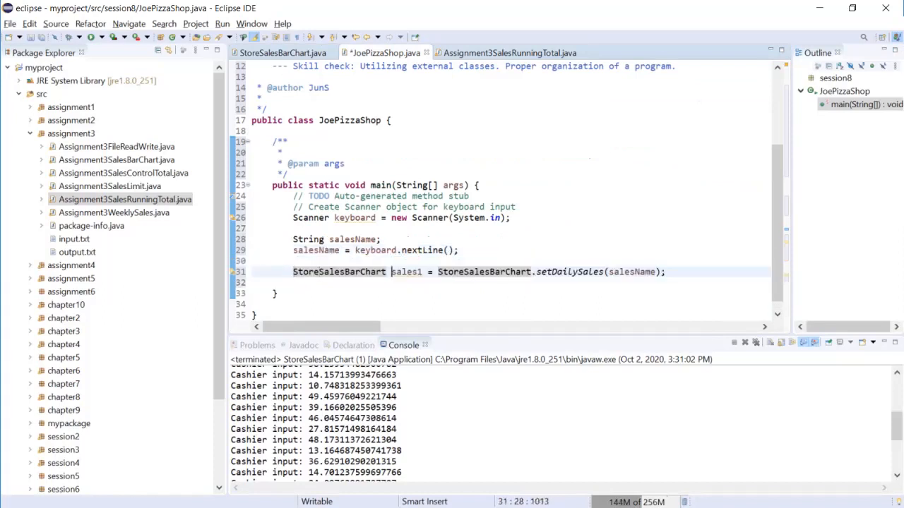
double_click(406, 272)
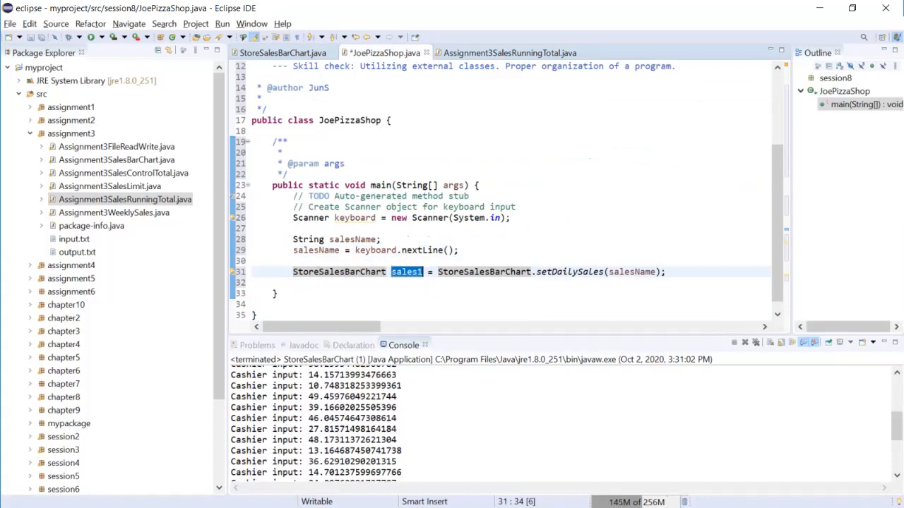
left_click(422, 250)
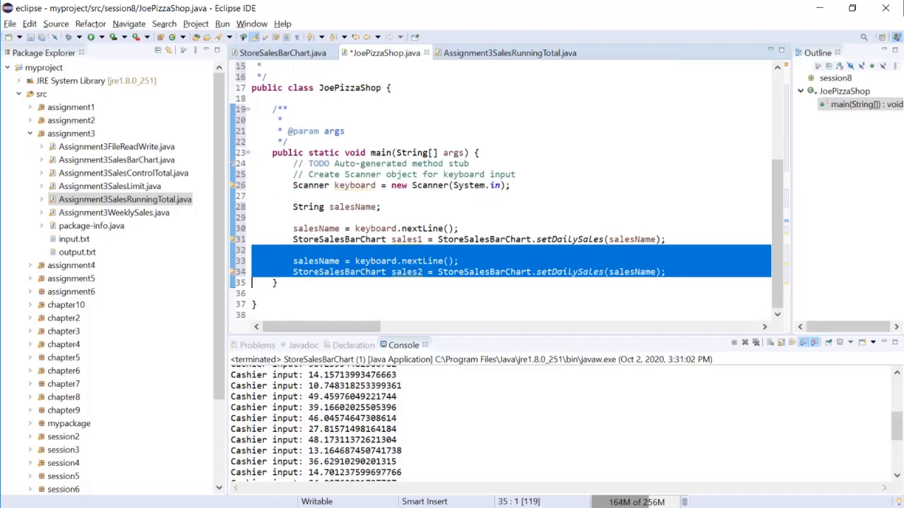
Step: Paste more read-and-create line pairs for sales3 through sales7
key("ctrl+v")
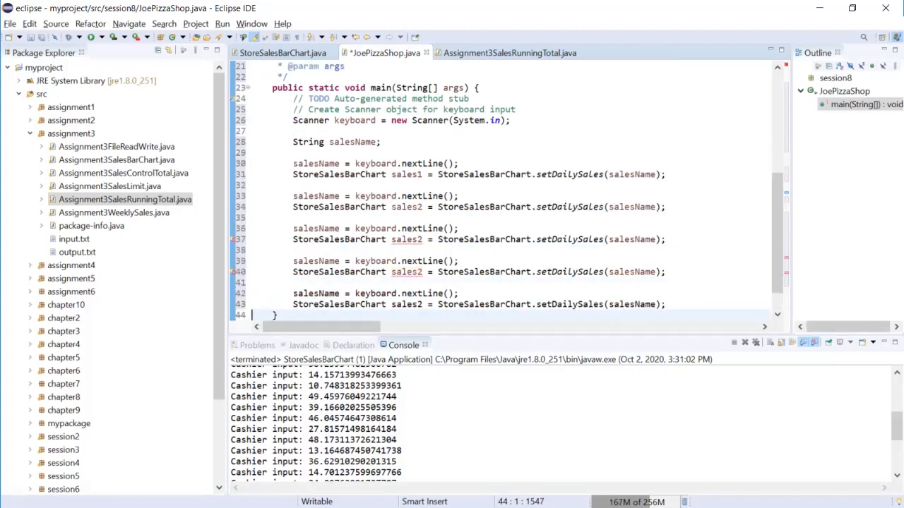
scroll("down", 3)
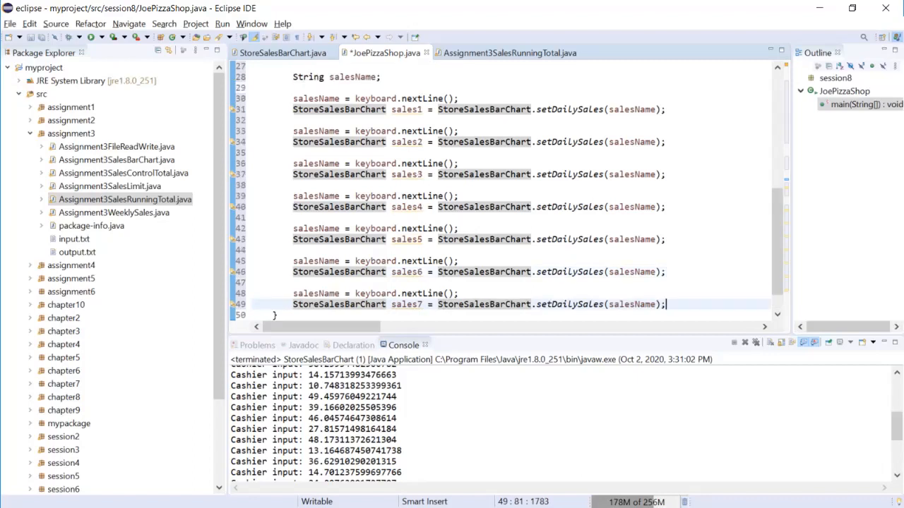
scroll("up", 3)
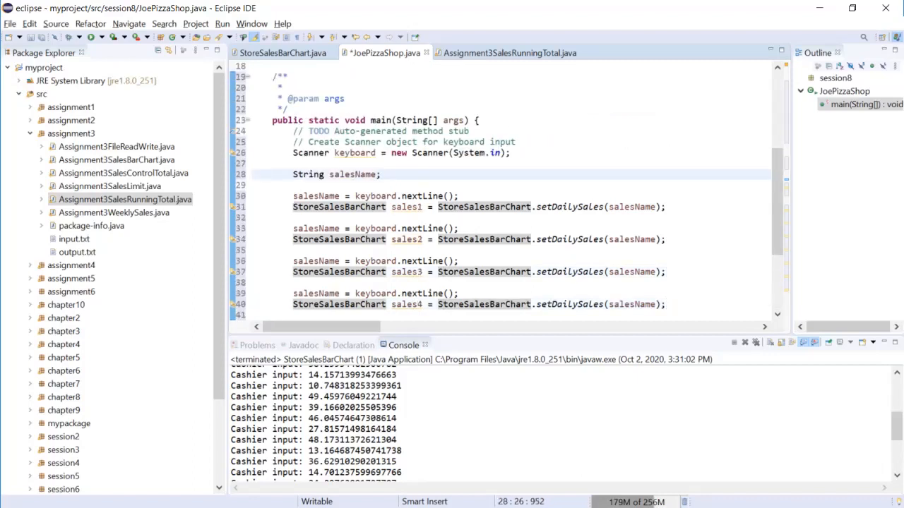
Step: Add a System.out.println prompt 'Please enter the name of first sales' after the salesName declaration
left_click(254, 163)
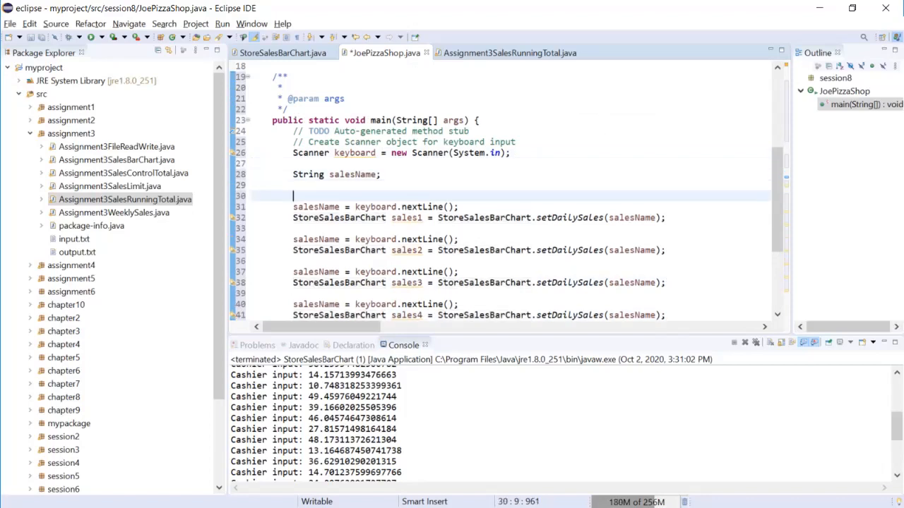
type("System.o")
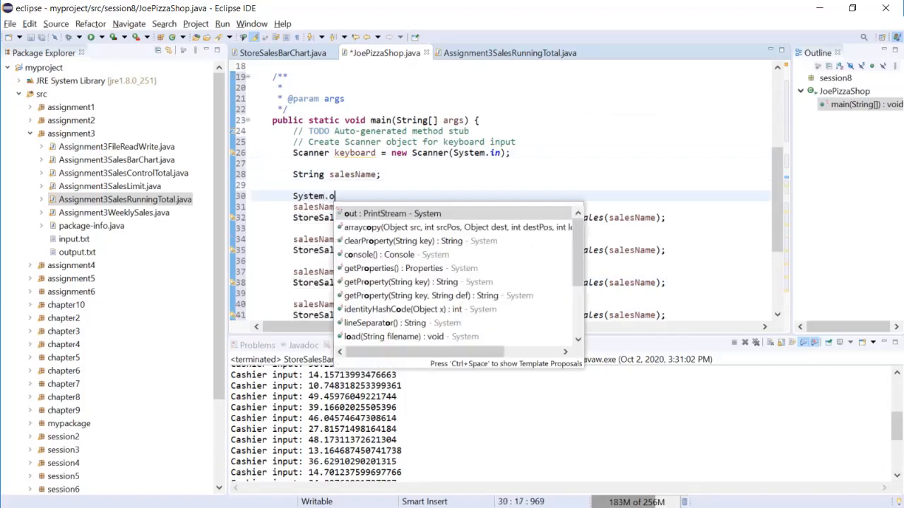
type("ut.println();")
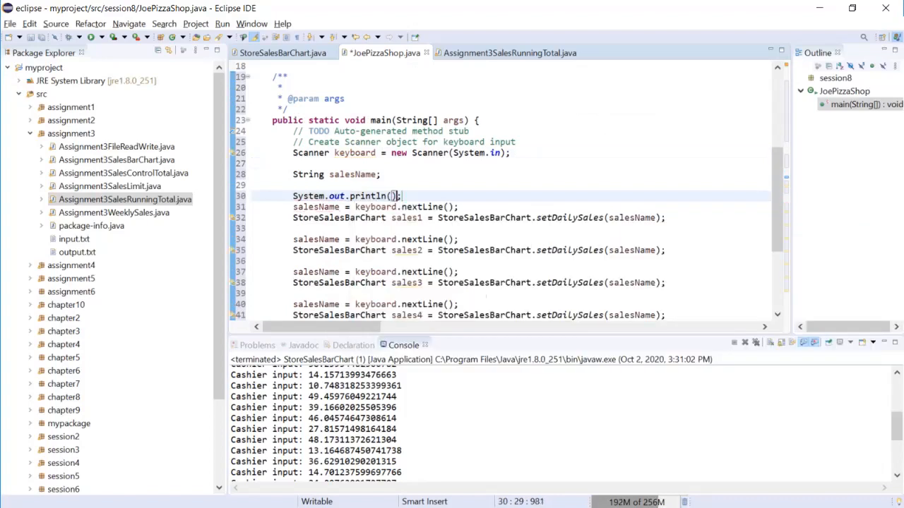
key("Left")
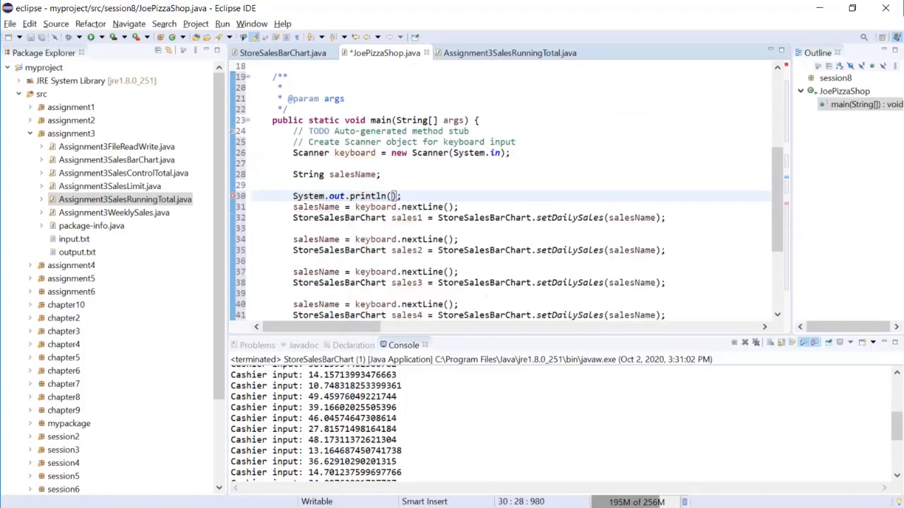
type("\"\"")
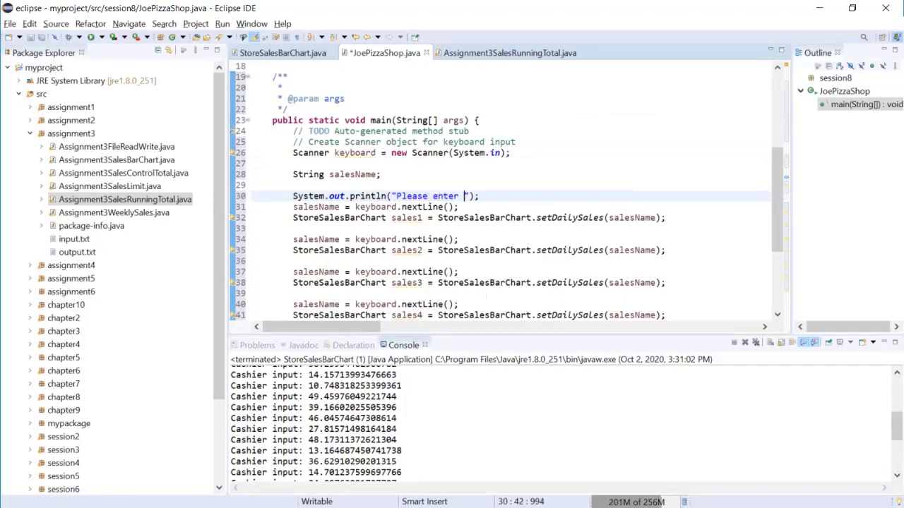
type("the n")
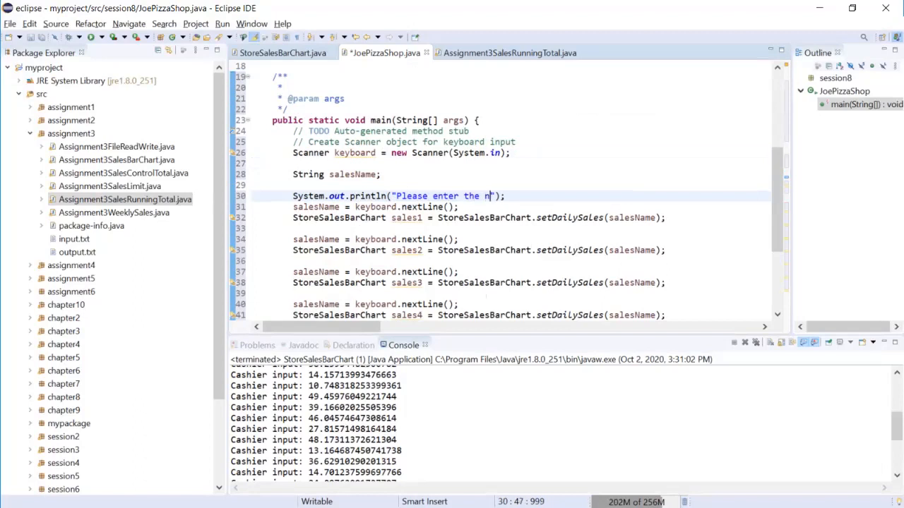
type("ame of first s")
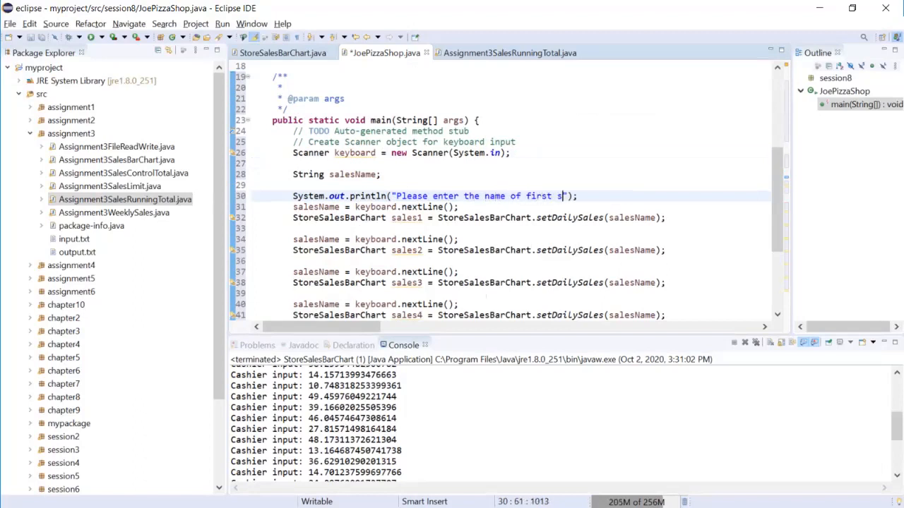
type("ales:")
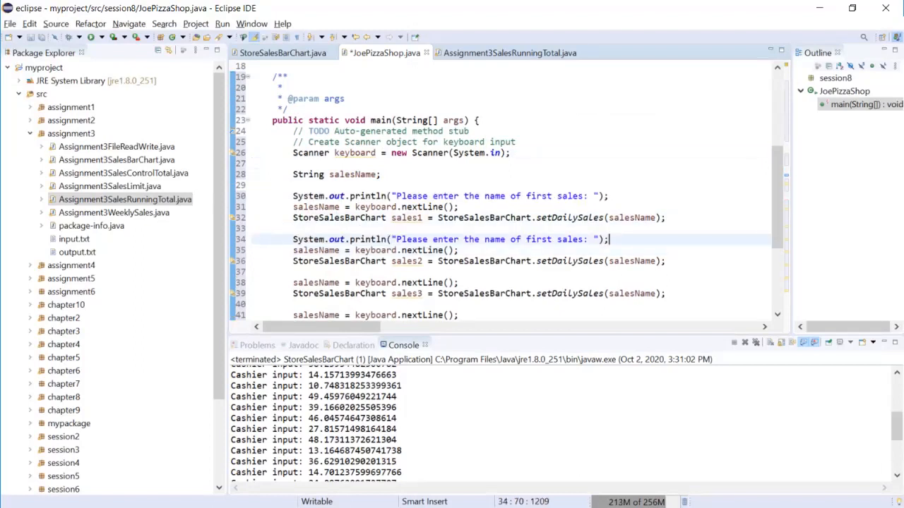
Step: Add prompts for the second, third and fourth sales names by pasting and editing ordinals
type("second")
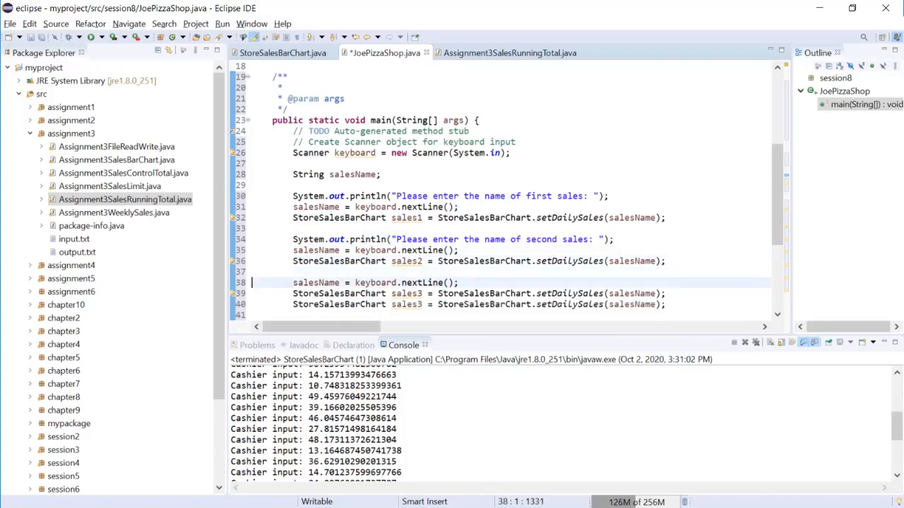
double_click(539, 282)
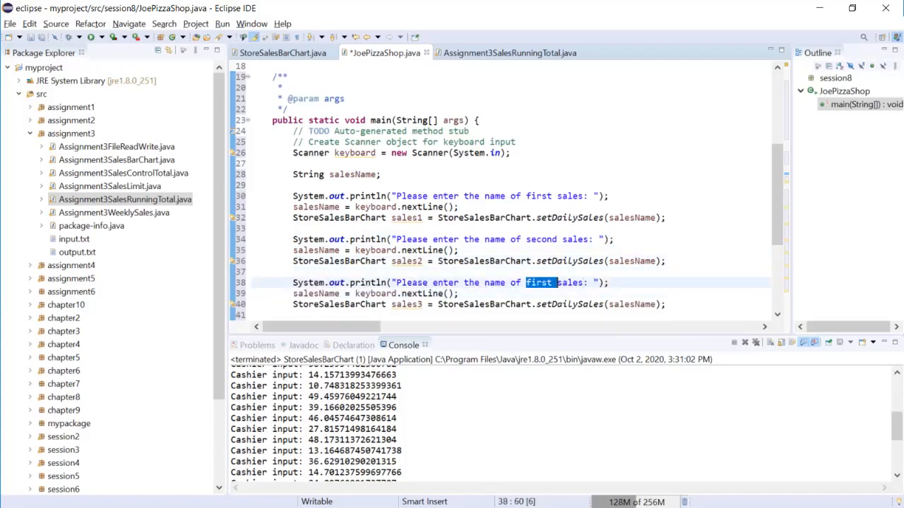
type("third")
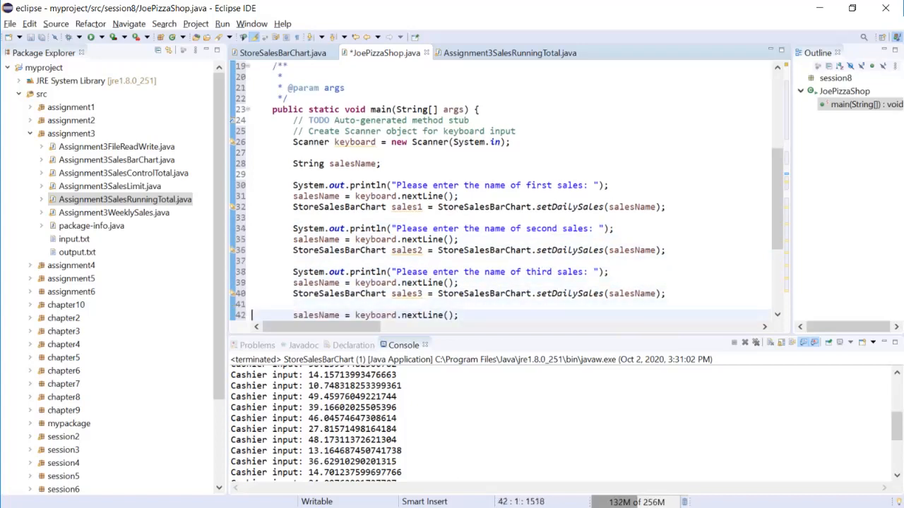
type("System.out.println(\"Please enter the name of first sales: \");")
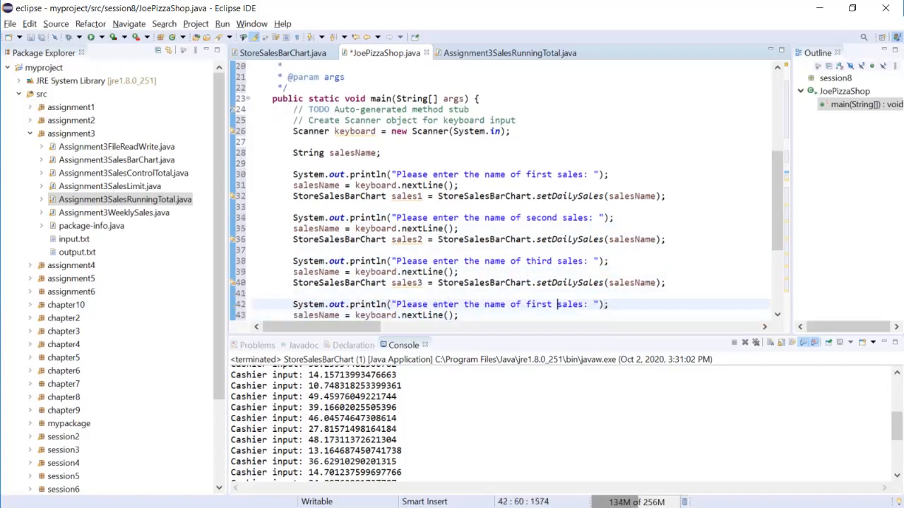
type("forth")
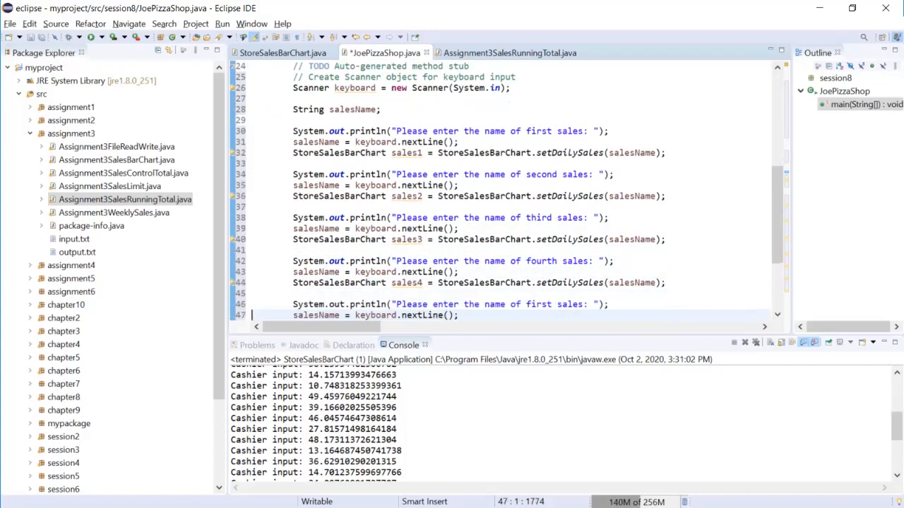
Step: Paste and relabel the remaining prompts through 'seventh sales'
double_click(542, 304)
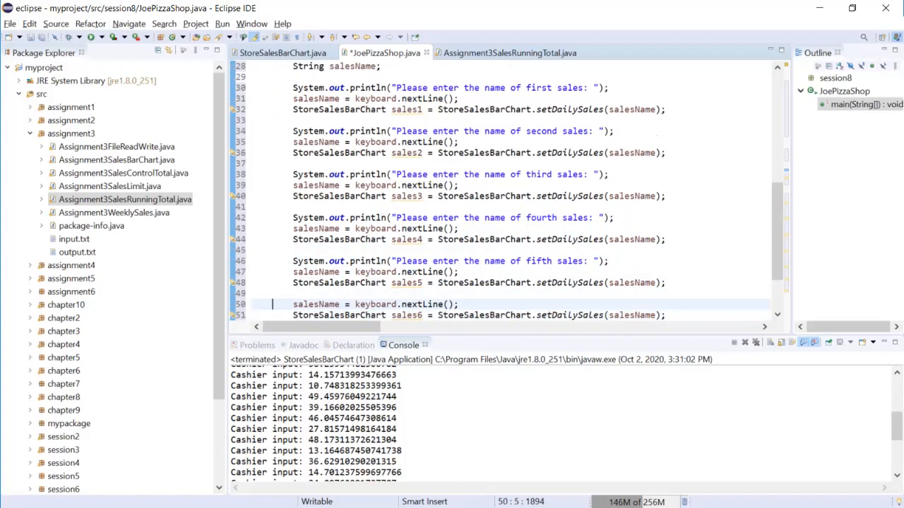
type("System.out.println(\"Please enter the name of first sales: \");")
type("System.out.println(\"Please enter the name of sesales: \");")
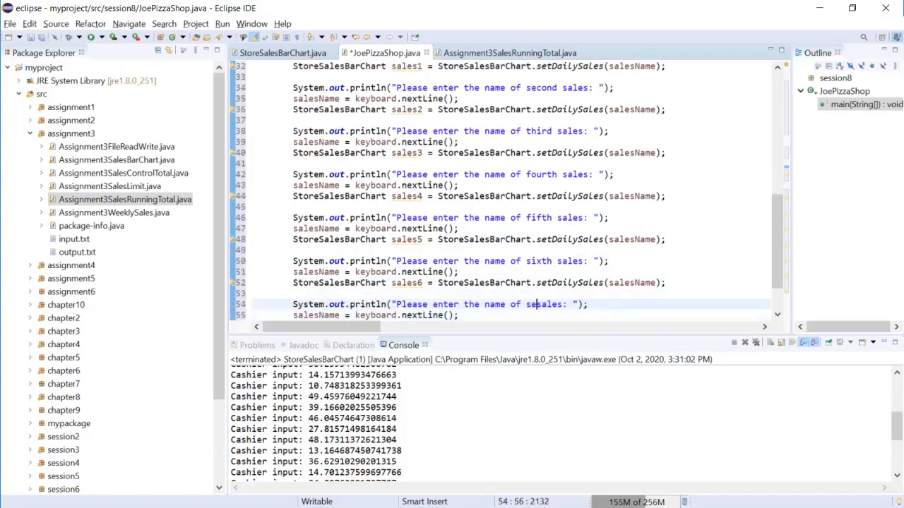
scroll("down", 3)
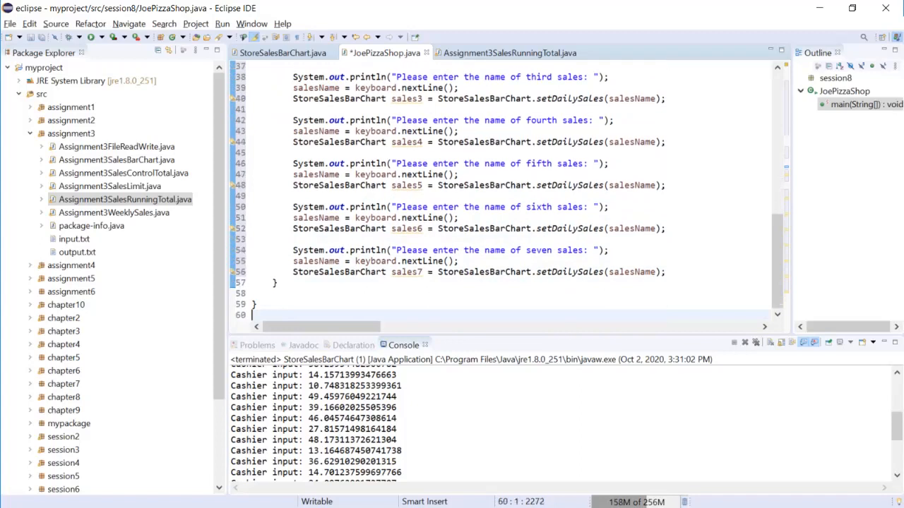
left_click(556, 250)
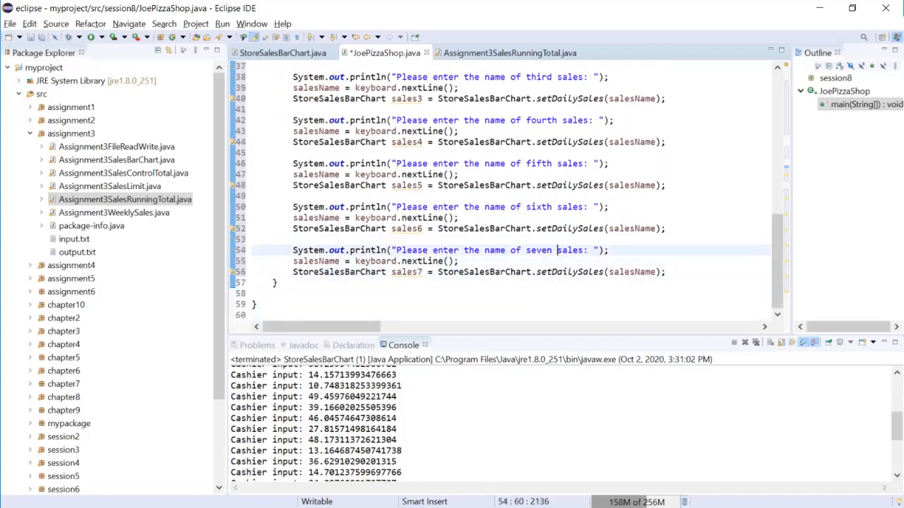
type("th")
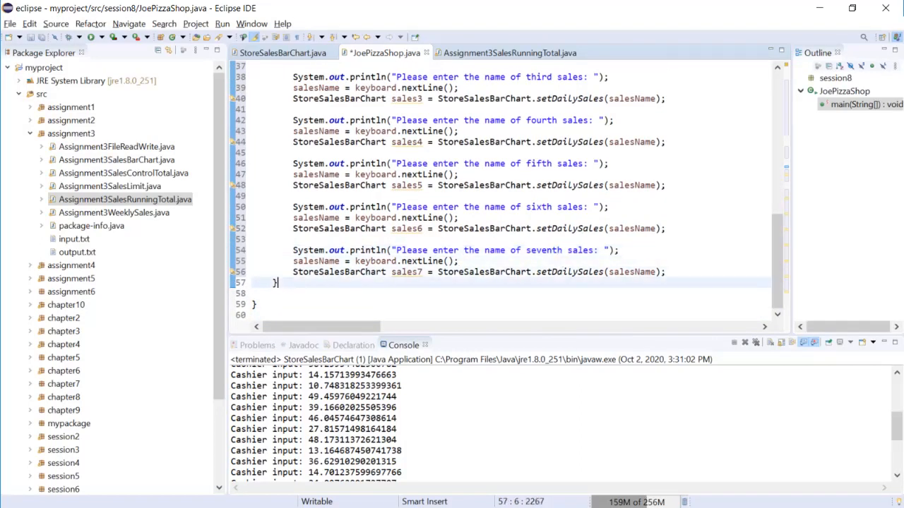
Step: Review the StoreSalesBarChart source for reusable chart code, then return to JoePizzaShop
left_click(632, 272)
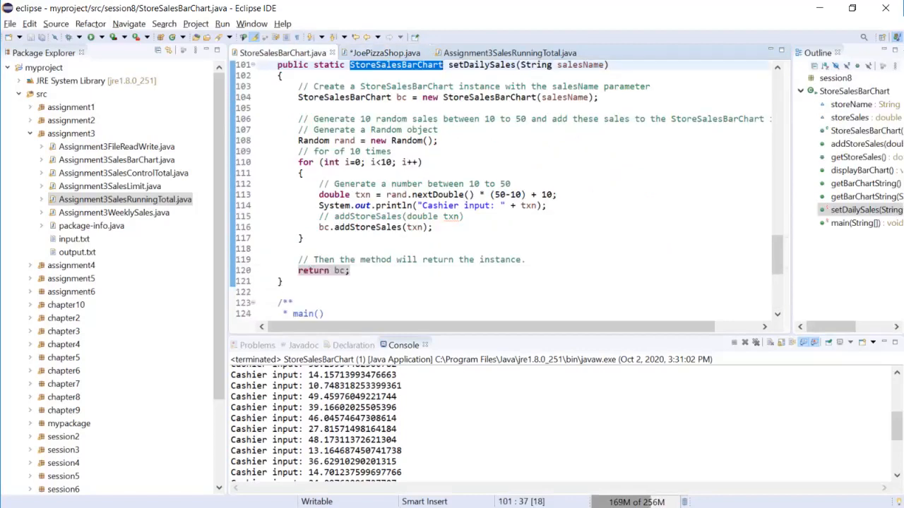
scroll("down", 3)
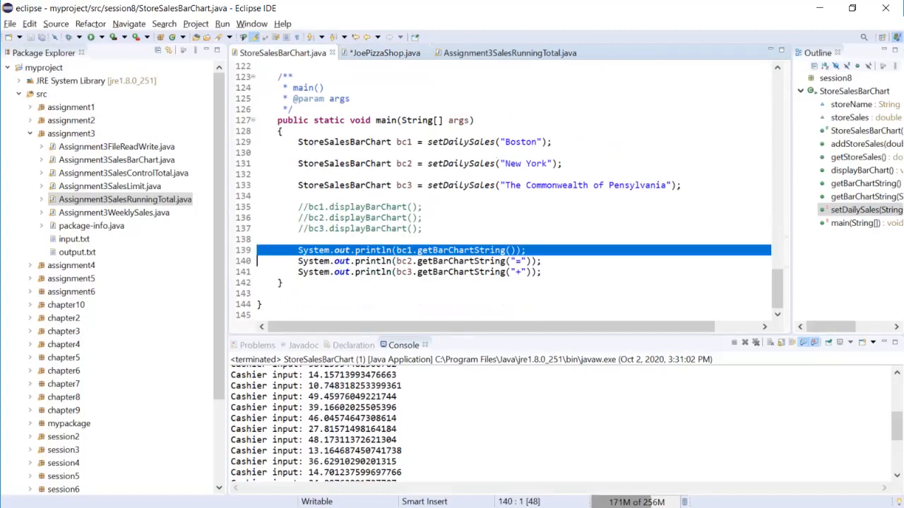
left_click(385, 52)
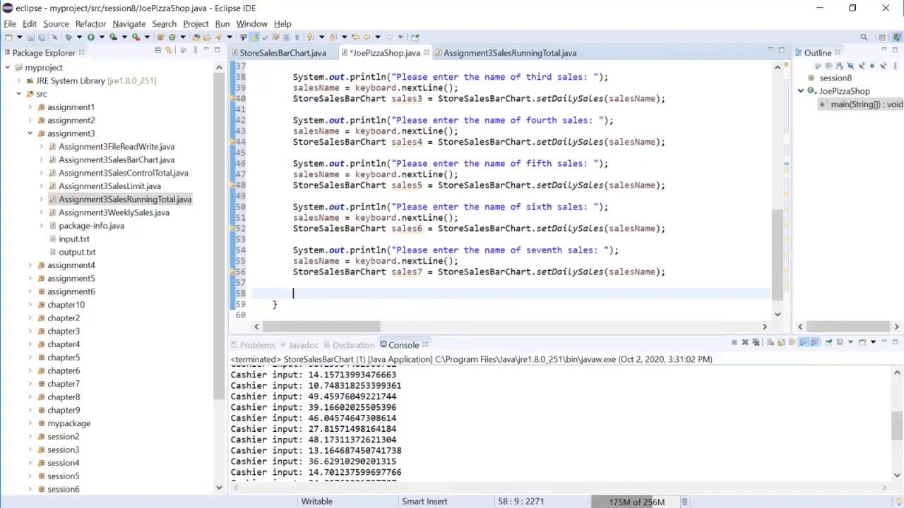
Step: Add println calls printing each sales getBarChartString() and begin a heading println
type("System.out.println(bc1.getBarChartString());")
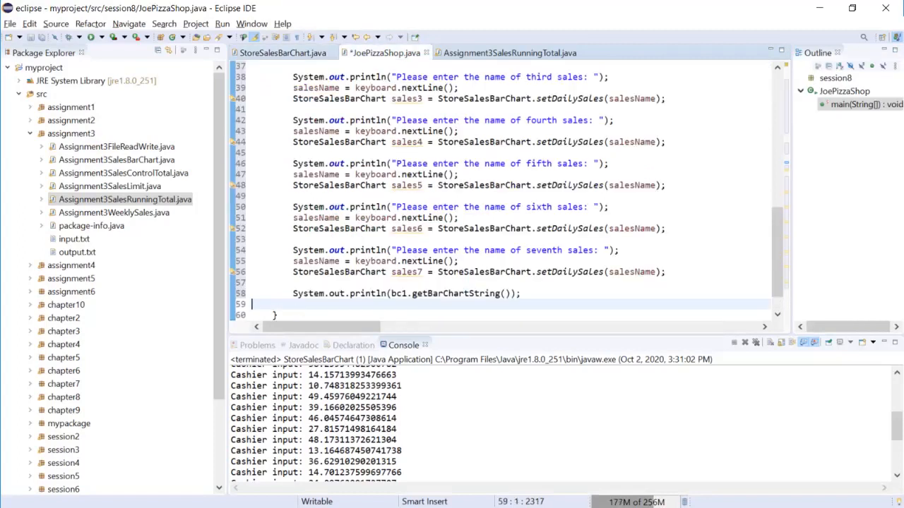
double_click(398, 293)
type("sales")
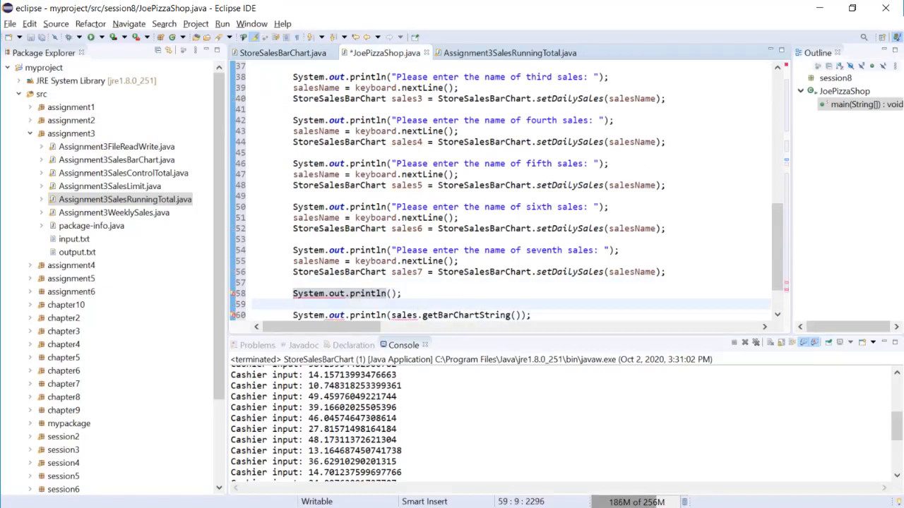
type("System.out.println")
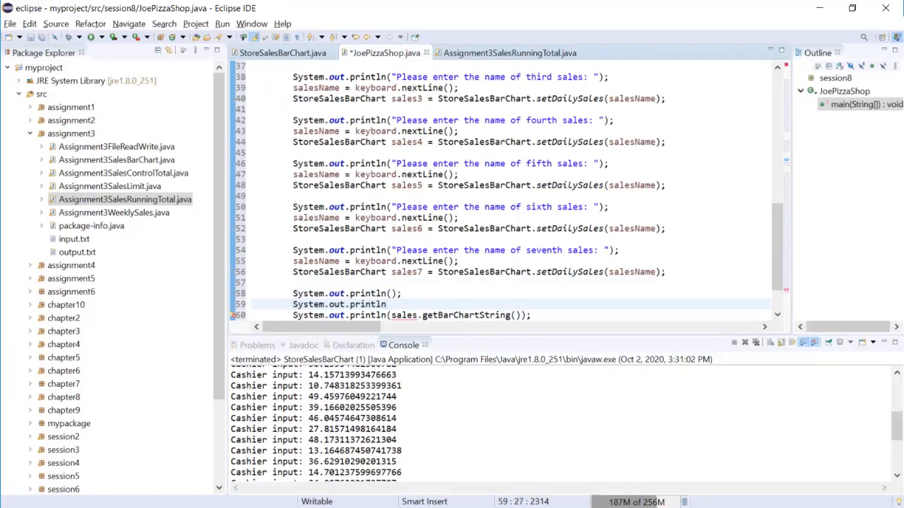
type("()")
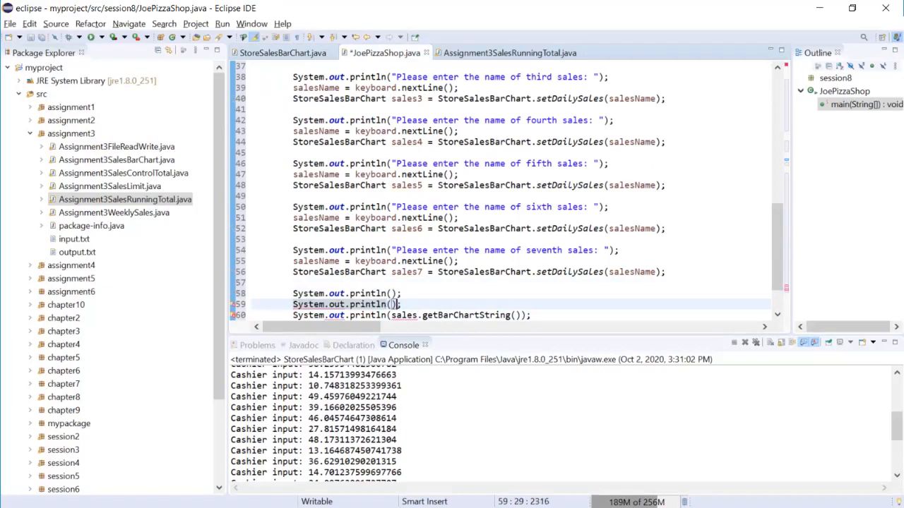
type("\"")
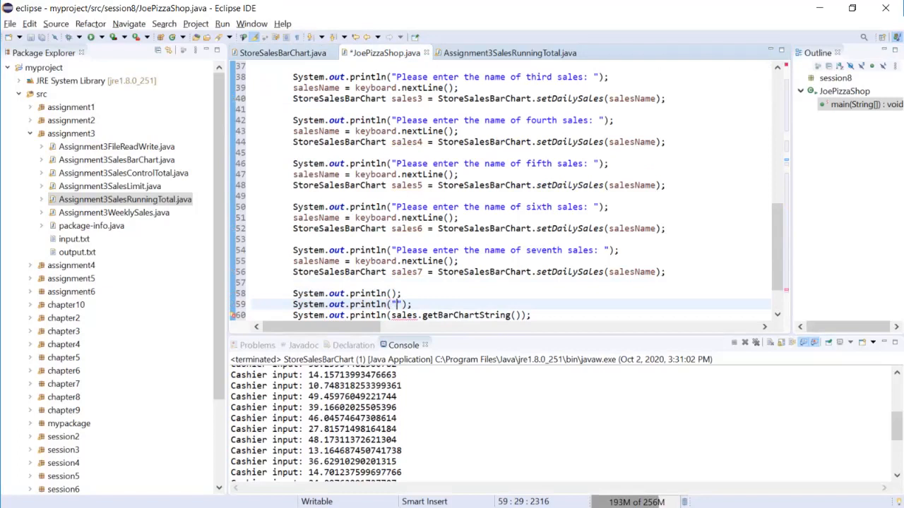
Step: Write the heading 'The sales barchs like:', change prompts to print, and number the chart variables
type("W")
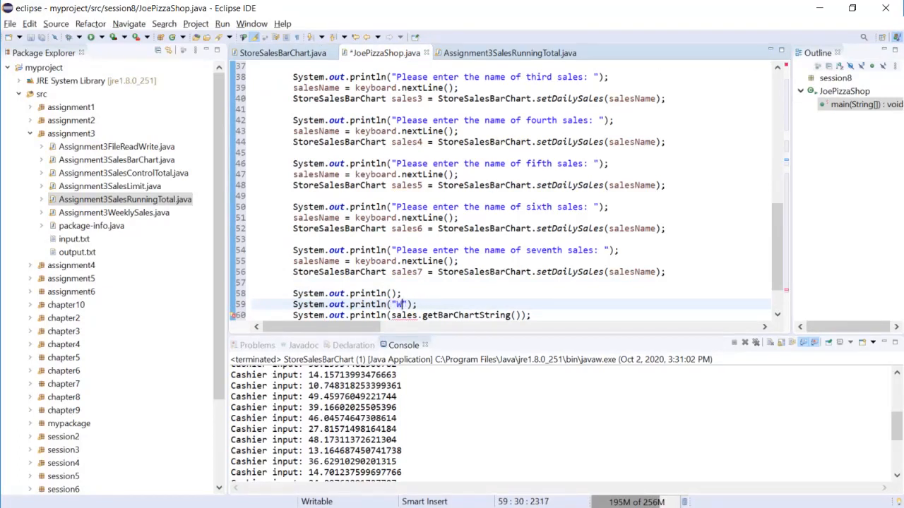
type("T")
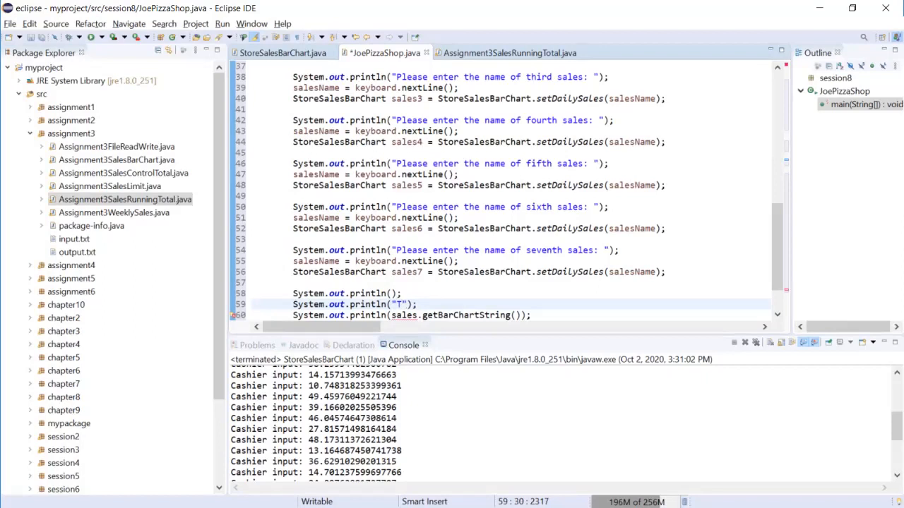
type("he sales")
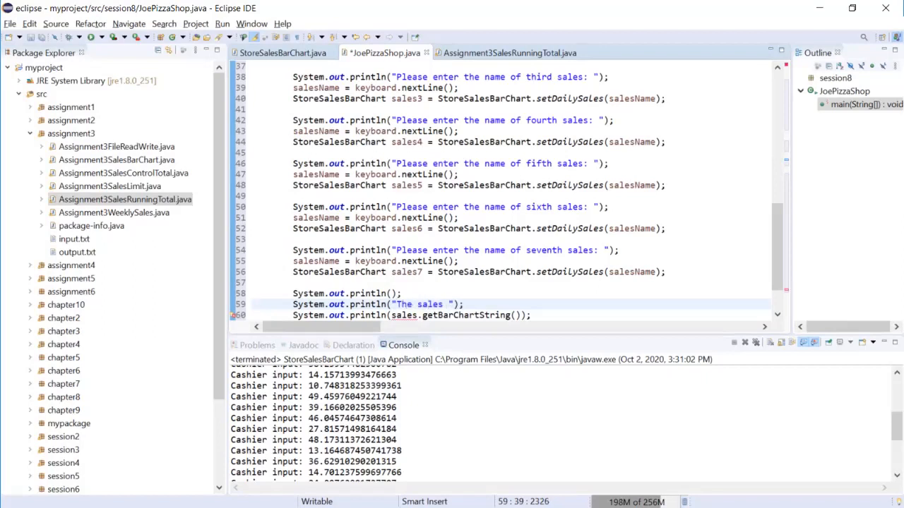
type("barcchart look")
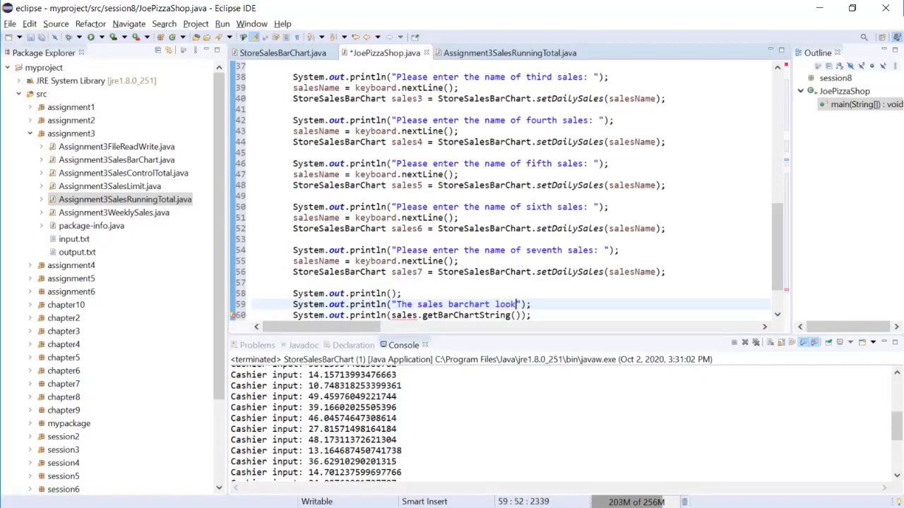
type("s like:")
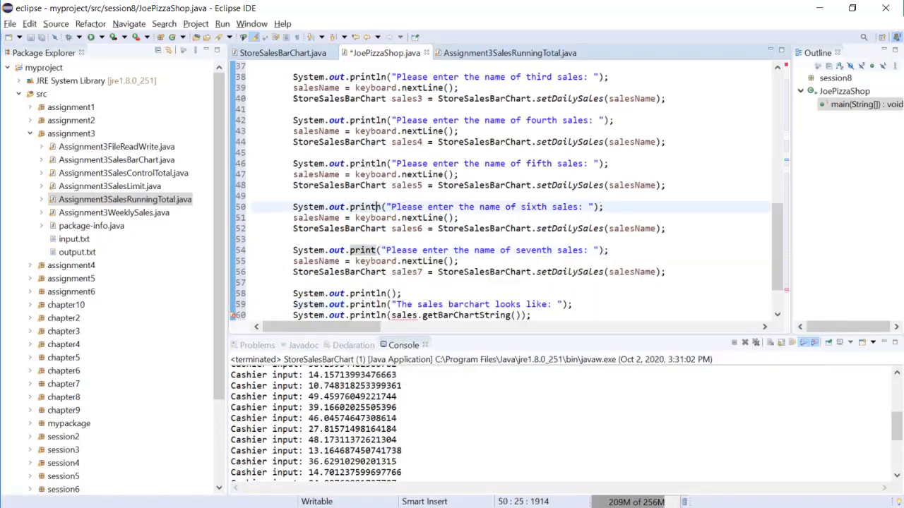
left_click(378, 120)
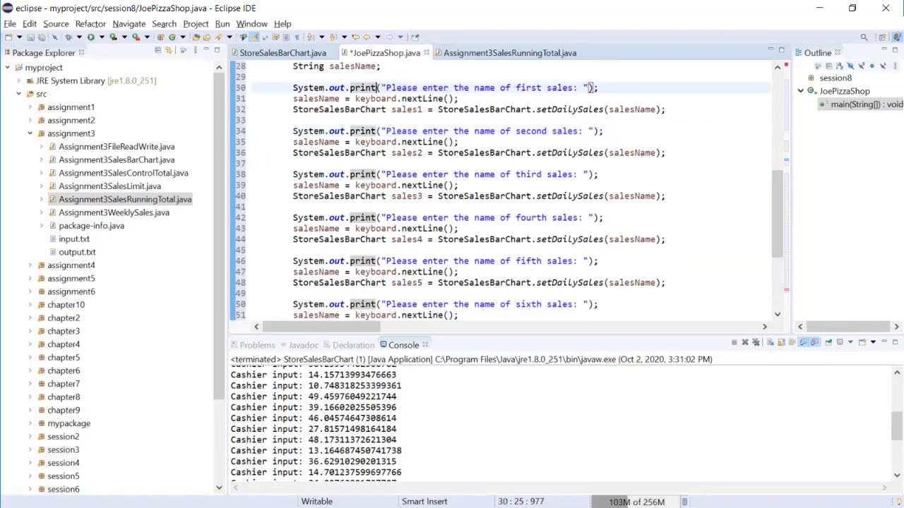
double_click(483, 88)
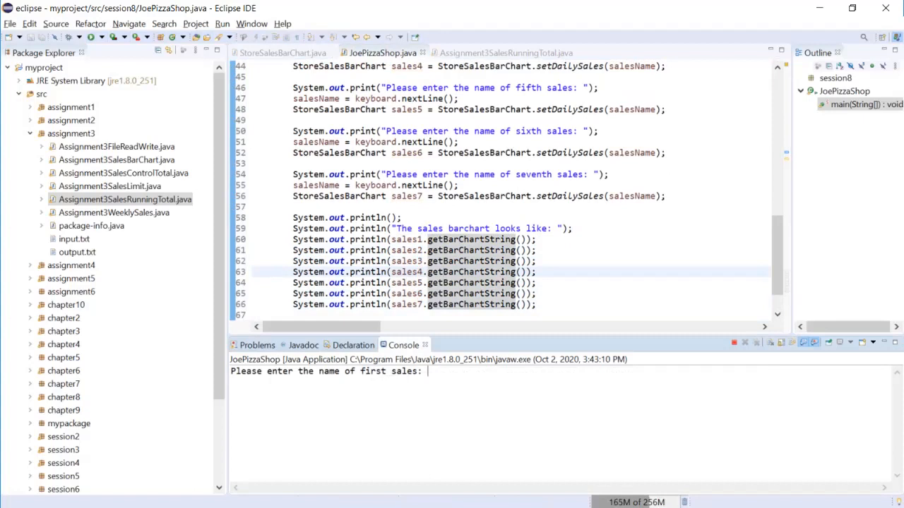
Step: Enter the day names Sunday, Monday, Tuesday and onward in the console
type("Su")
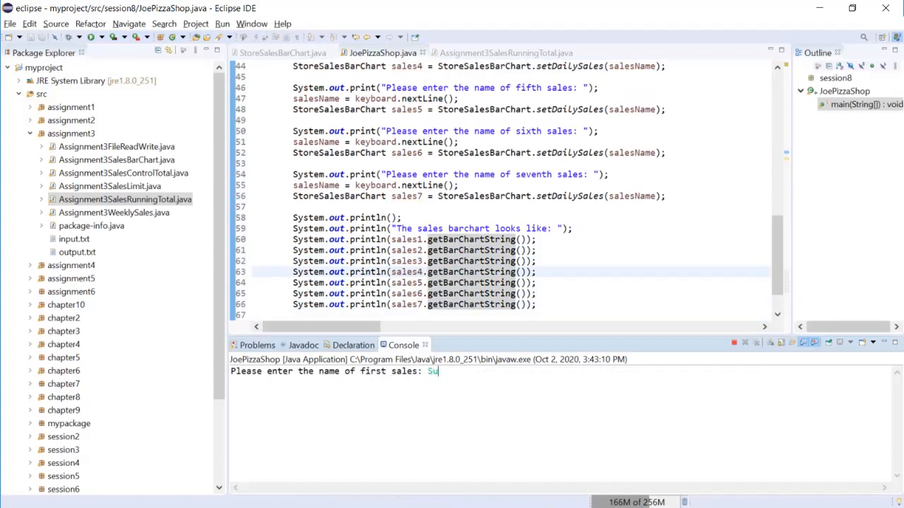
key("Return")
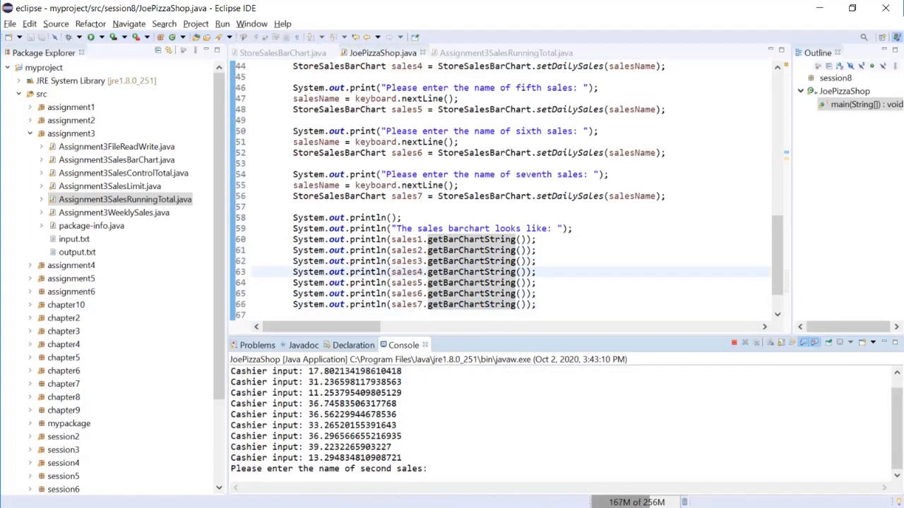
type("Mo")
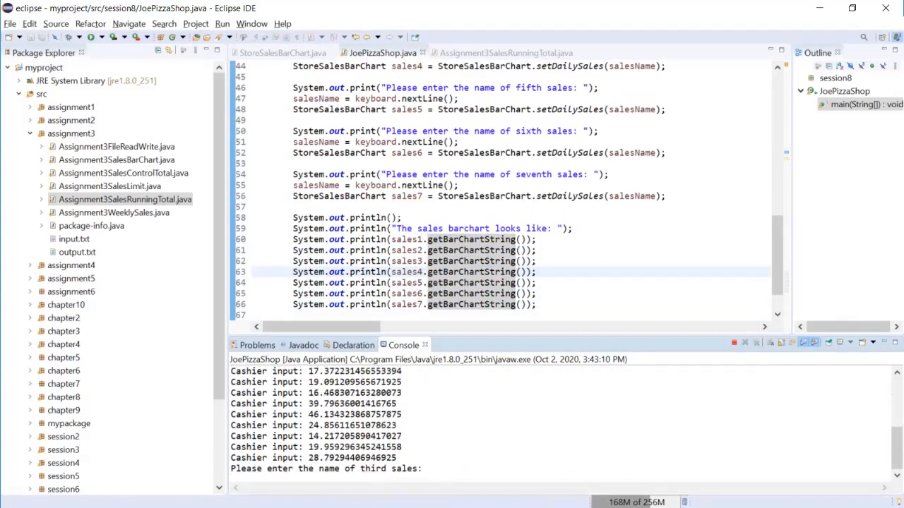
type("Tuesda")
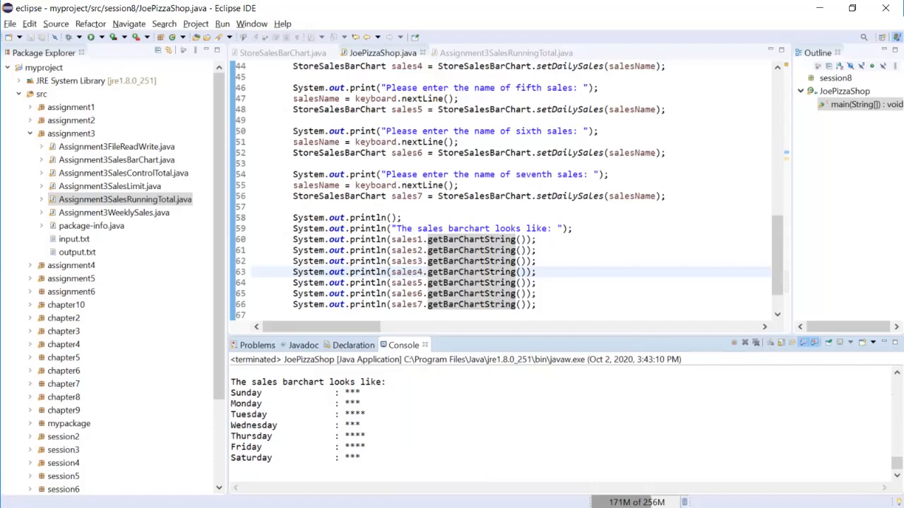
left_click_drag(230, 381, 367, 463)
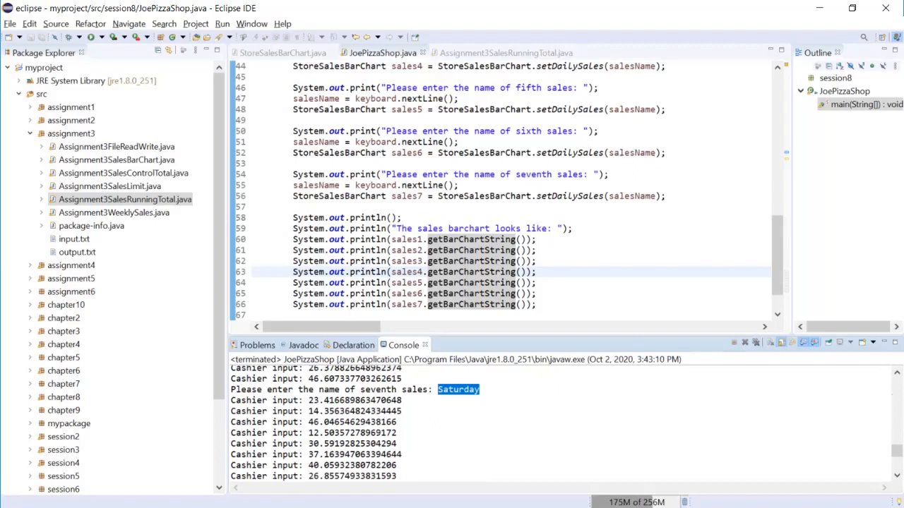
left_click_drag(231, 400, 406, 465)
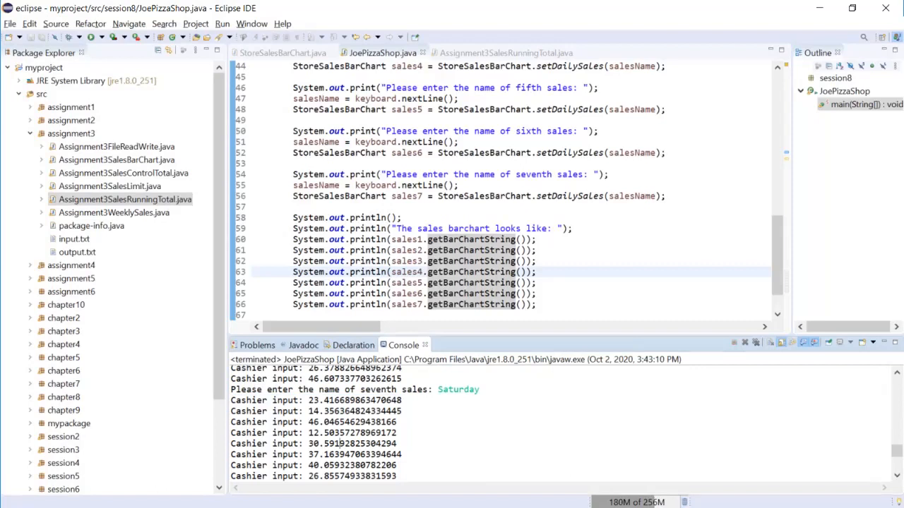
left_click(427, 261)
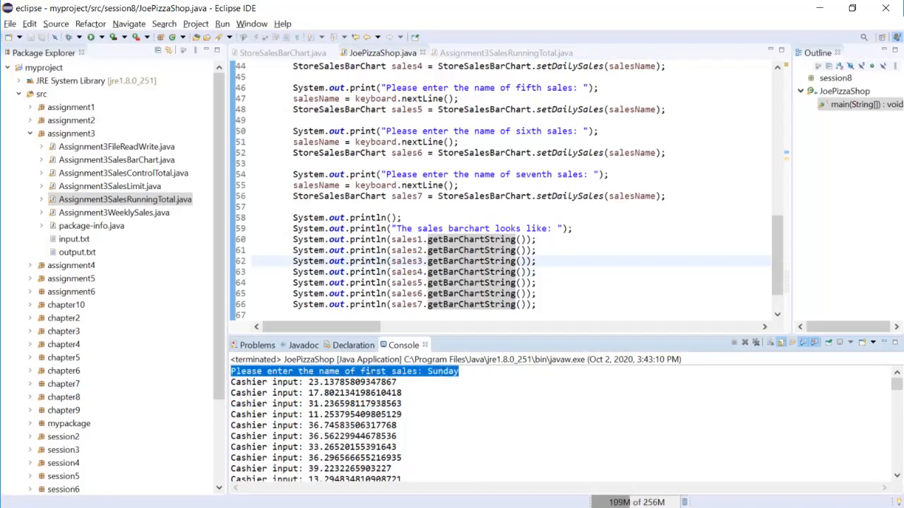
left_click_drag(230, 370, 406, 414)
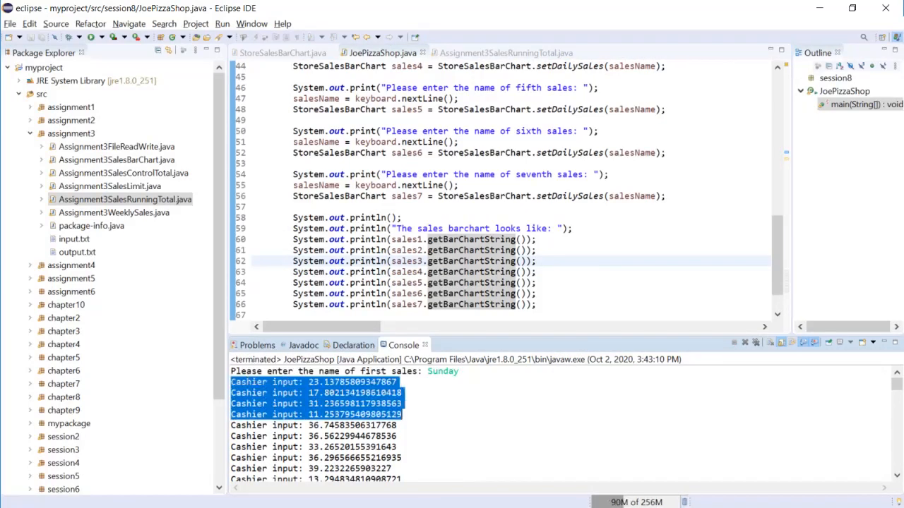
scroll("down", 3)
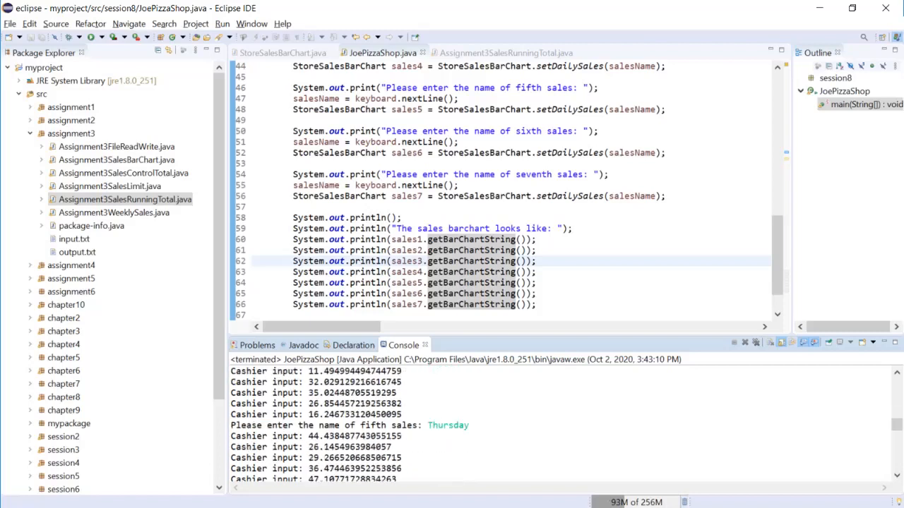
scroll("down", 3)
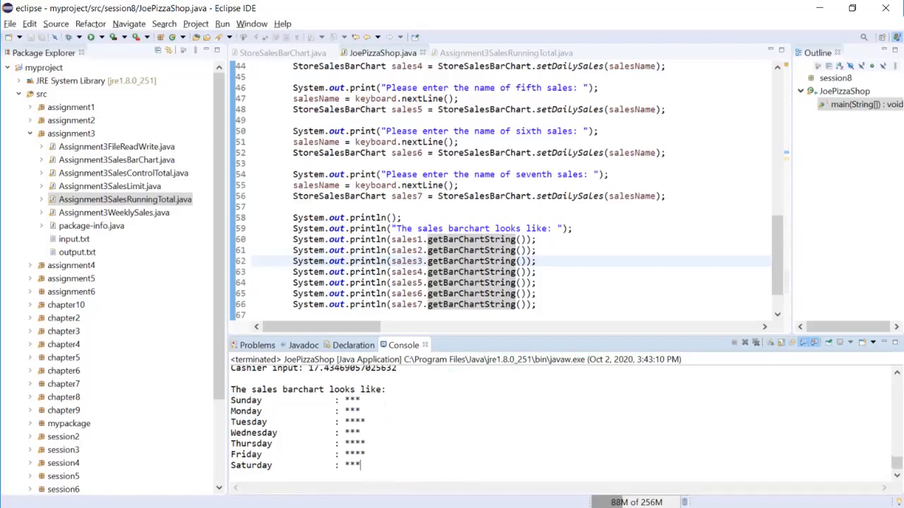
left_click_drag(231, 389, 362, 465)
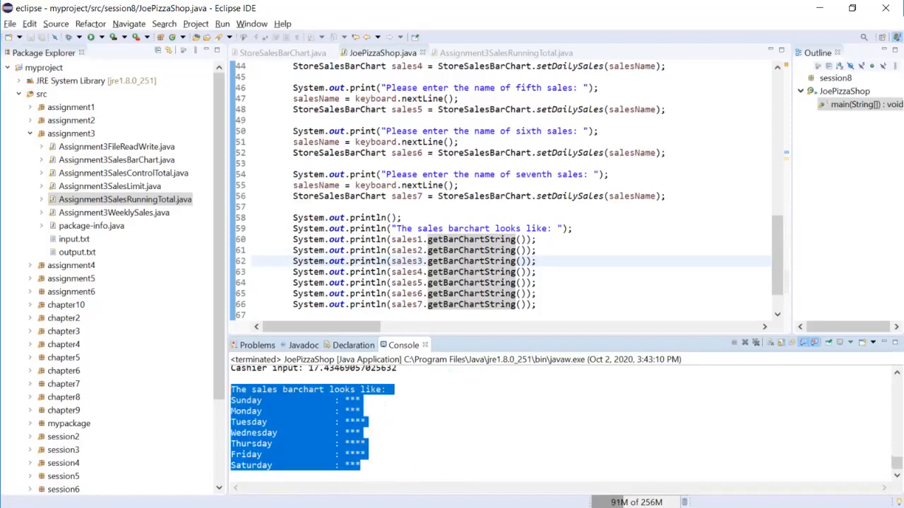
left_click(346, 304)
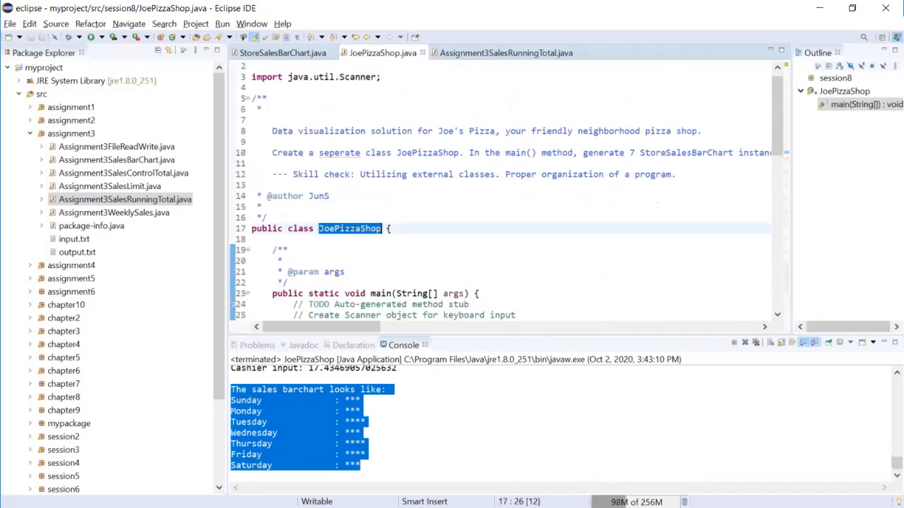
Step: Inspect JoePizzaShop's setDailySales and getBarChartString calls for the seven charts
scroll("down", 3)
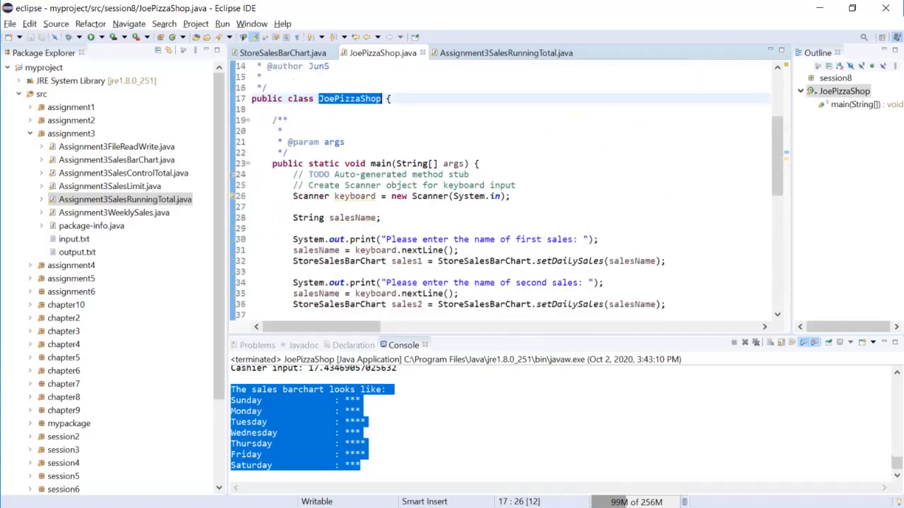
left_click(254, 228)
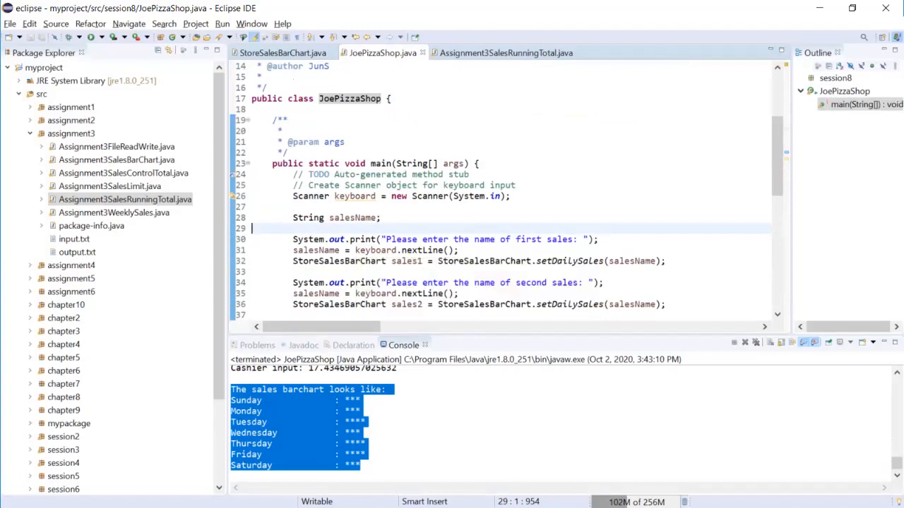
scroll("down", 3)
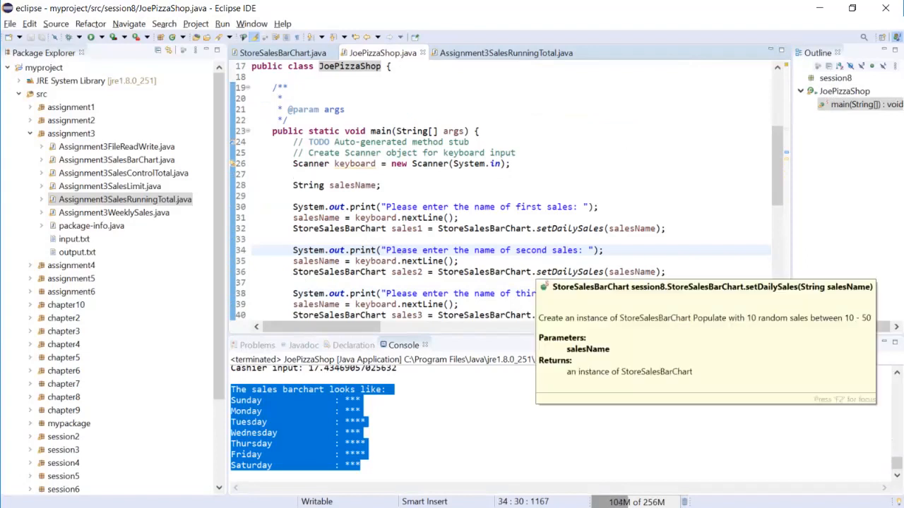
left_click(597, 272)
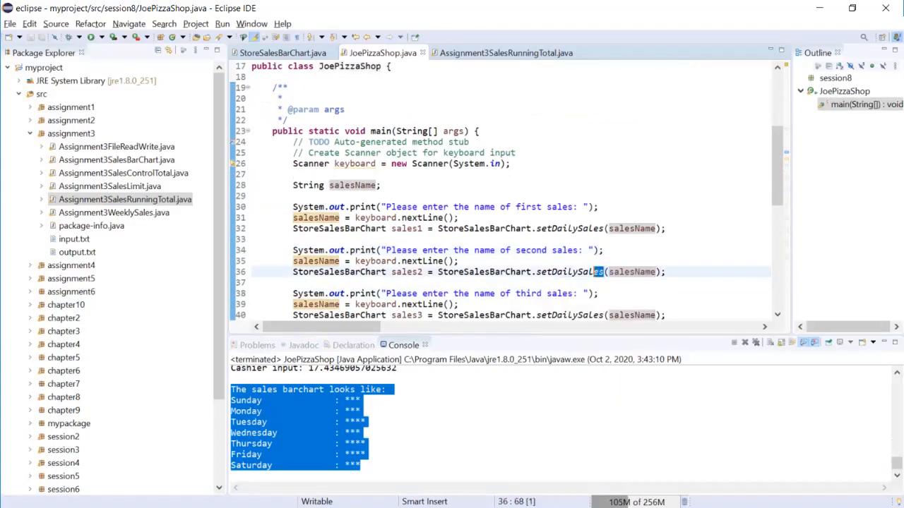
double_click(568, 272)
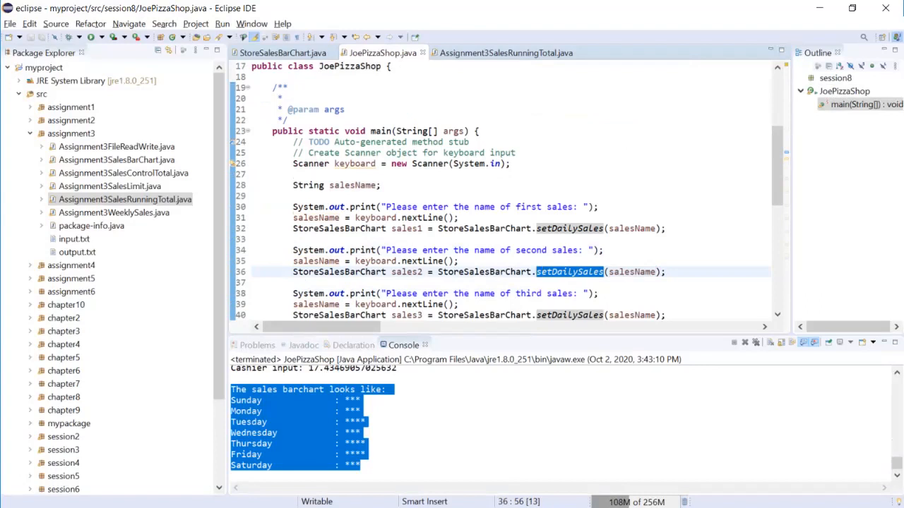
scroll("down", 3)
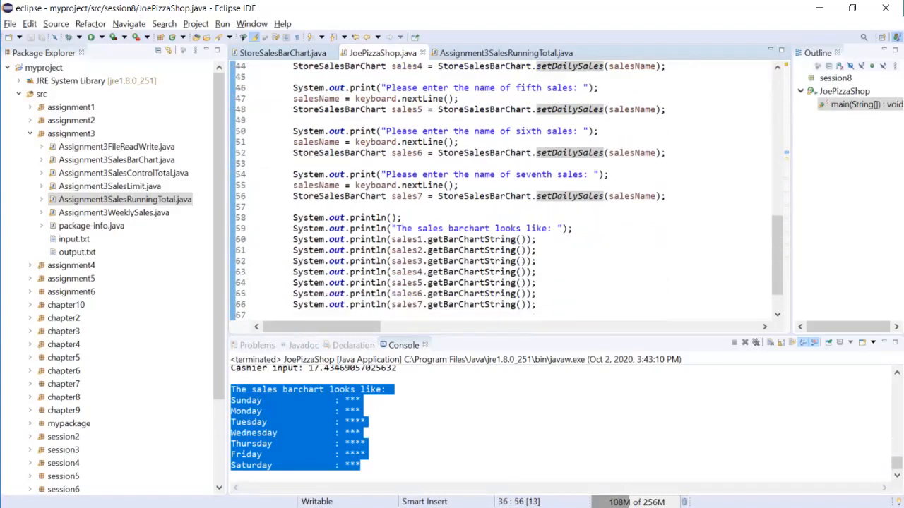
double_click(471, 239)
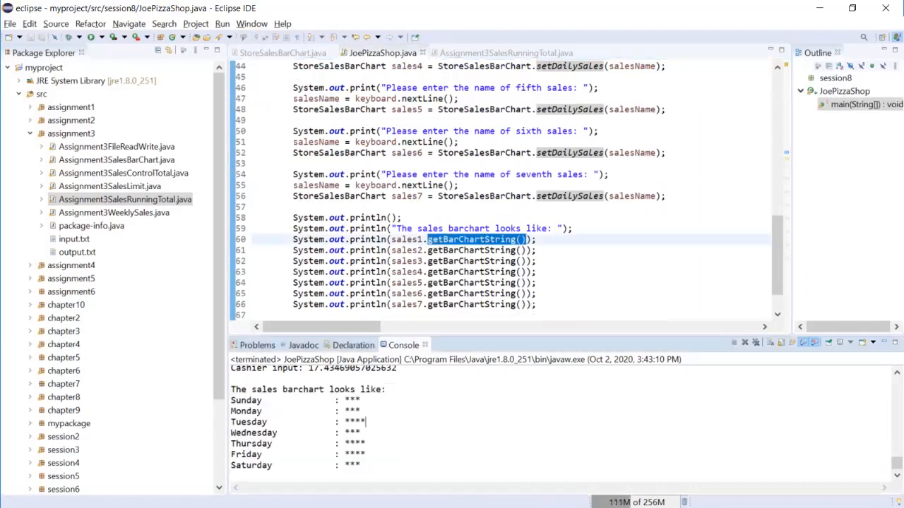
Step: Select the StoreSalesBarChart class name on line 32 to open its declaration
scroll("up", 3)
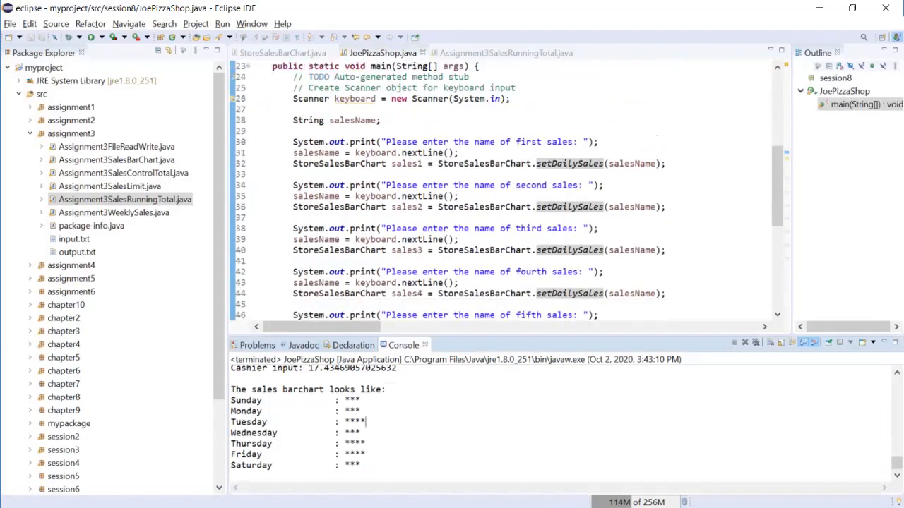
scroll("up", 3)
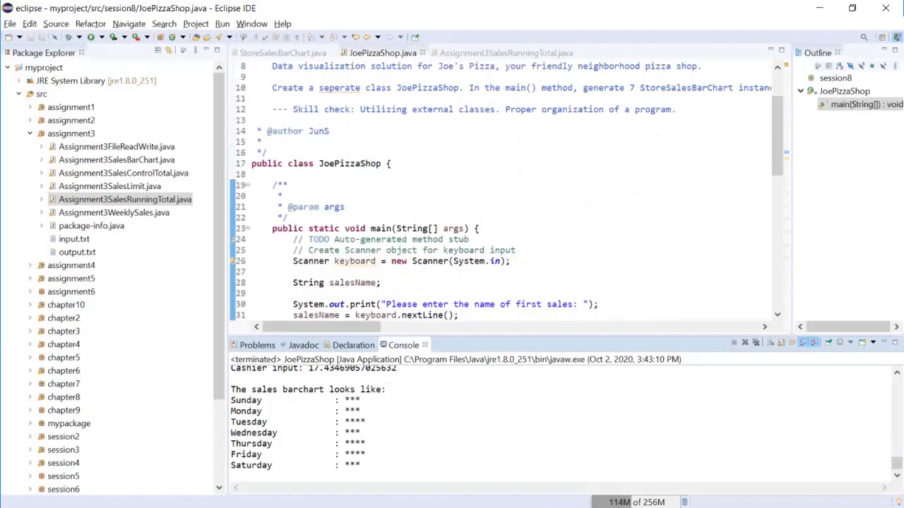
scroll("up", 3)
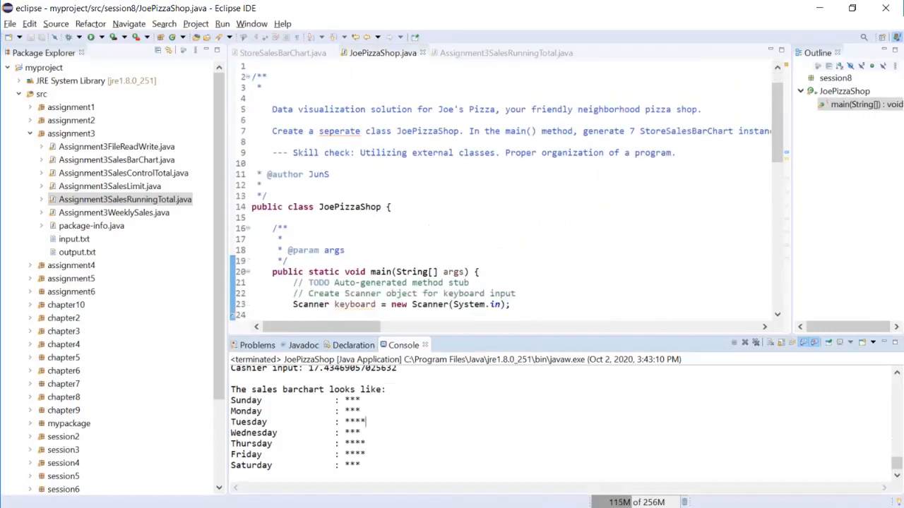
scroll("down", 3)
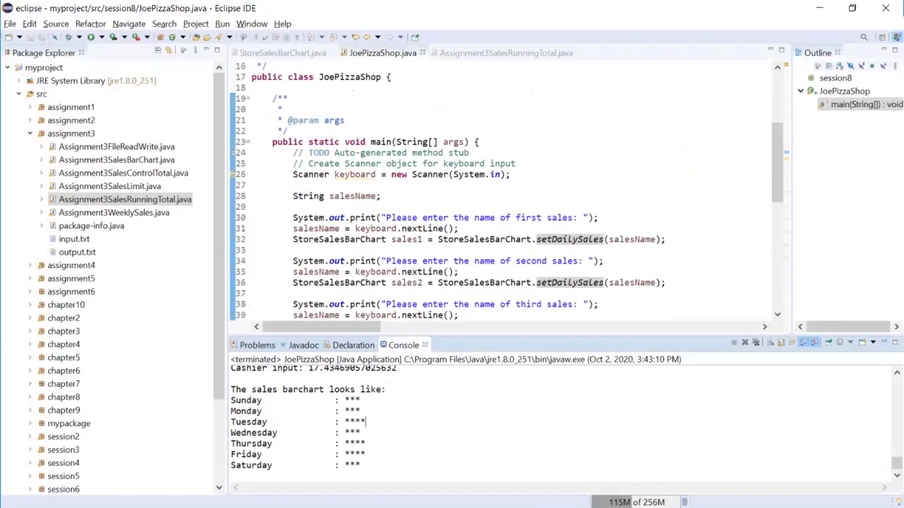
double_click(483, 239)
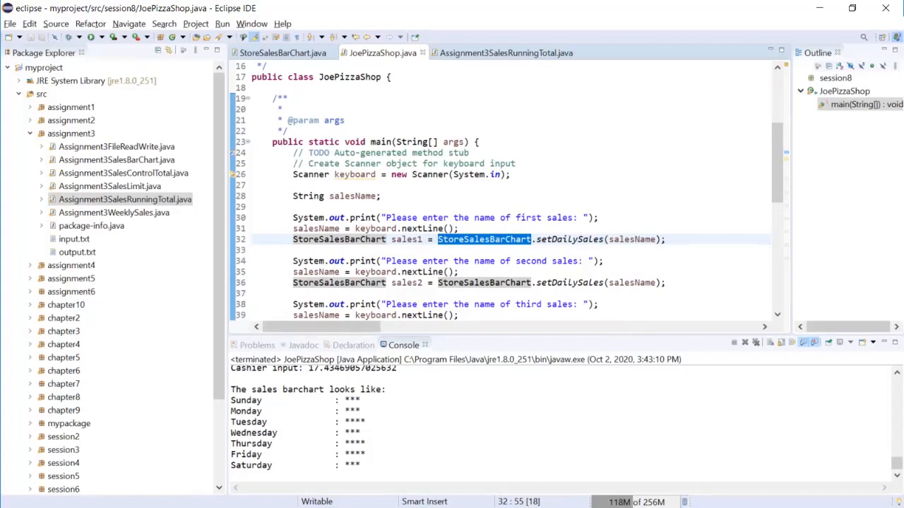
double_click(569, 238)
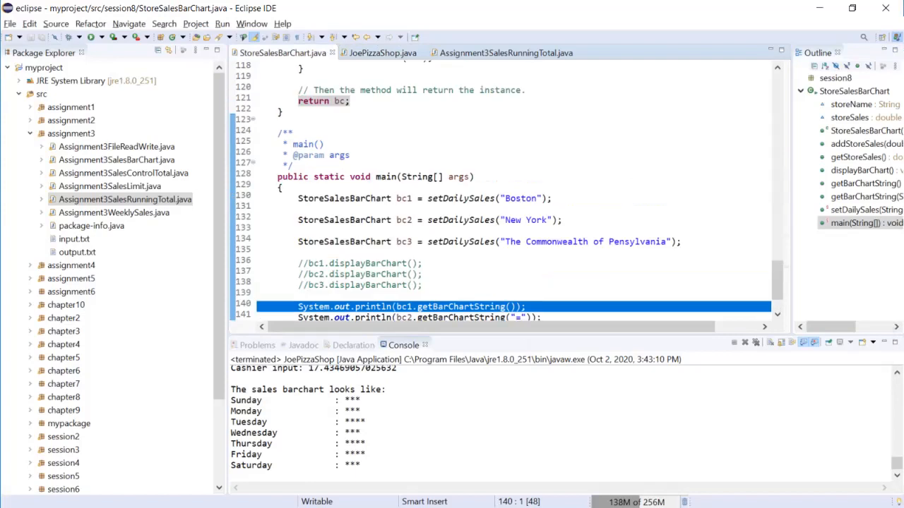
Step: View the setDailySales declaration in StoreSalesBarChart, then return to JoePizzaShop.java
scroll("up", 3)
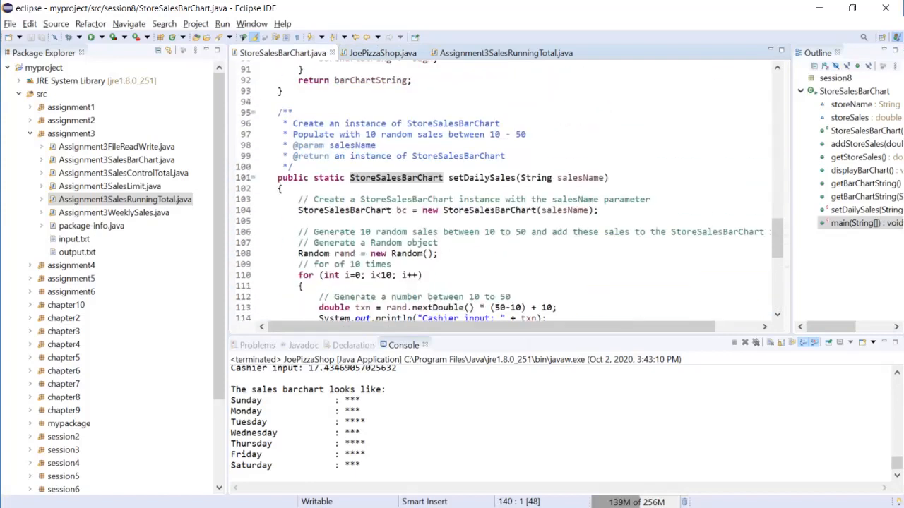
left_click(369, 177)
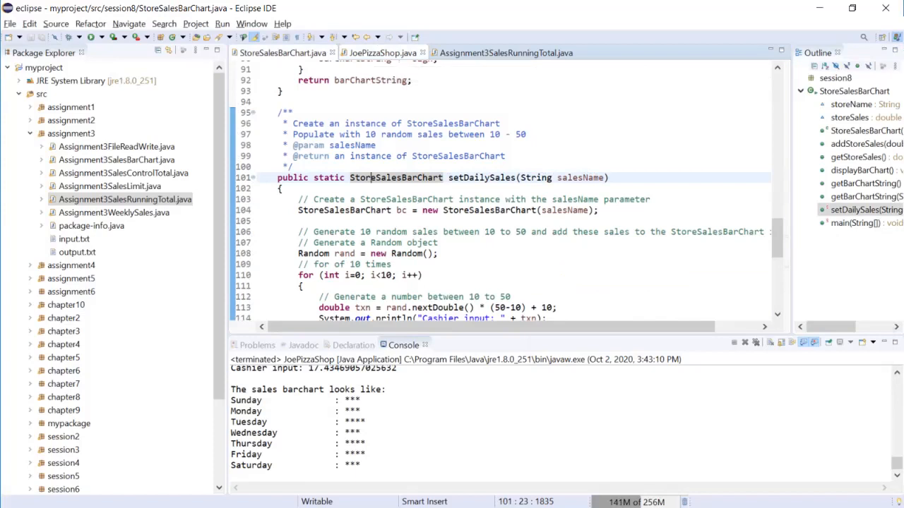
left_click(381, 53)
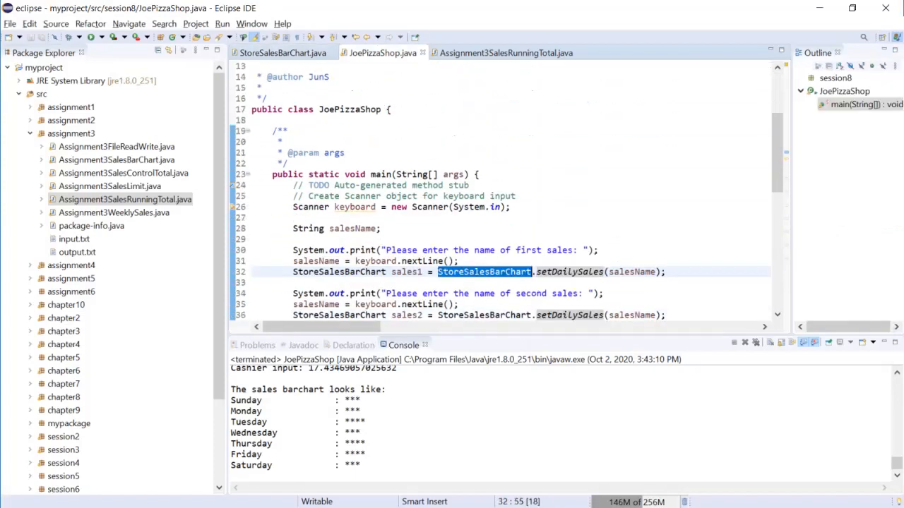
scroll("up", 3)
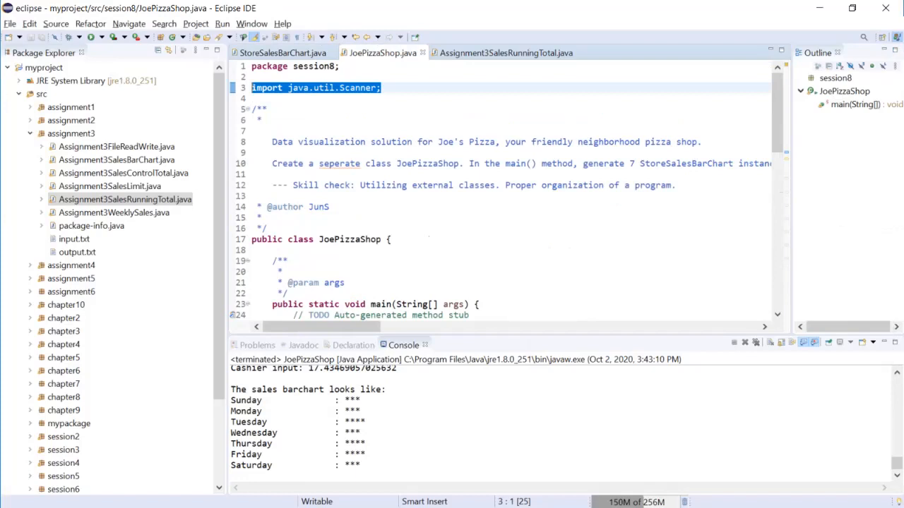
scroll("down", 3)
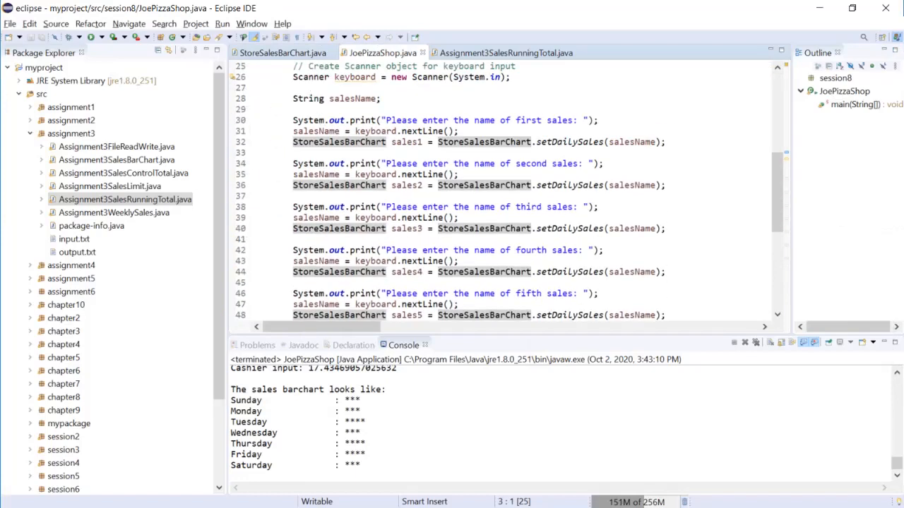
scroll("up", 3)
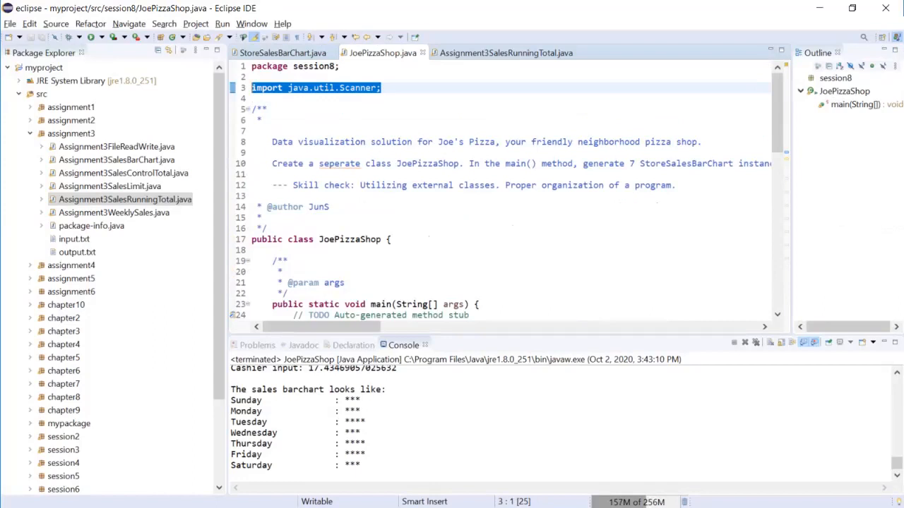
scroll("down", 3)
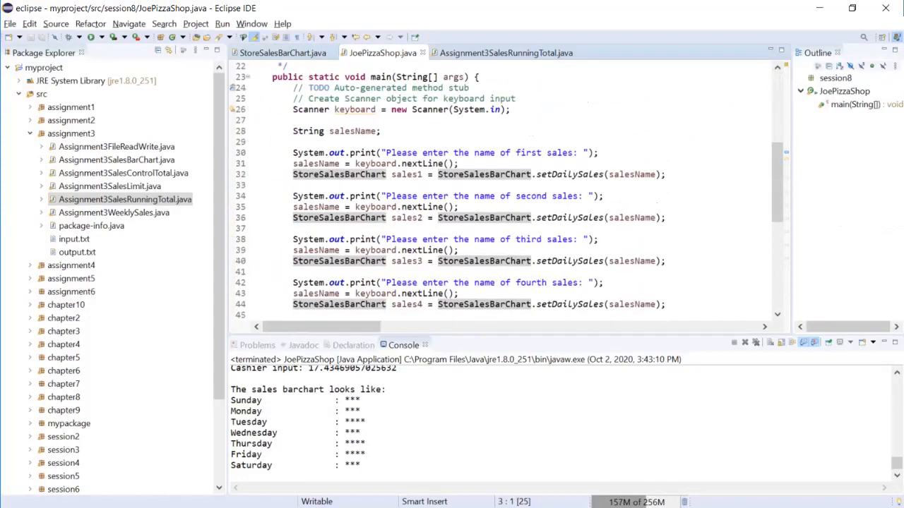